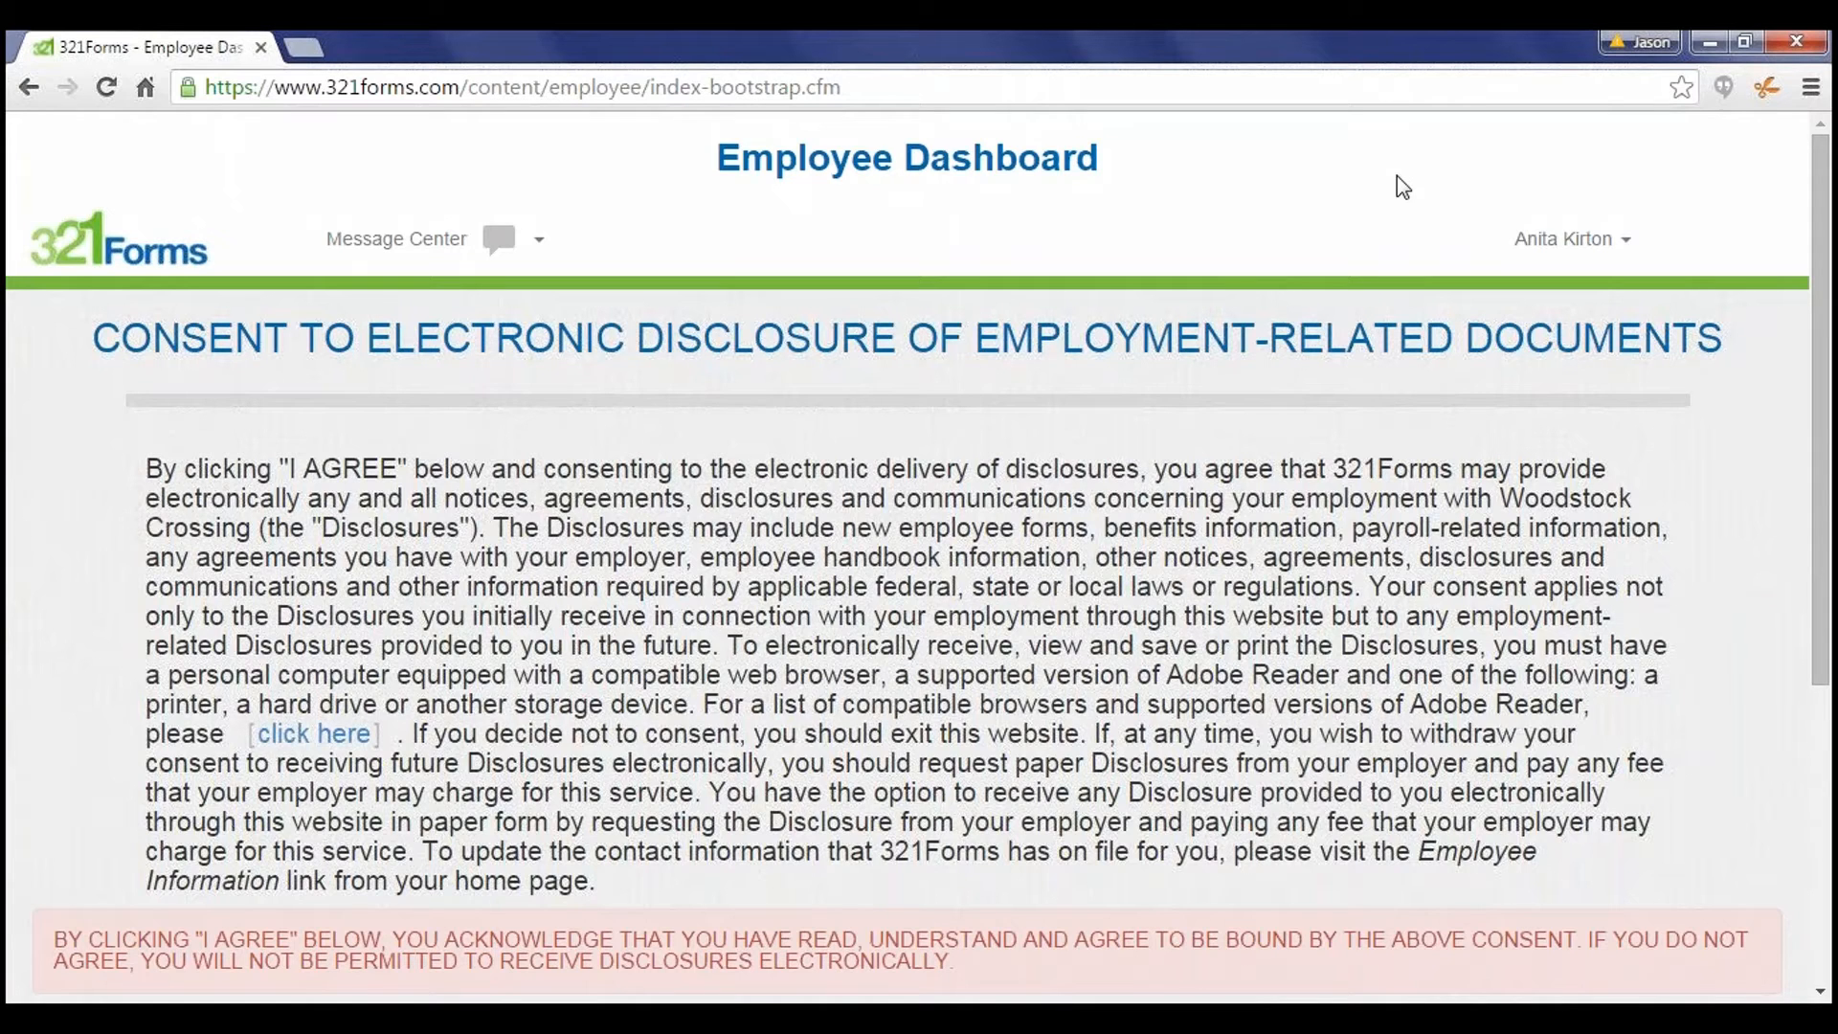
mouse_move(1304, 385)
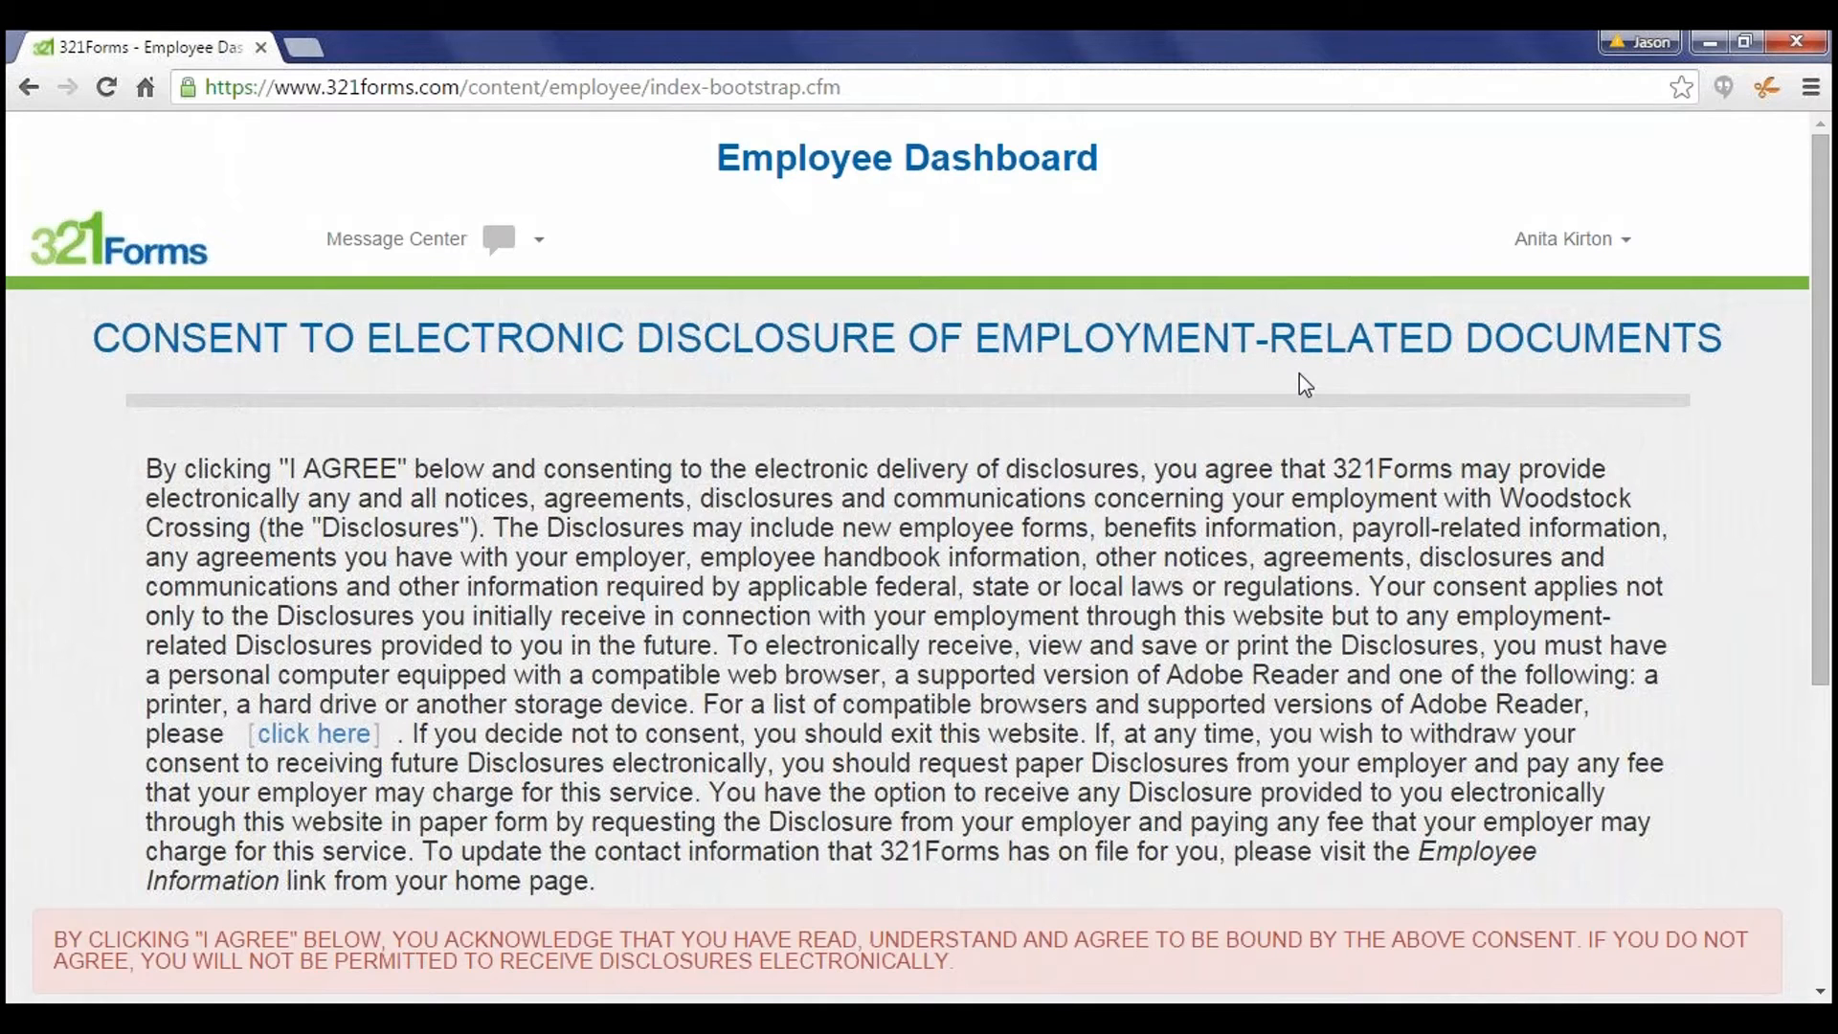
Step: Agree to electronic disclosure and save the basic identity information
scroll(down, 3)
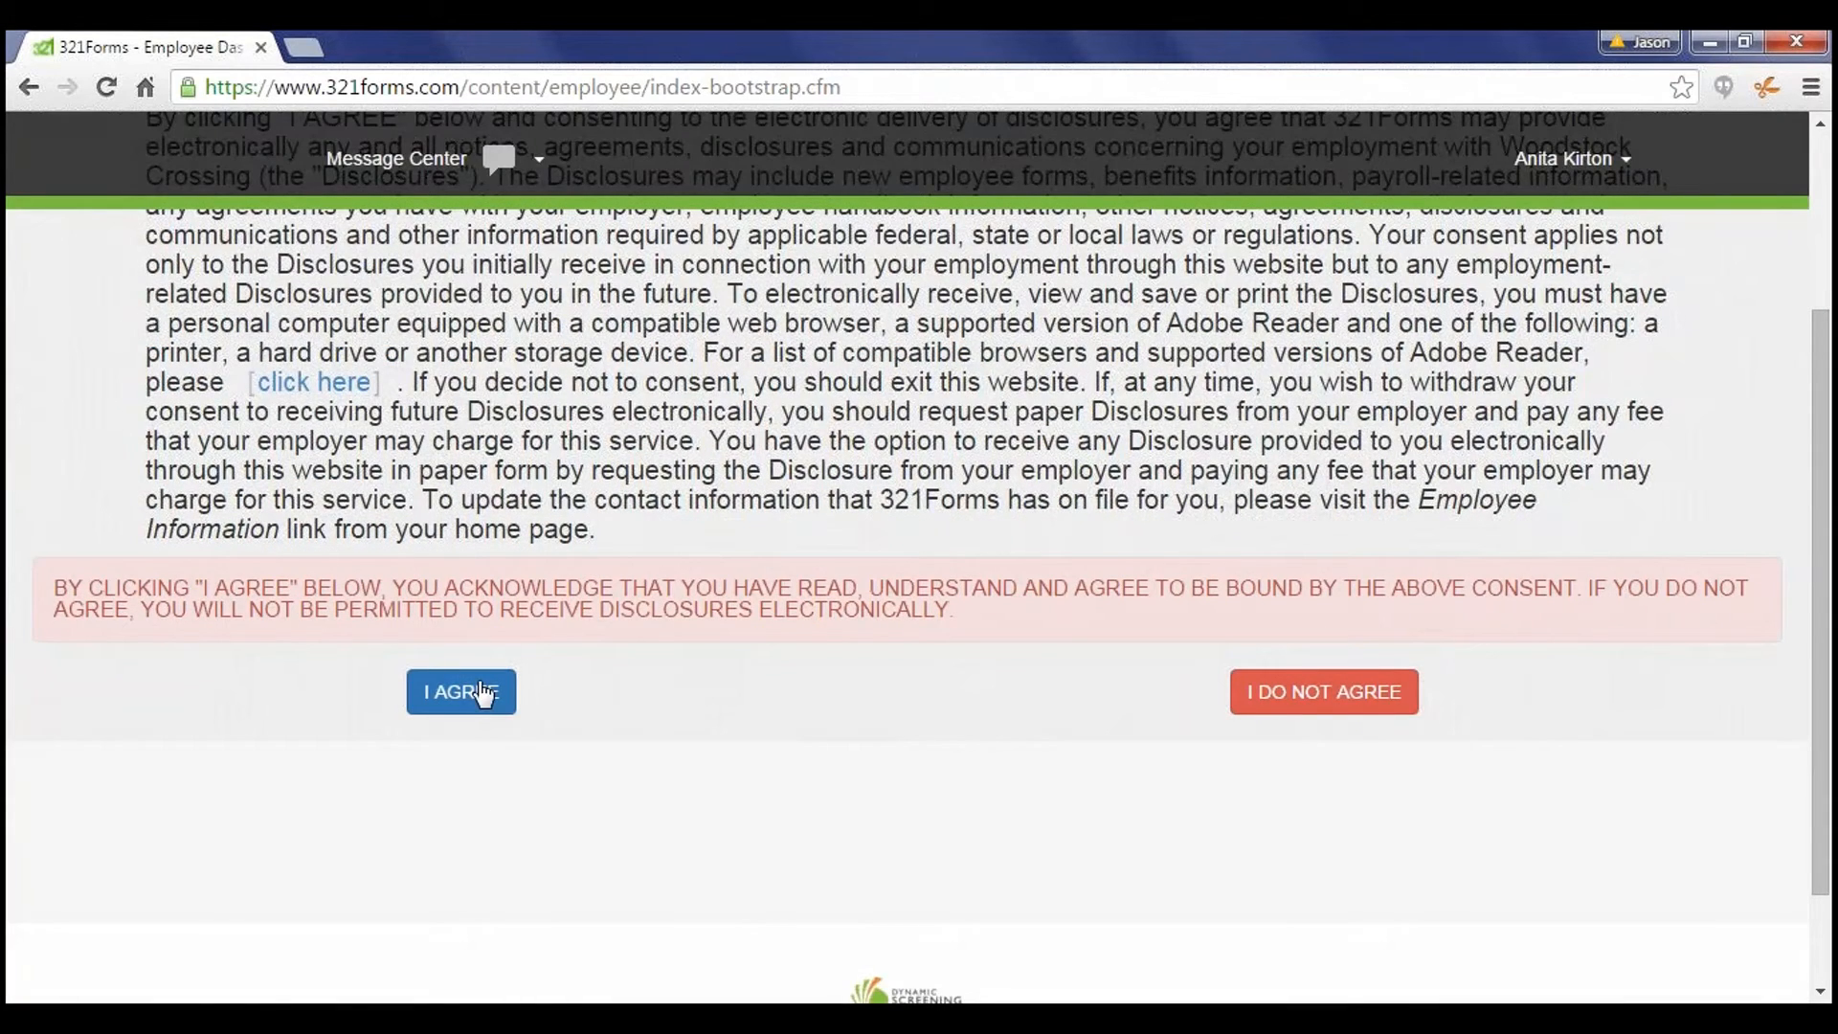
click(461, 691)
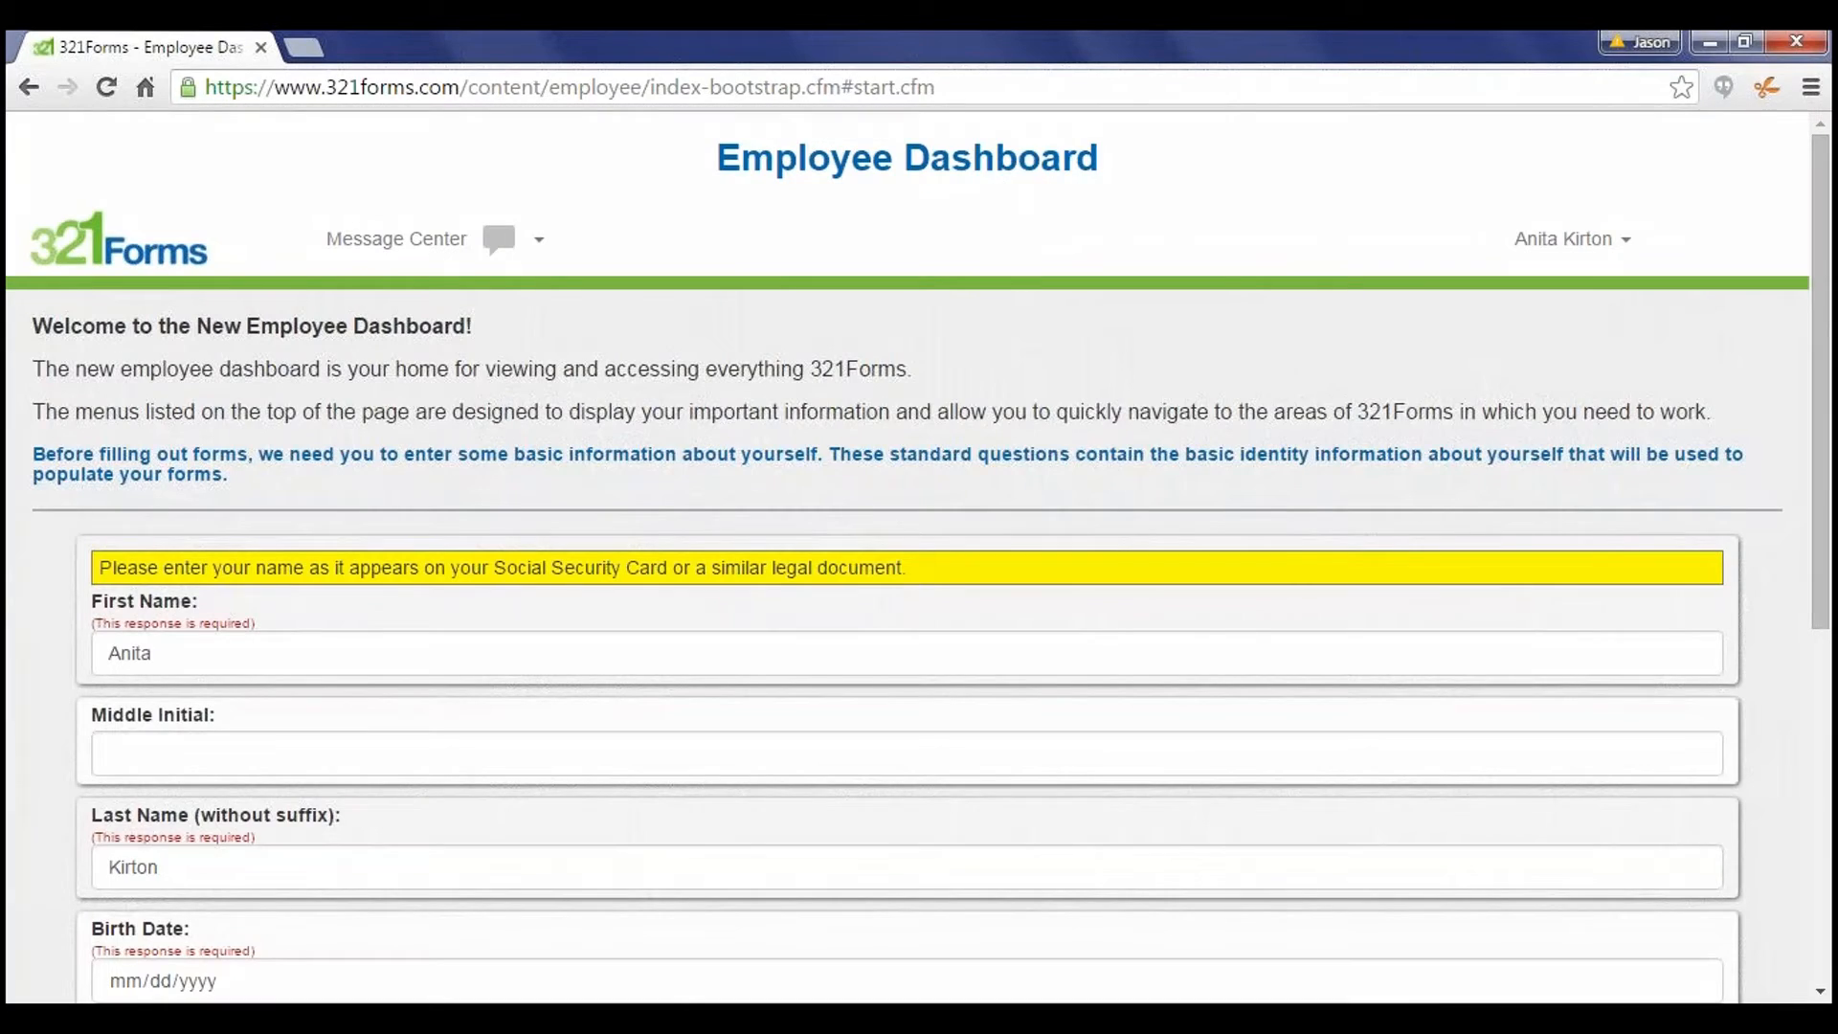
scroll(down, 3)
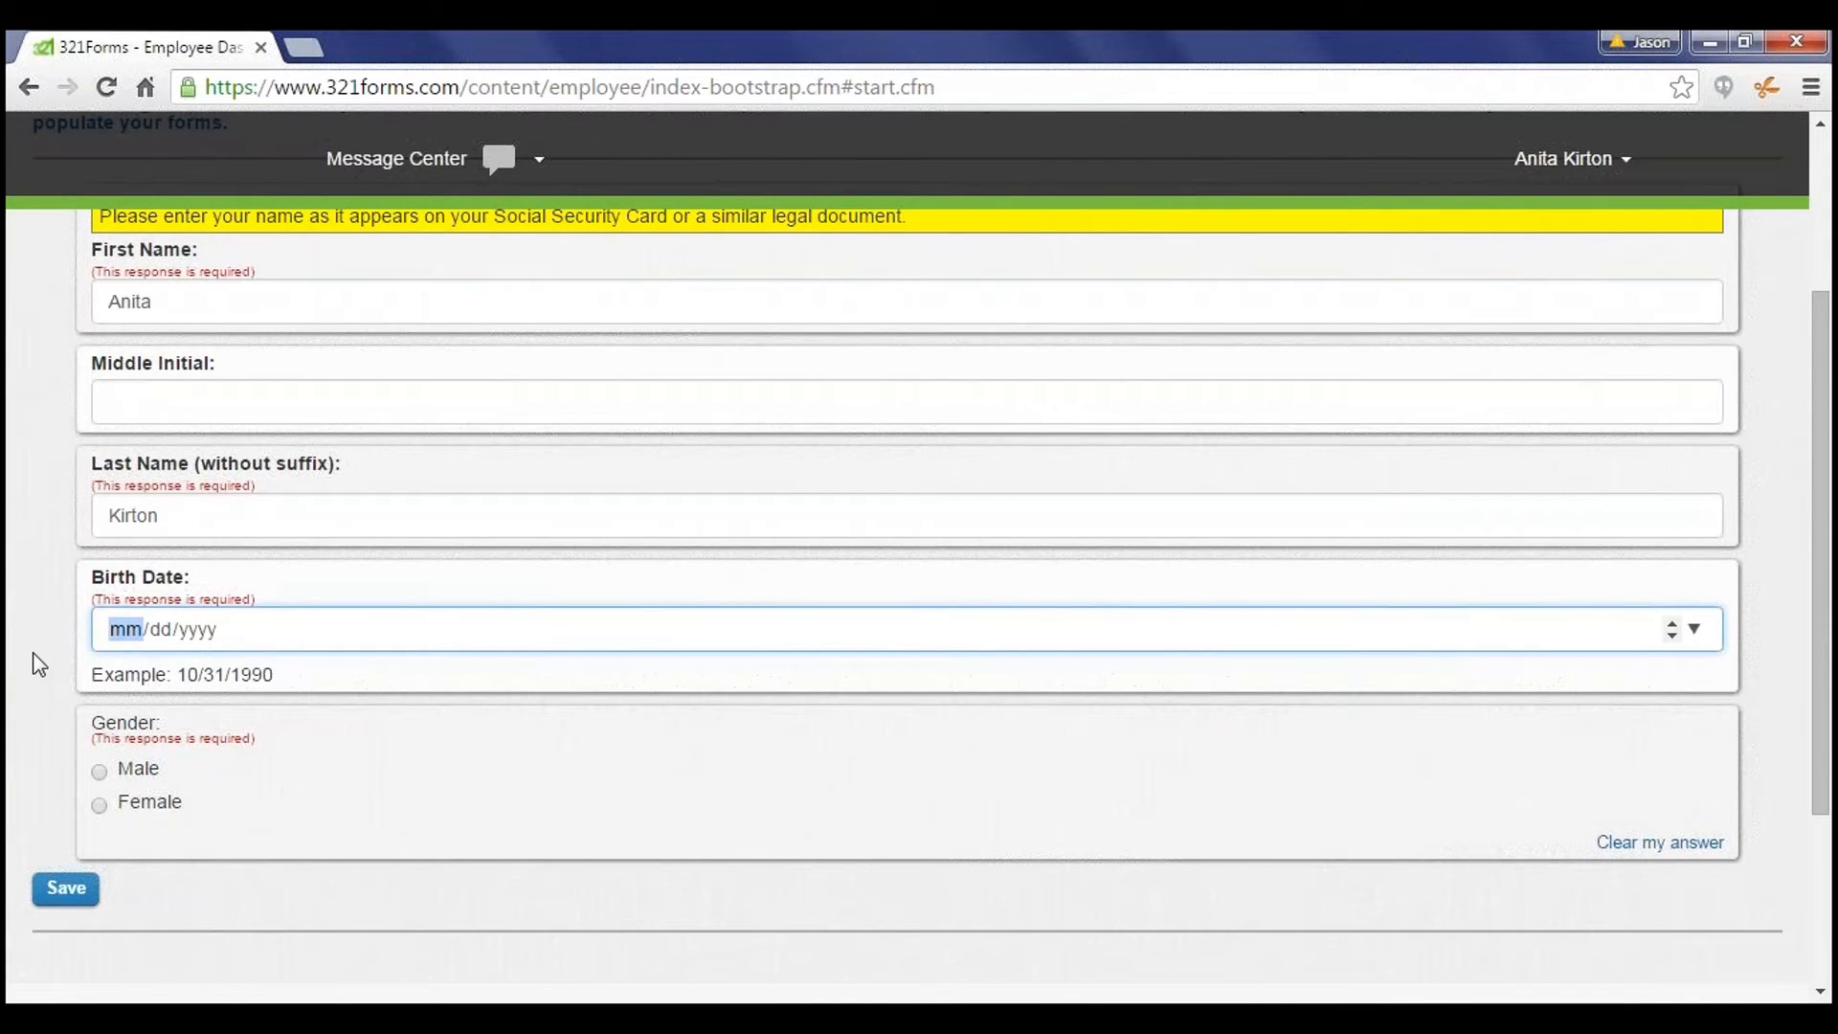
click(65, 888)
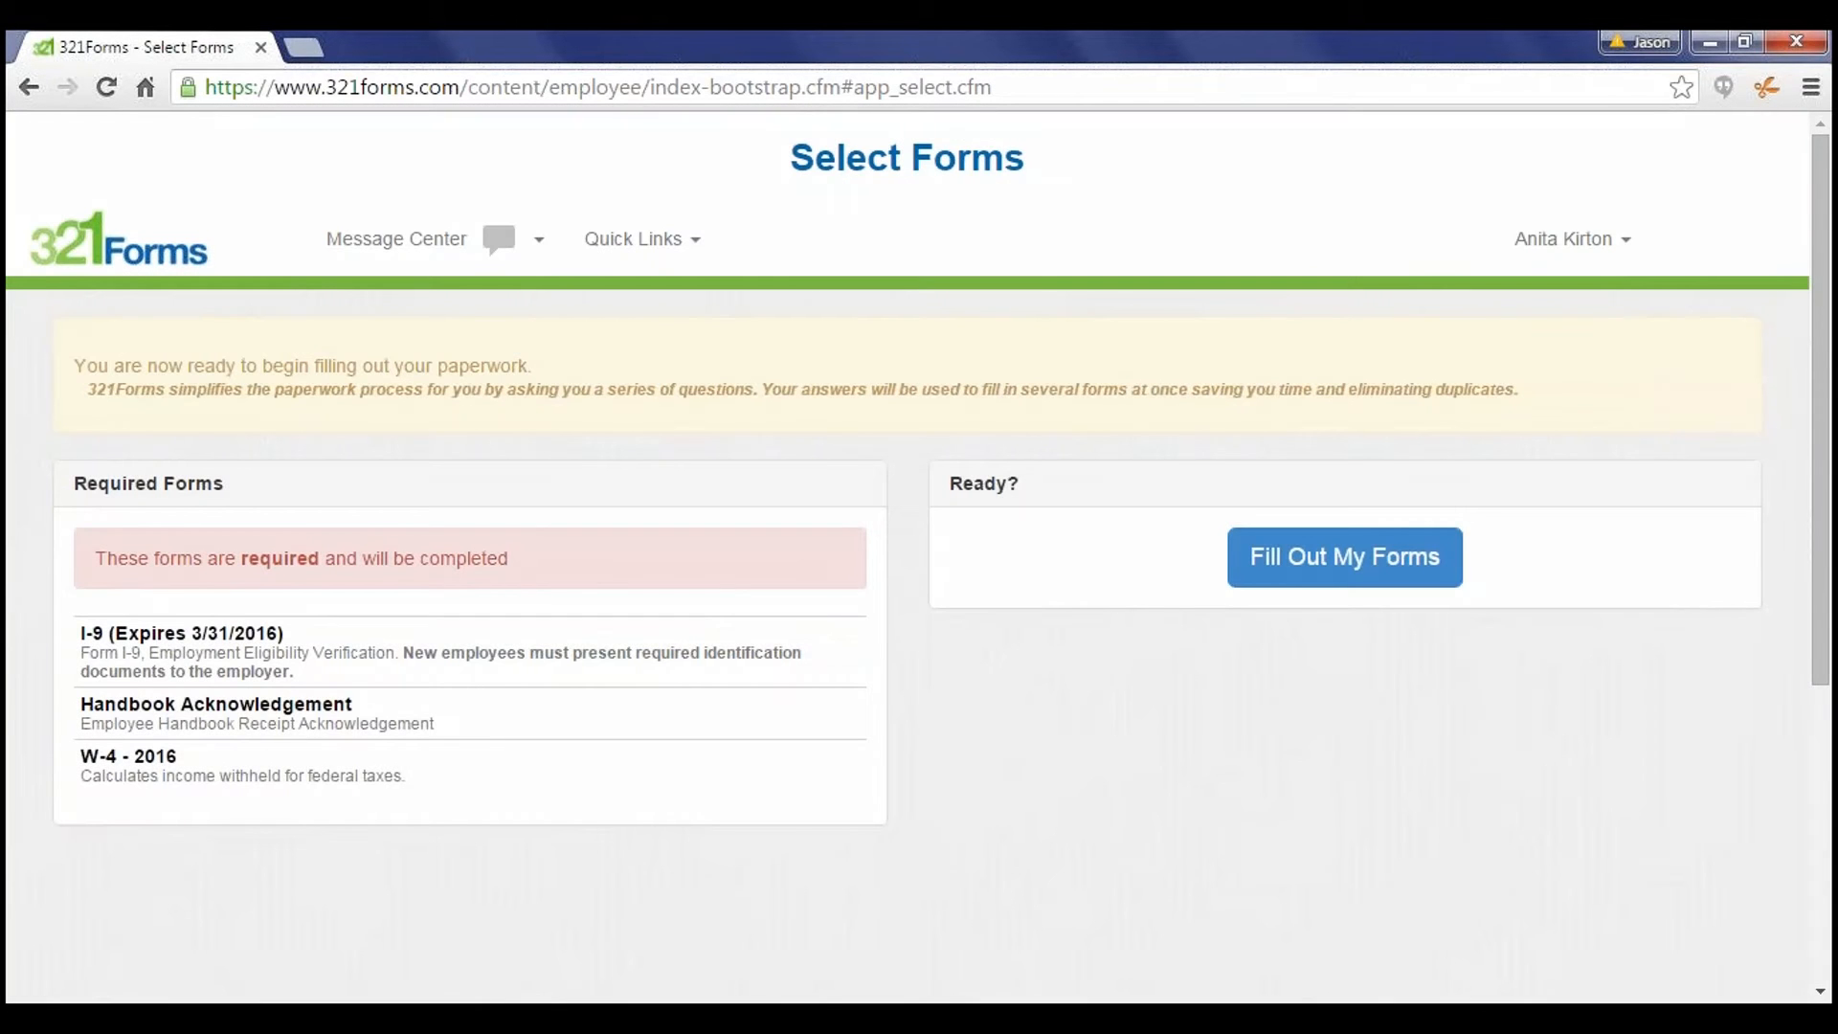
mouse_move(123, 848)
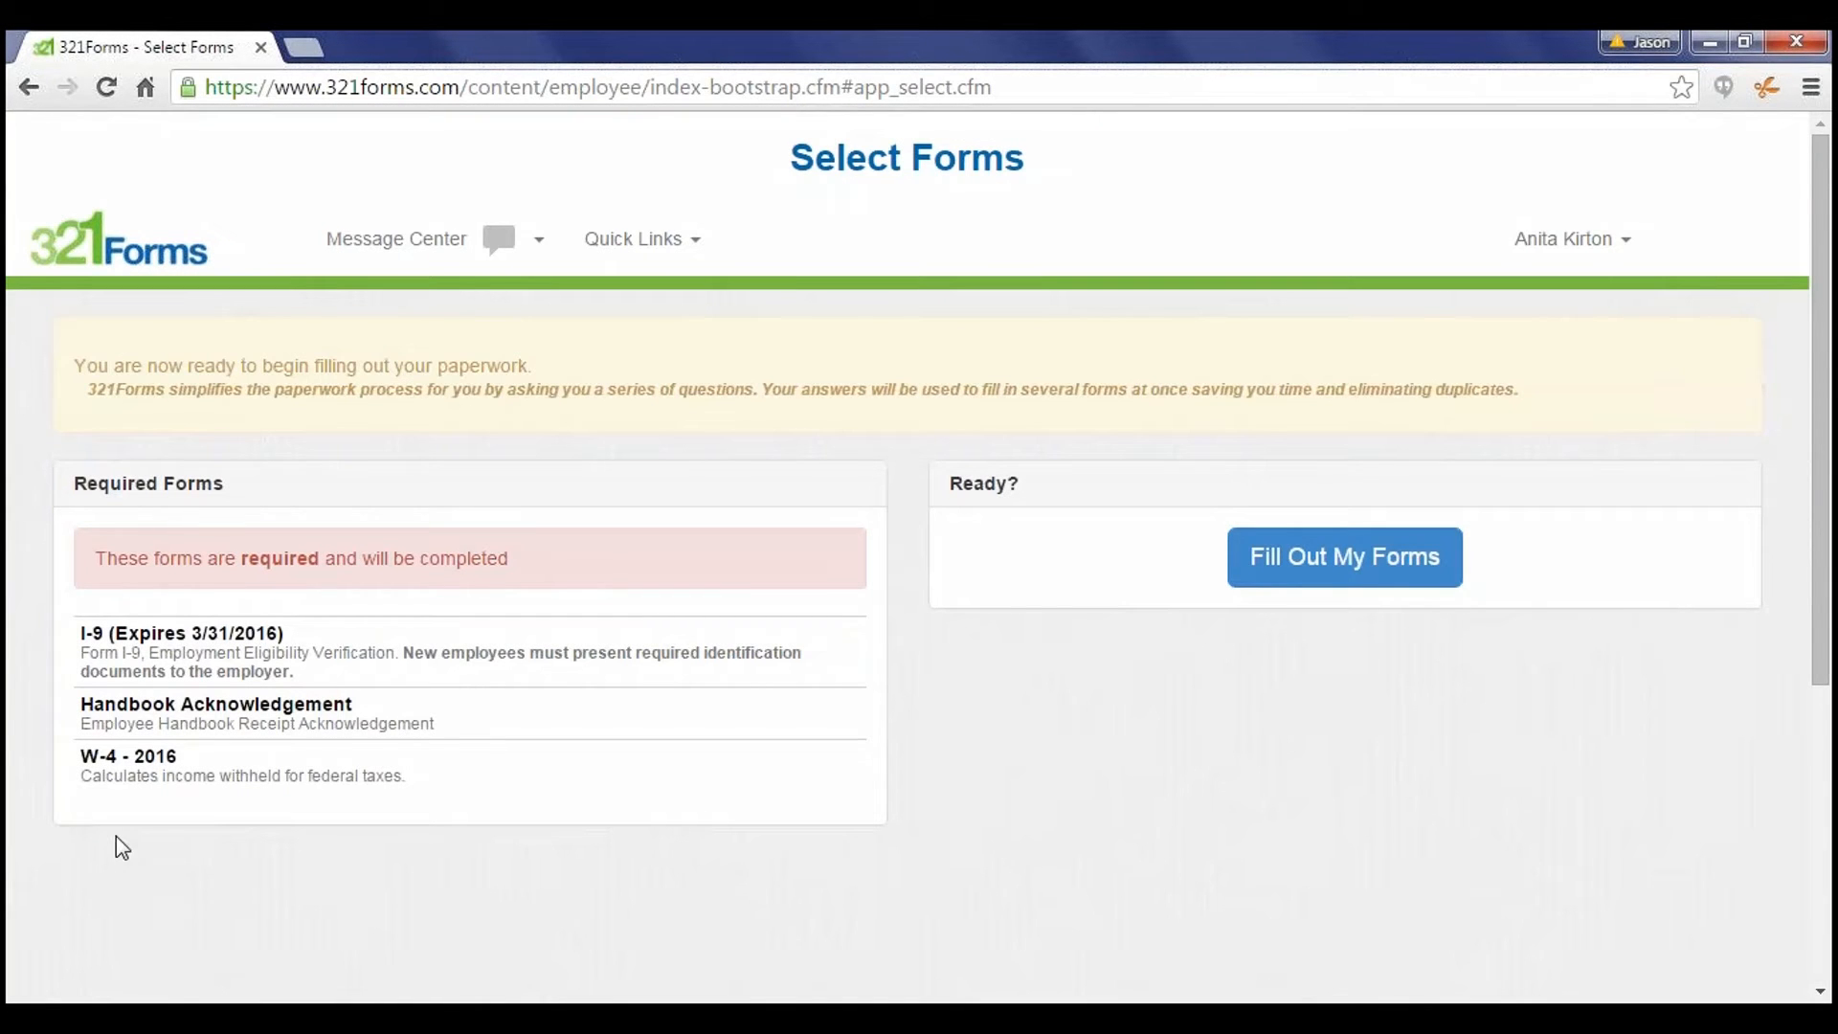
mouse_move(258, 863)
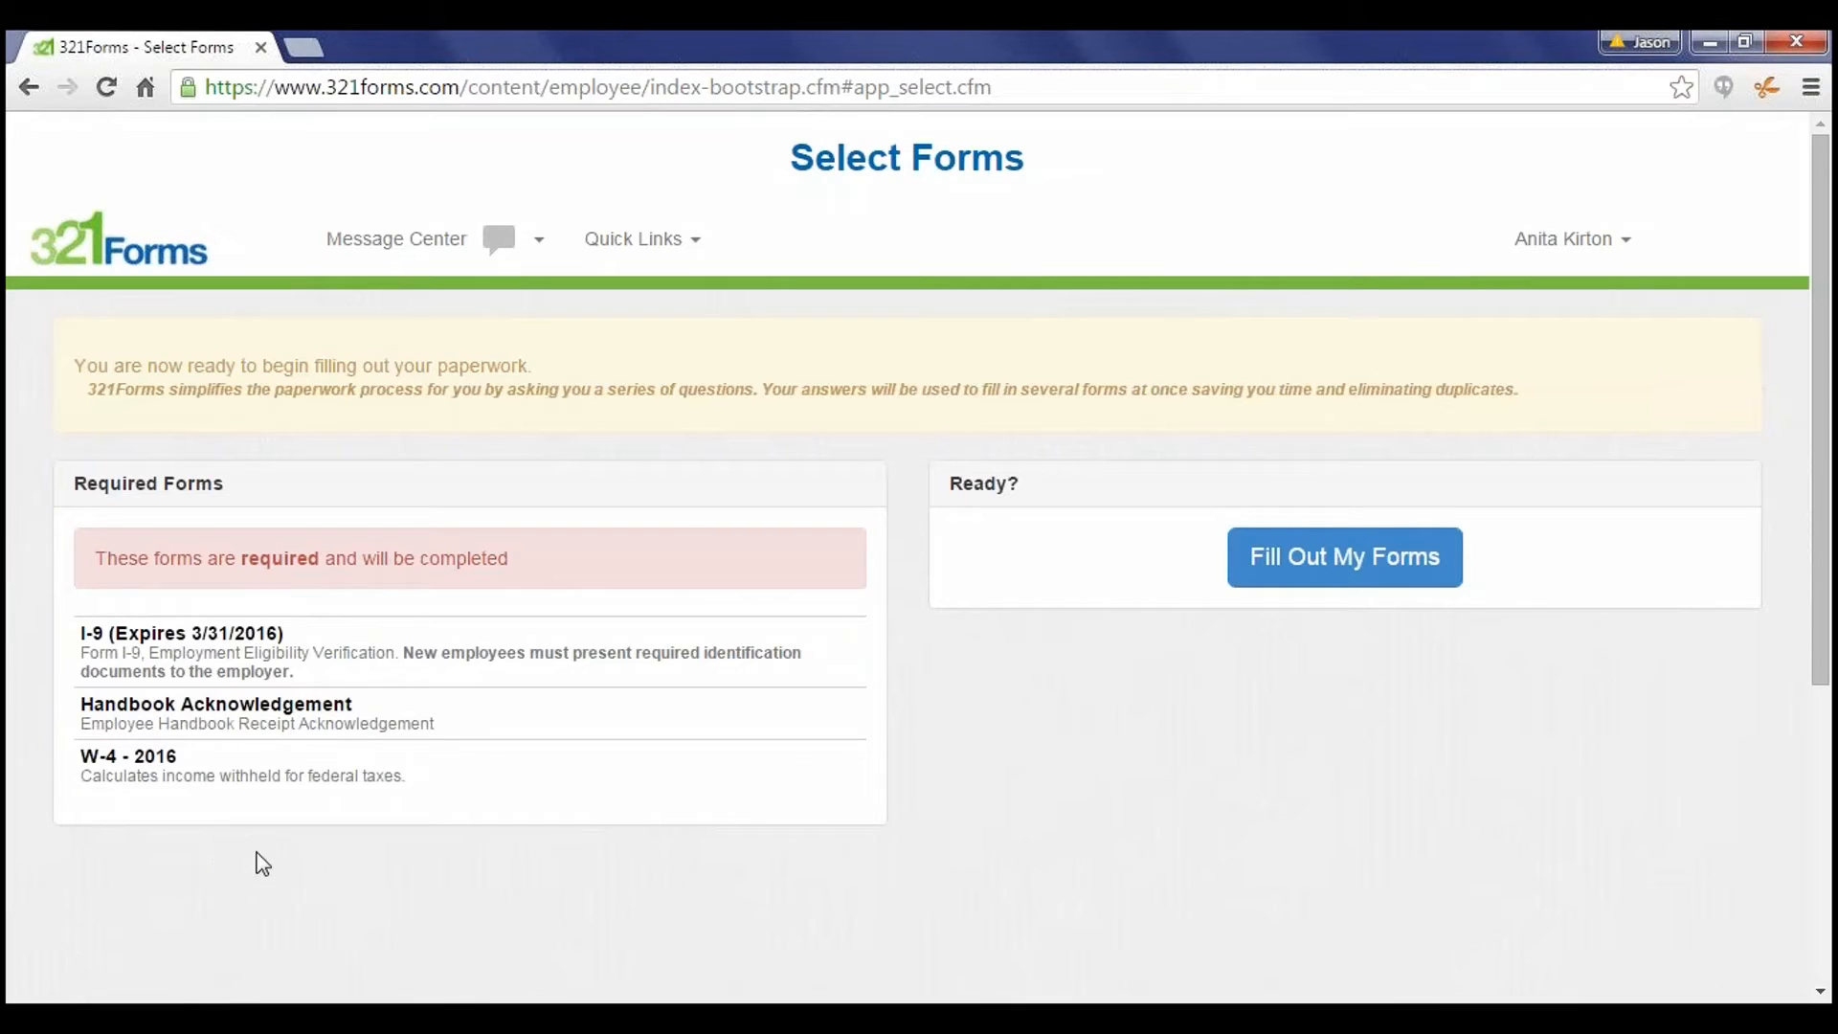
mouse_move(310, 856)
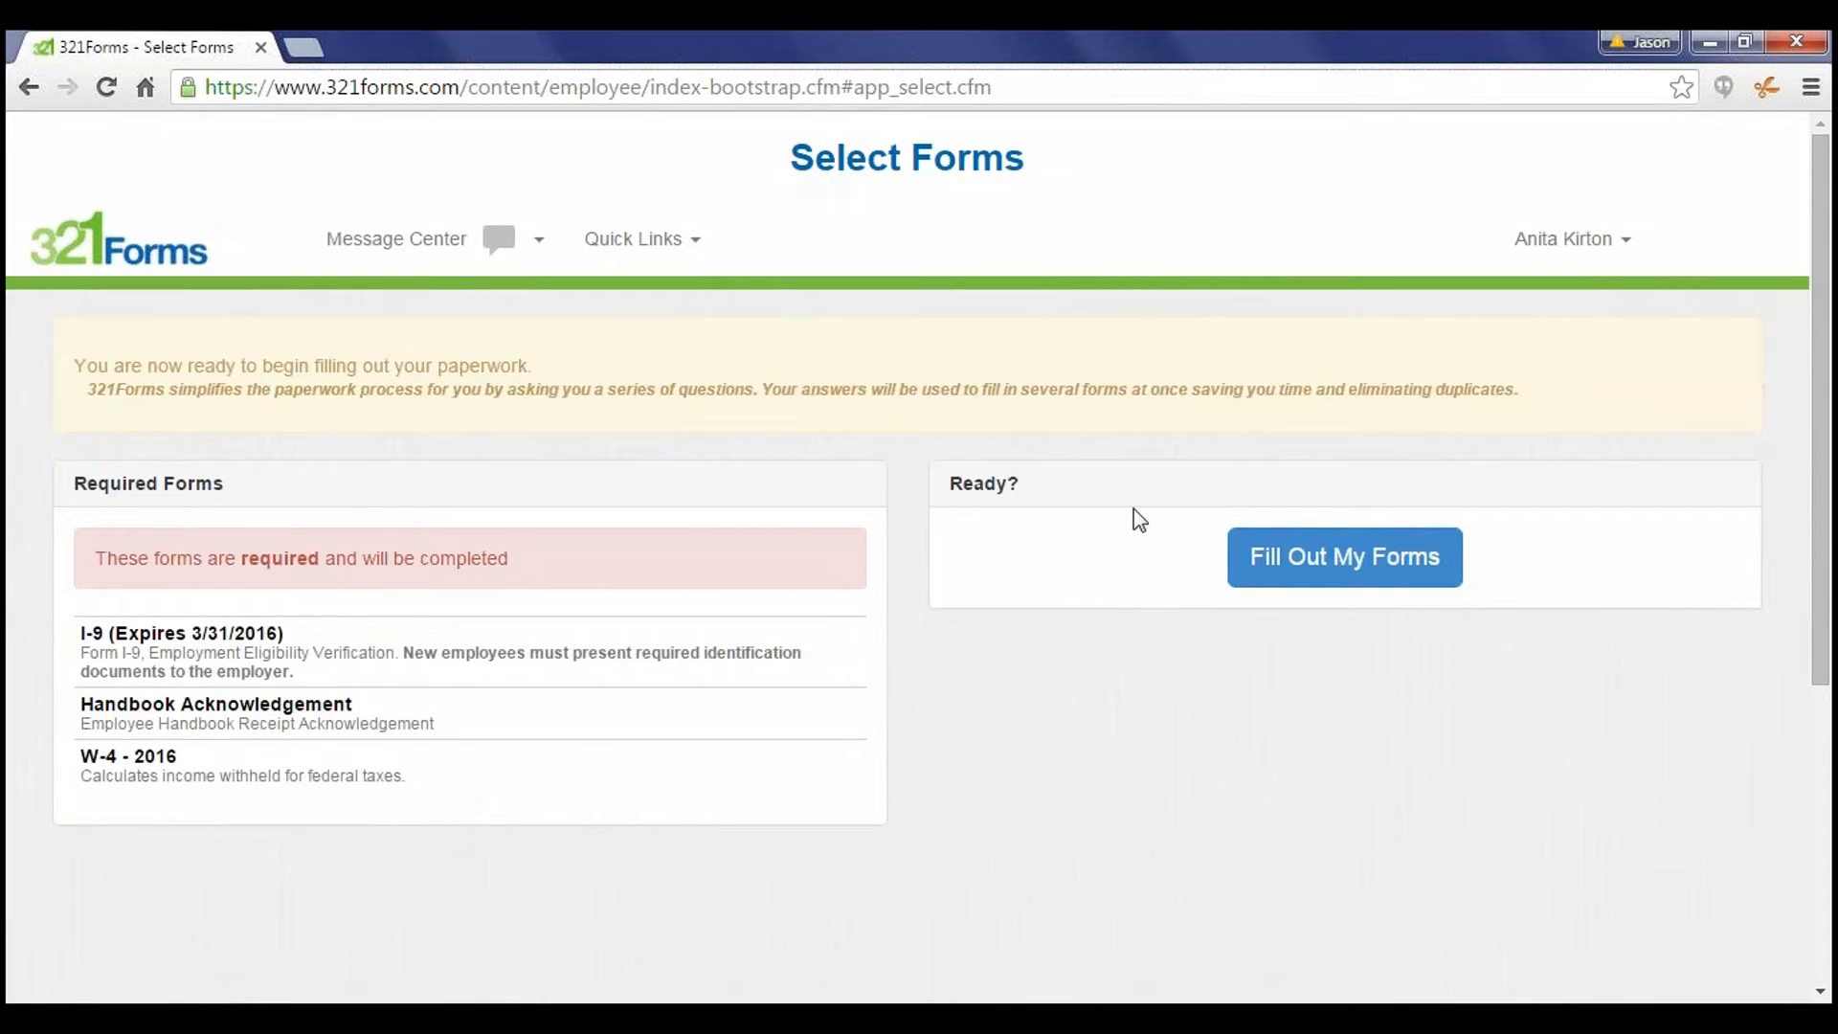
Step: Start filling out the required I-9, Handbook Acknowledgement and W-4 forms
click(1344, 557)
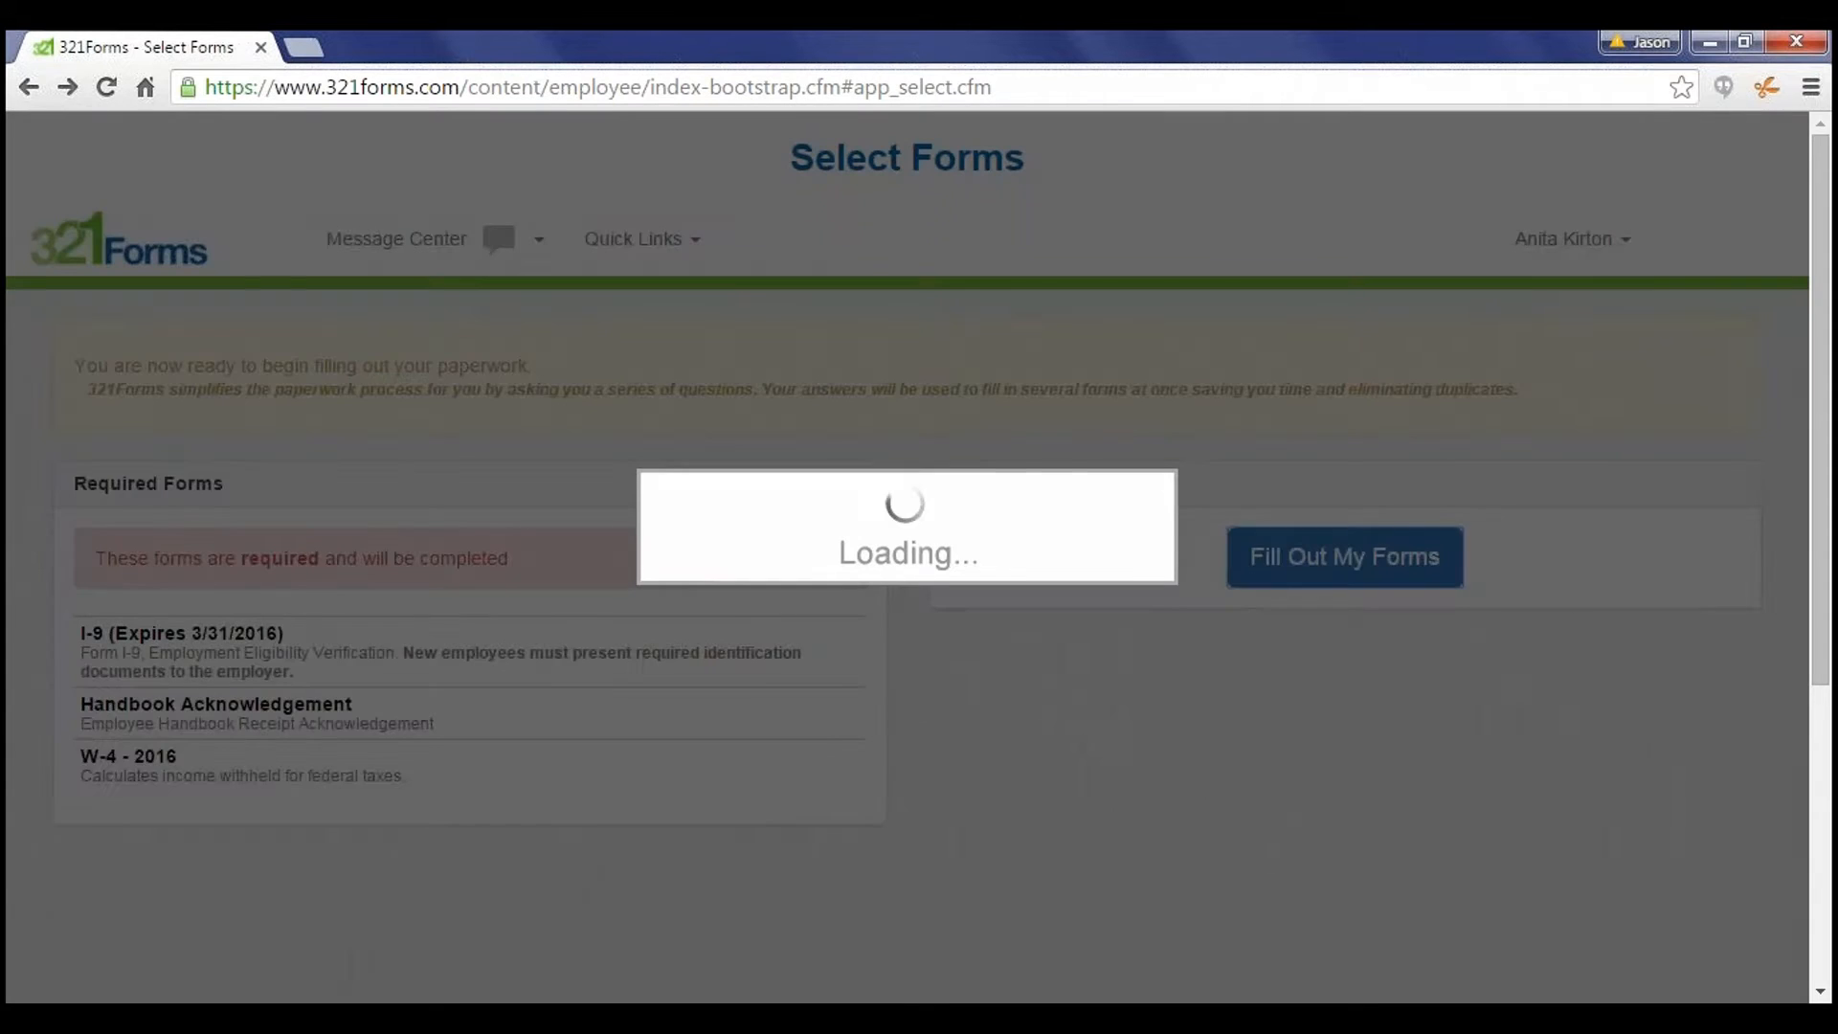
Step: Enter the household street address answers and save to continue to Basic Information
click(1344, 557)
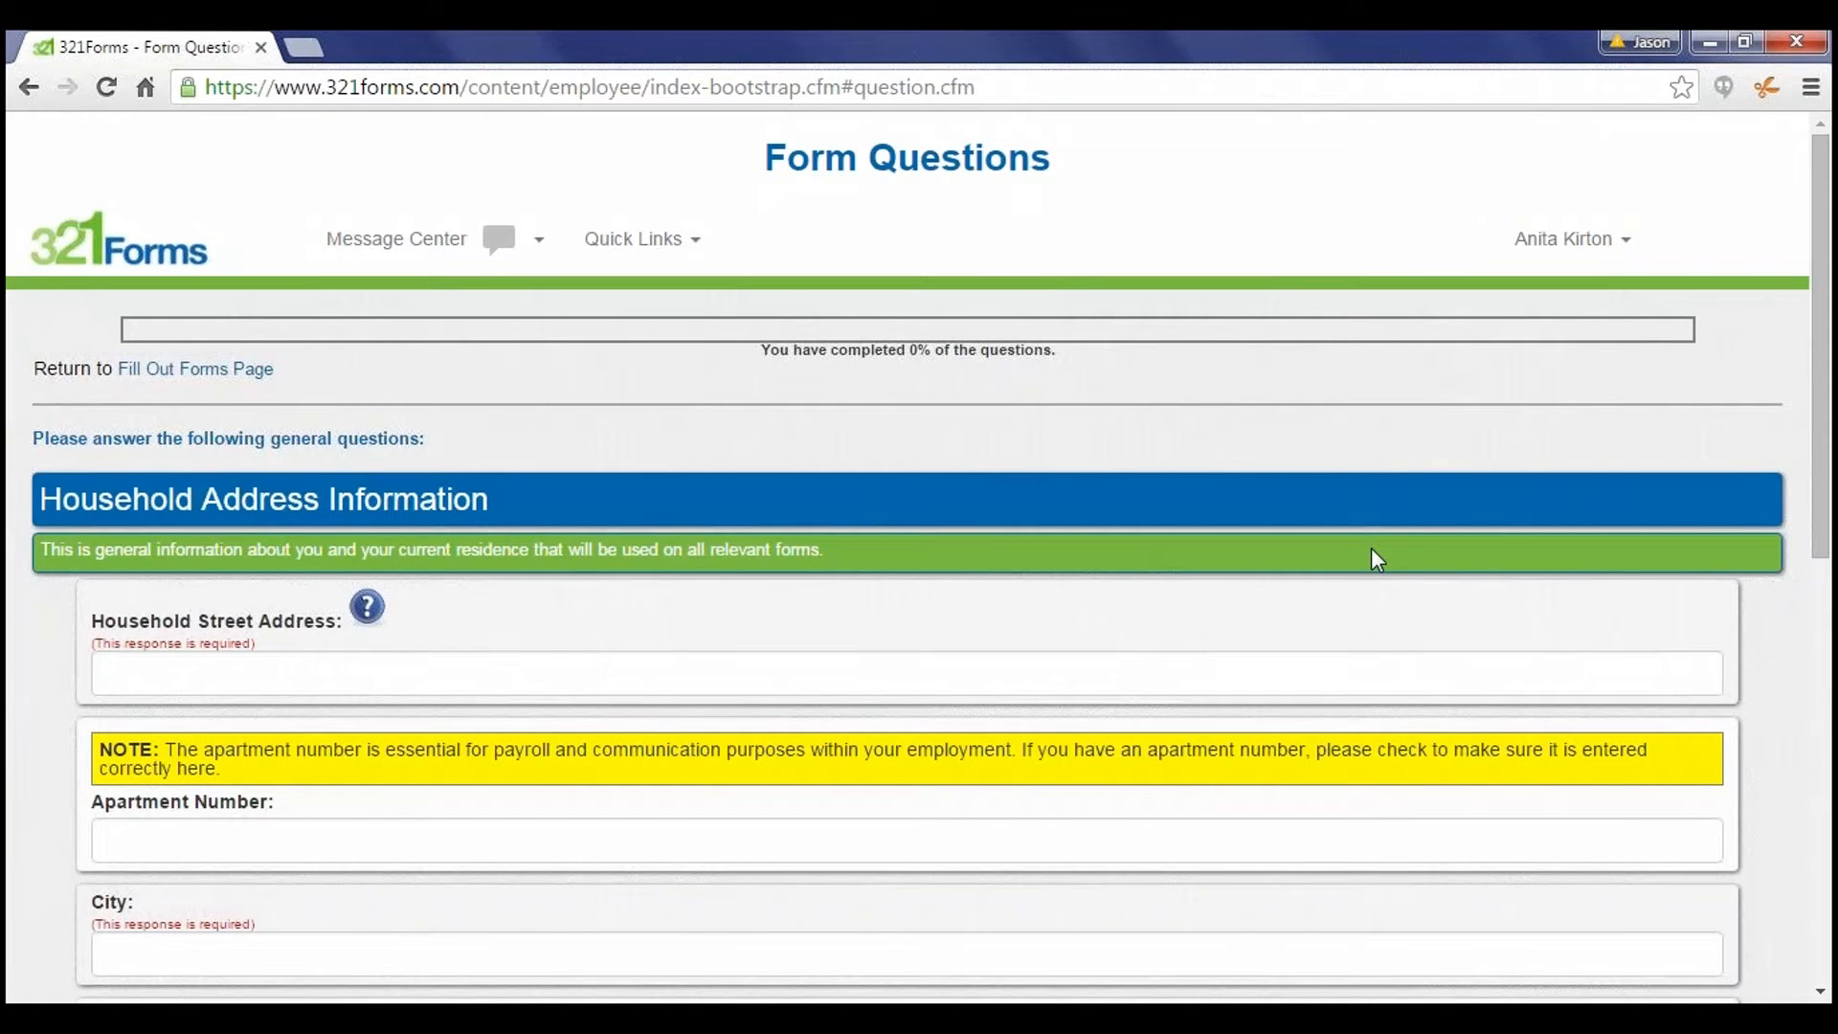
mouse_move(634, 628)
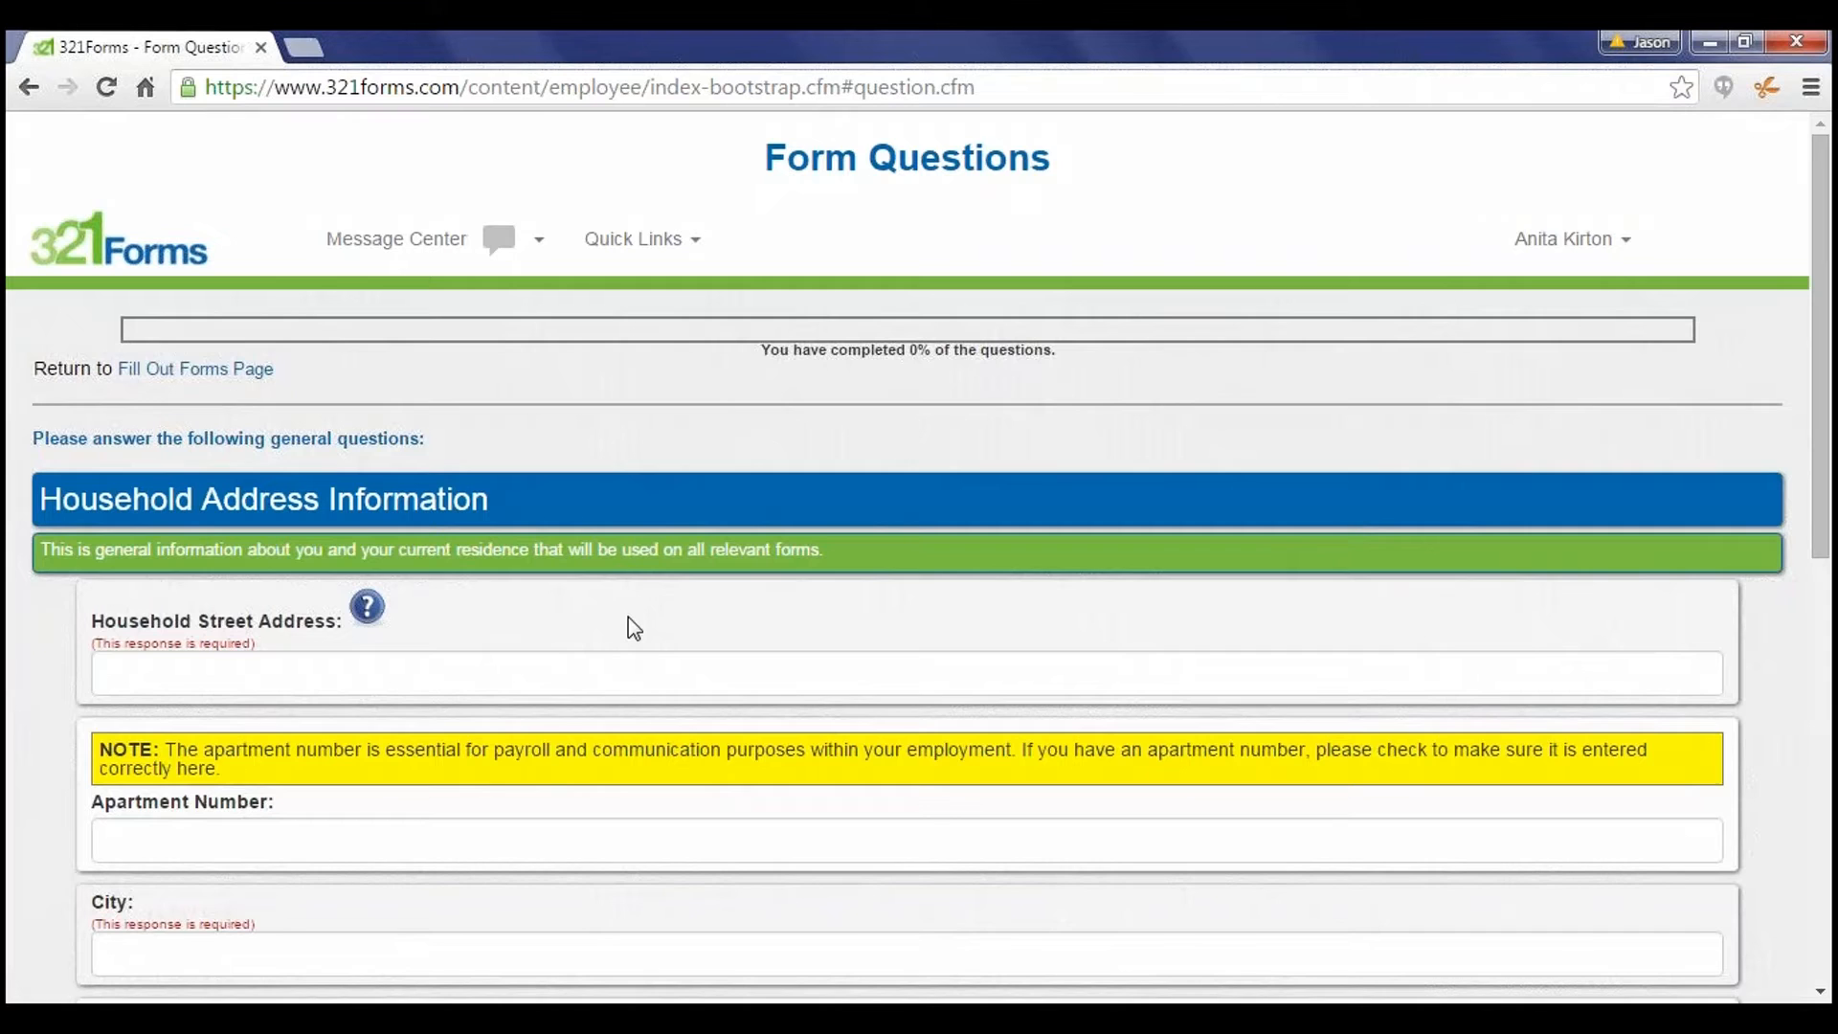
mouse_move(628, 618)
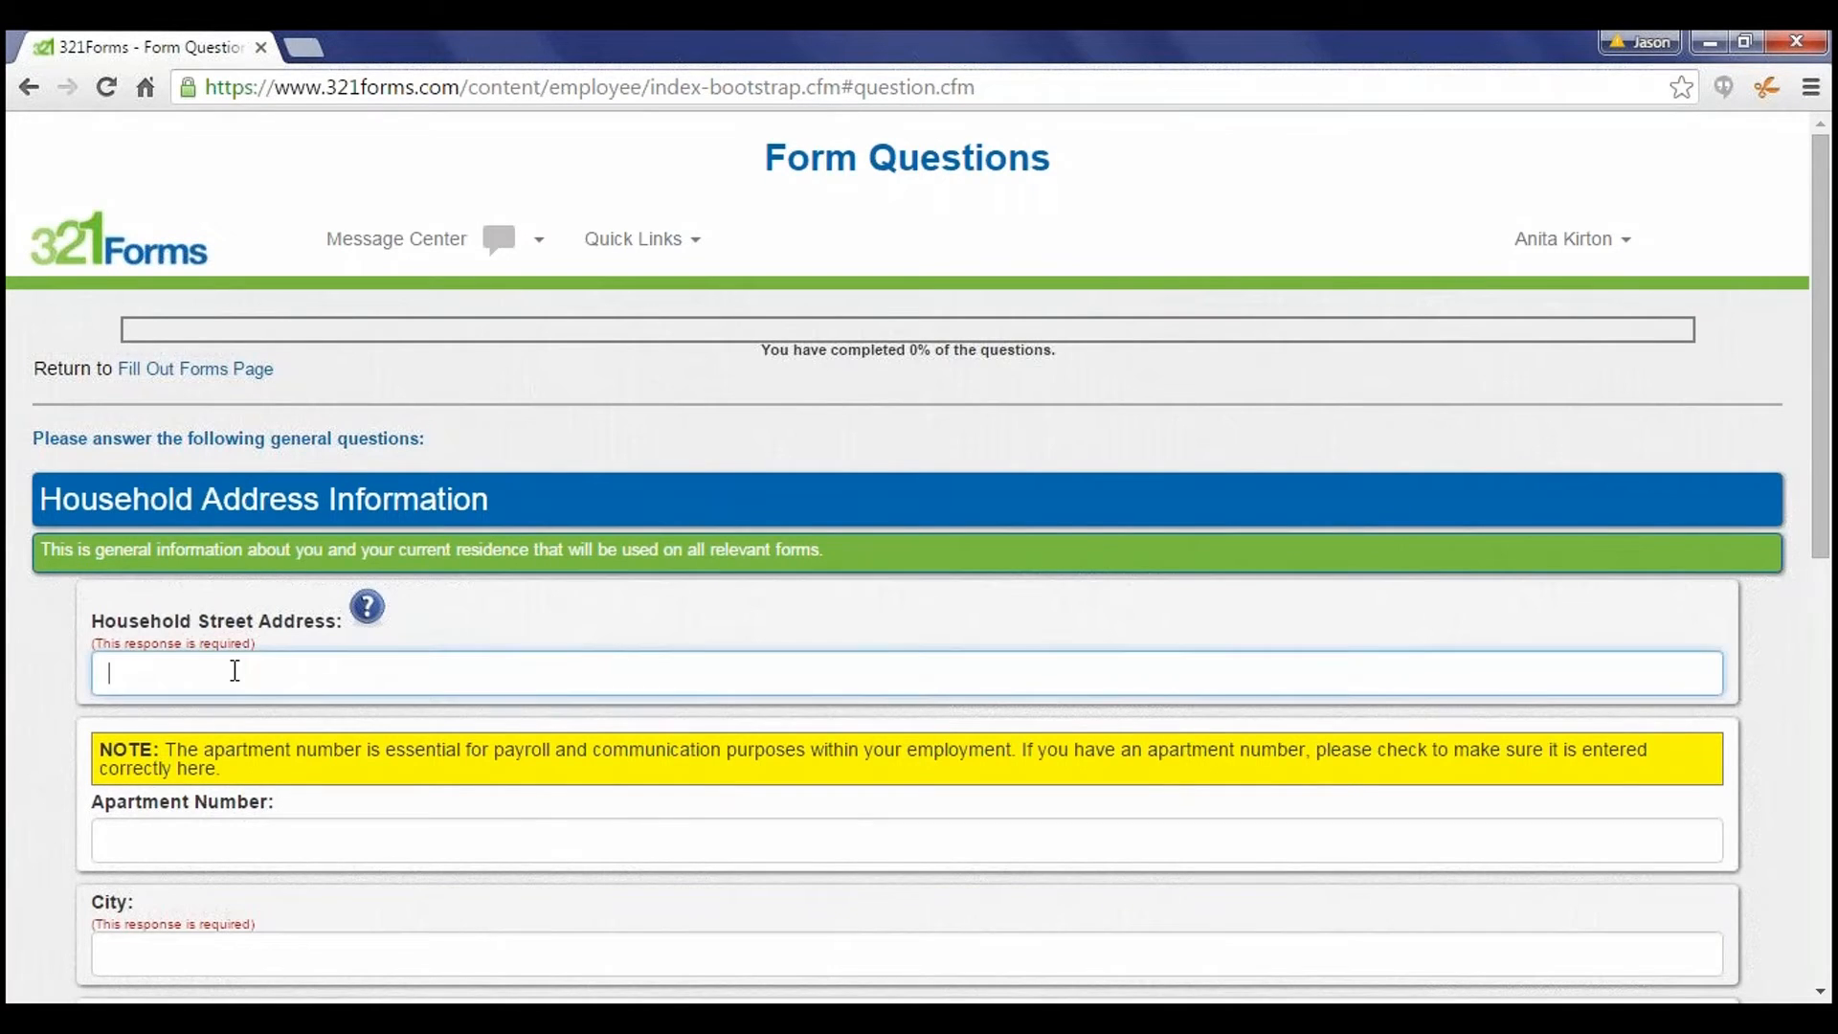
click(902, 716)
text(No)
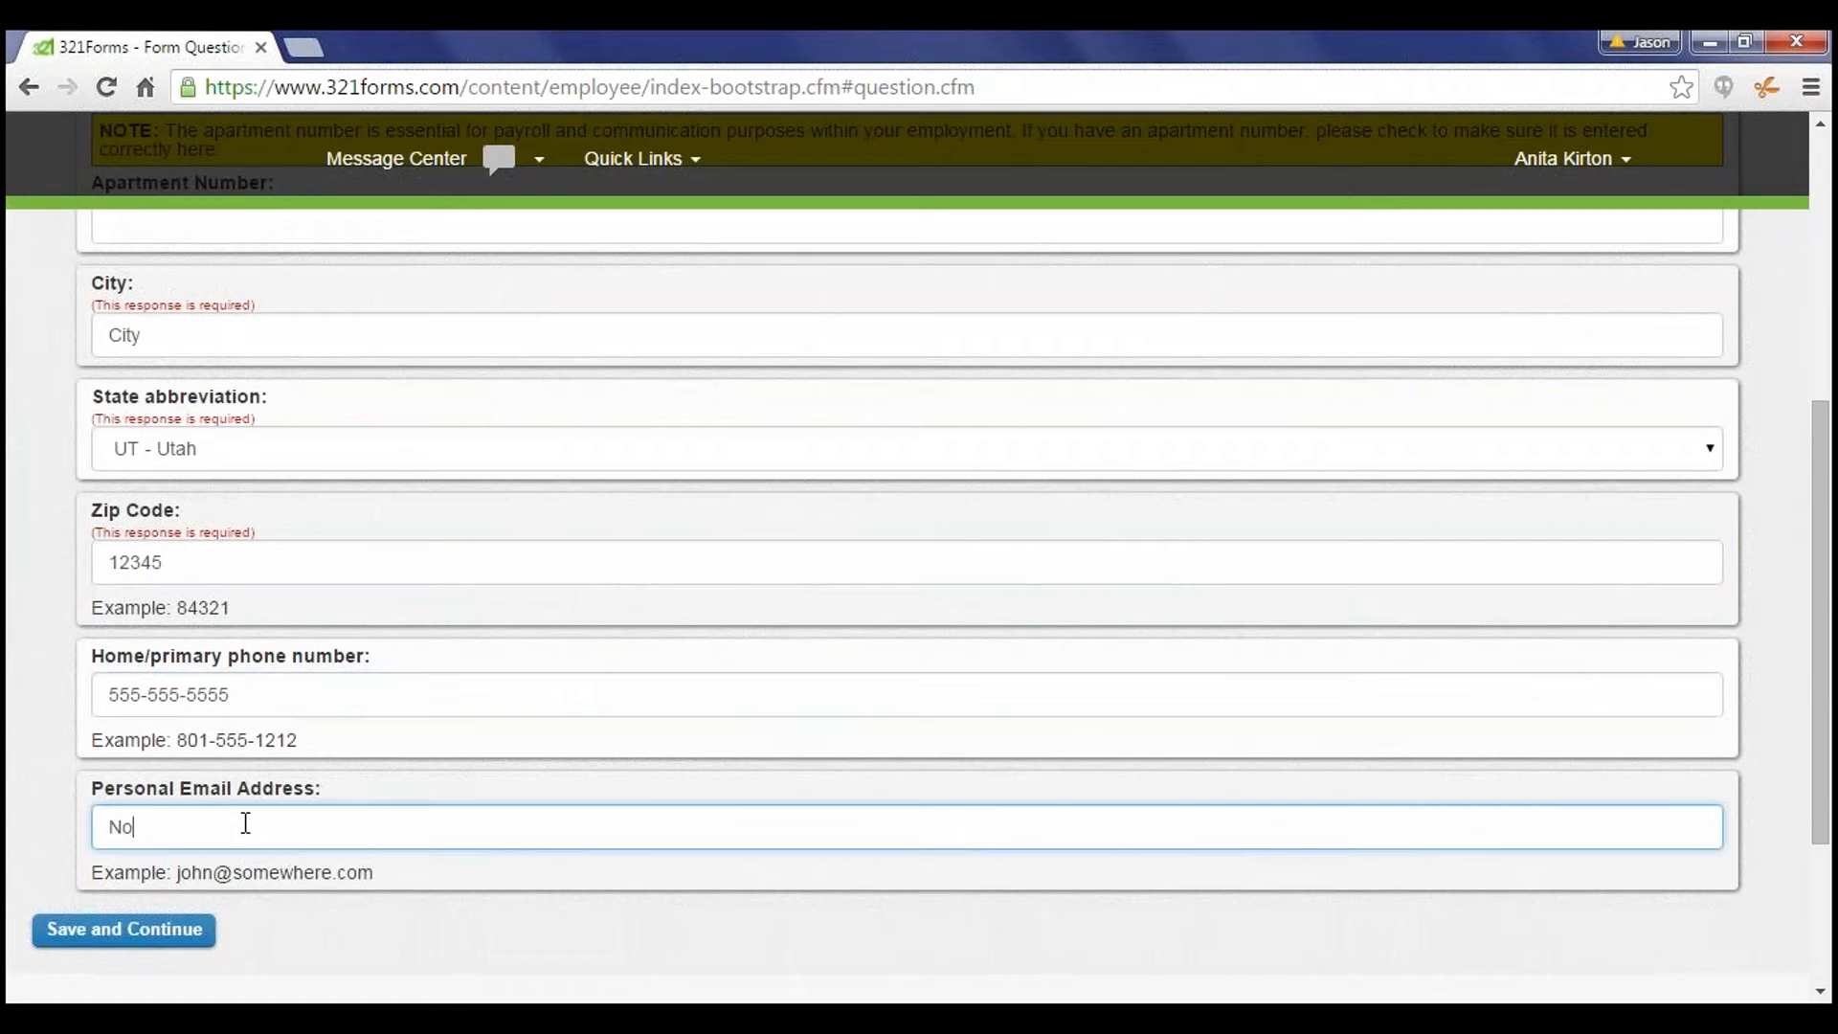
click(122, 930)
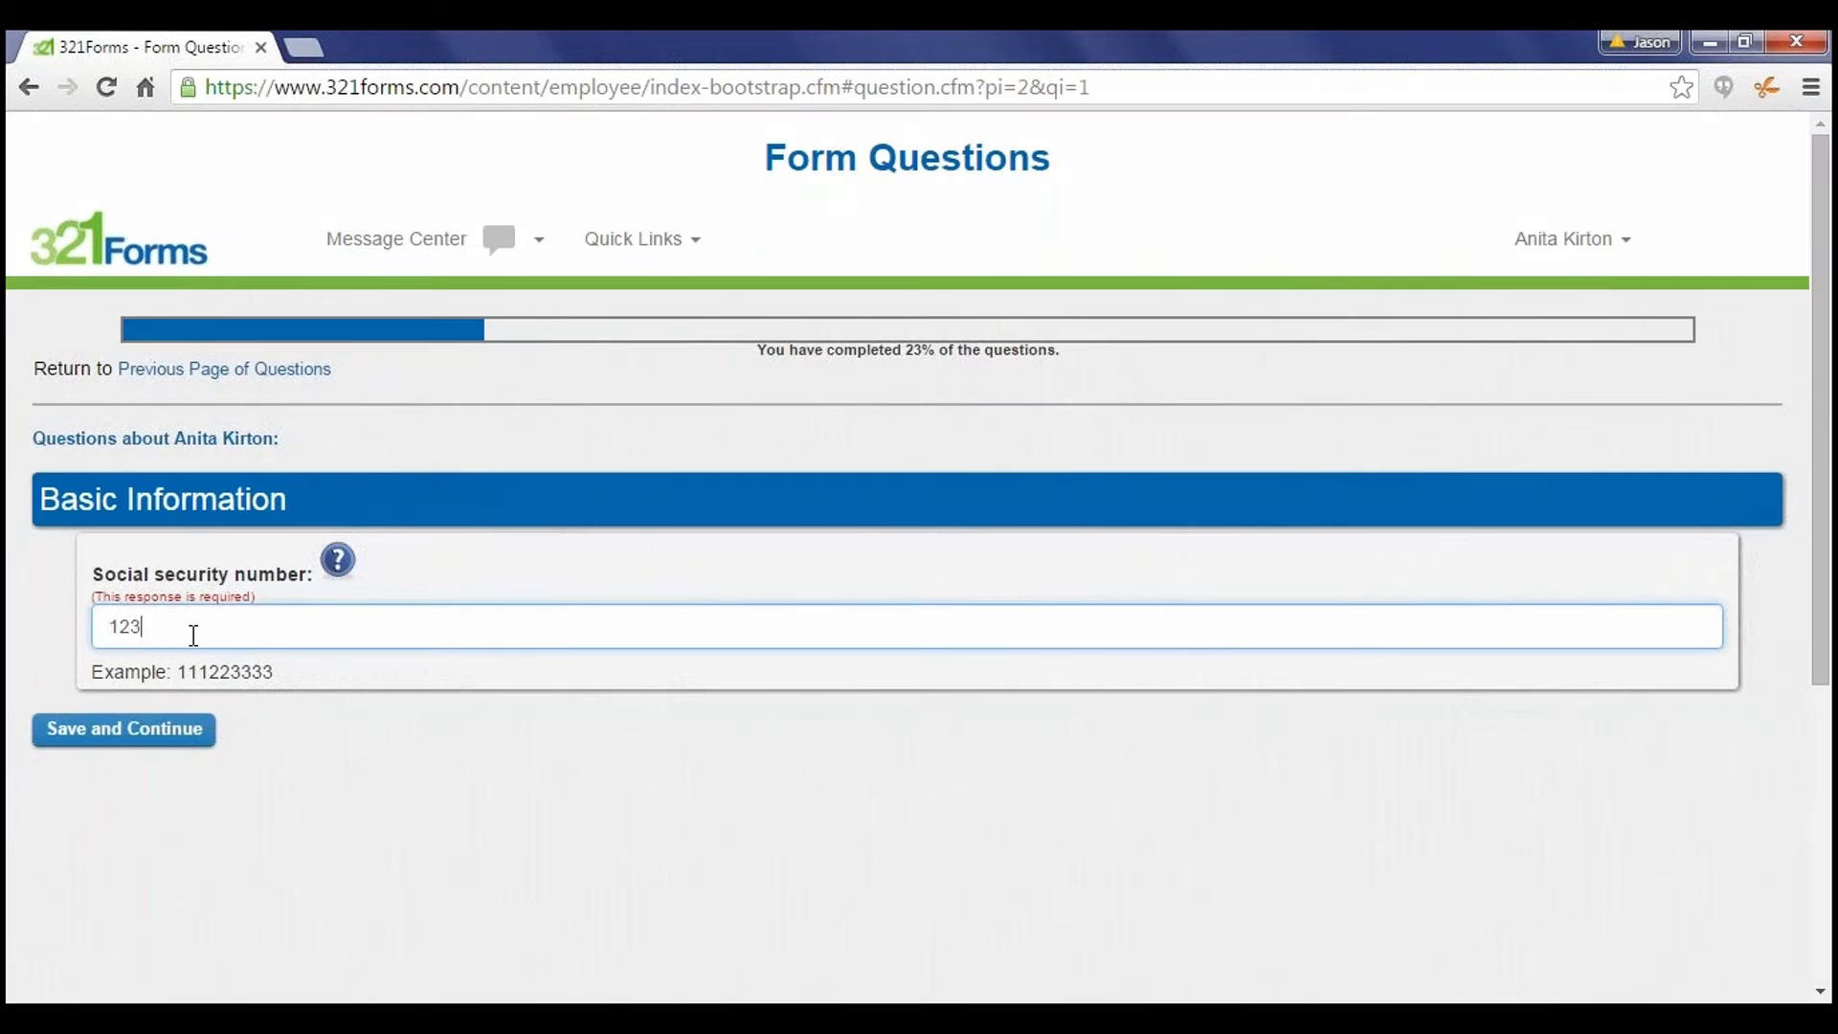
Step: Save the social security number and try the I-9 citizenship status options
click(123, 729)
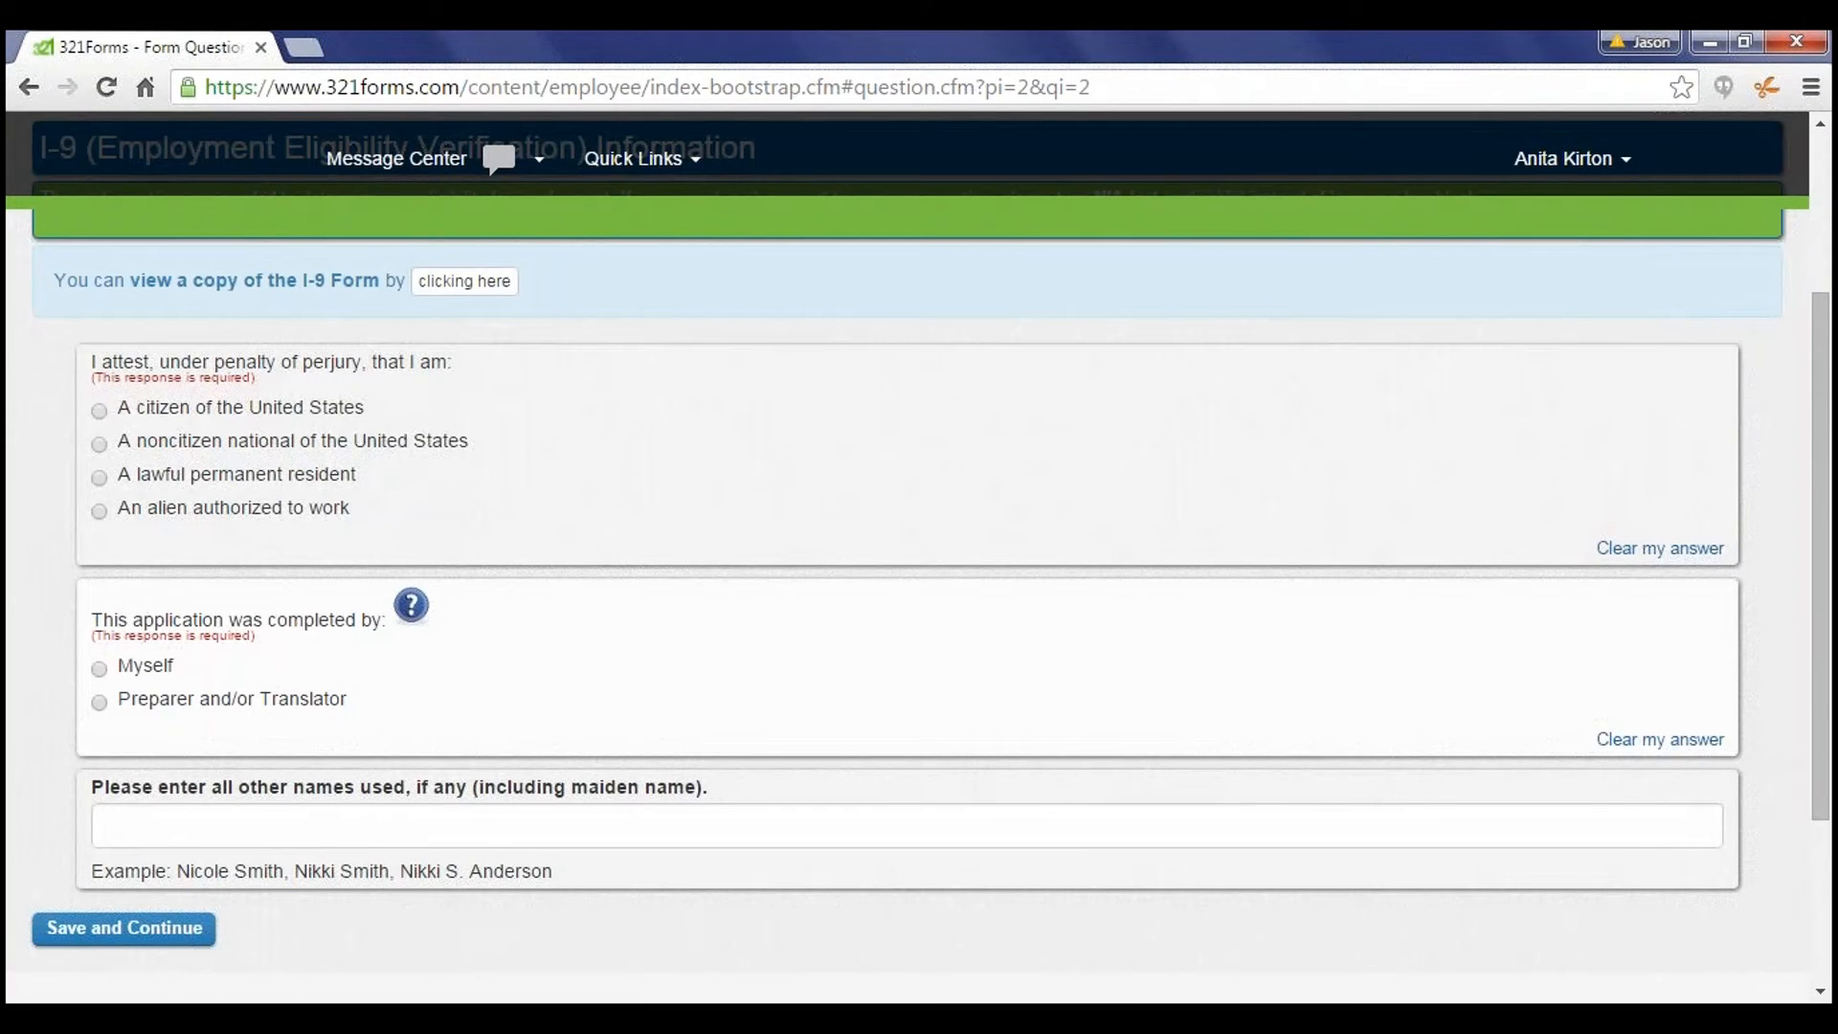
mouse_move(607, 452)
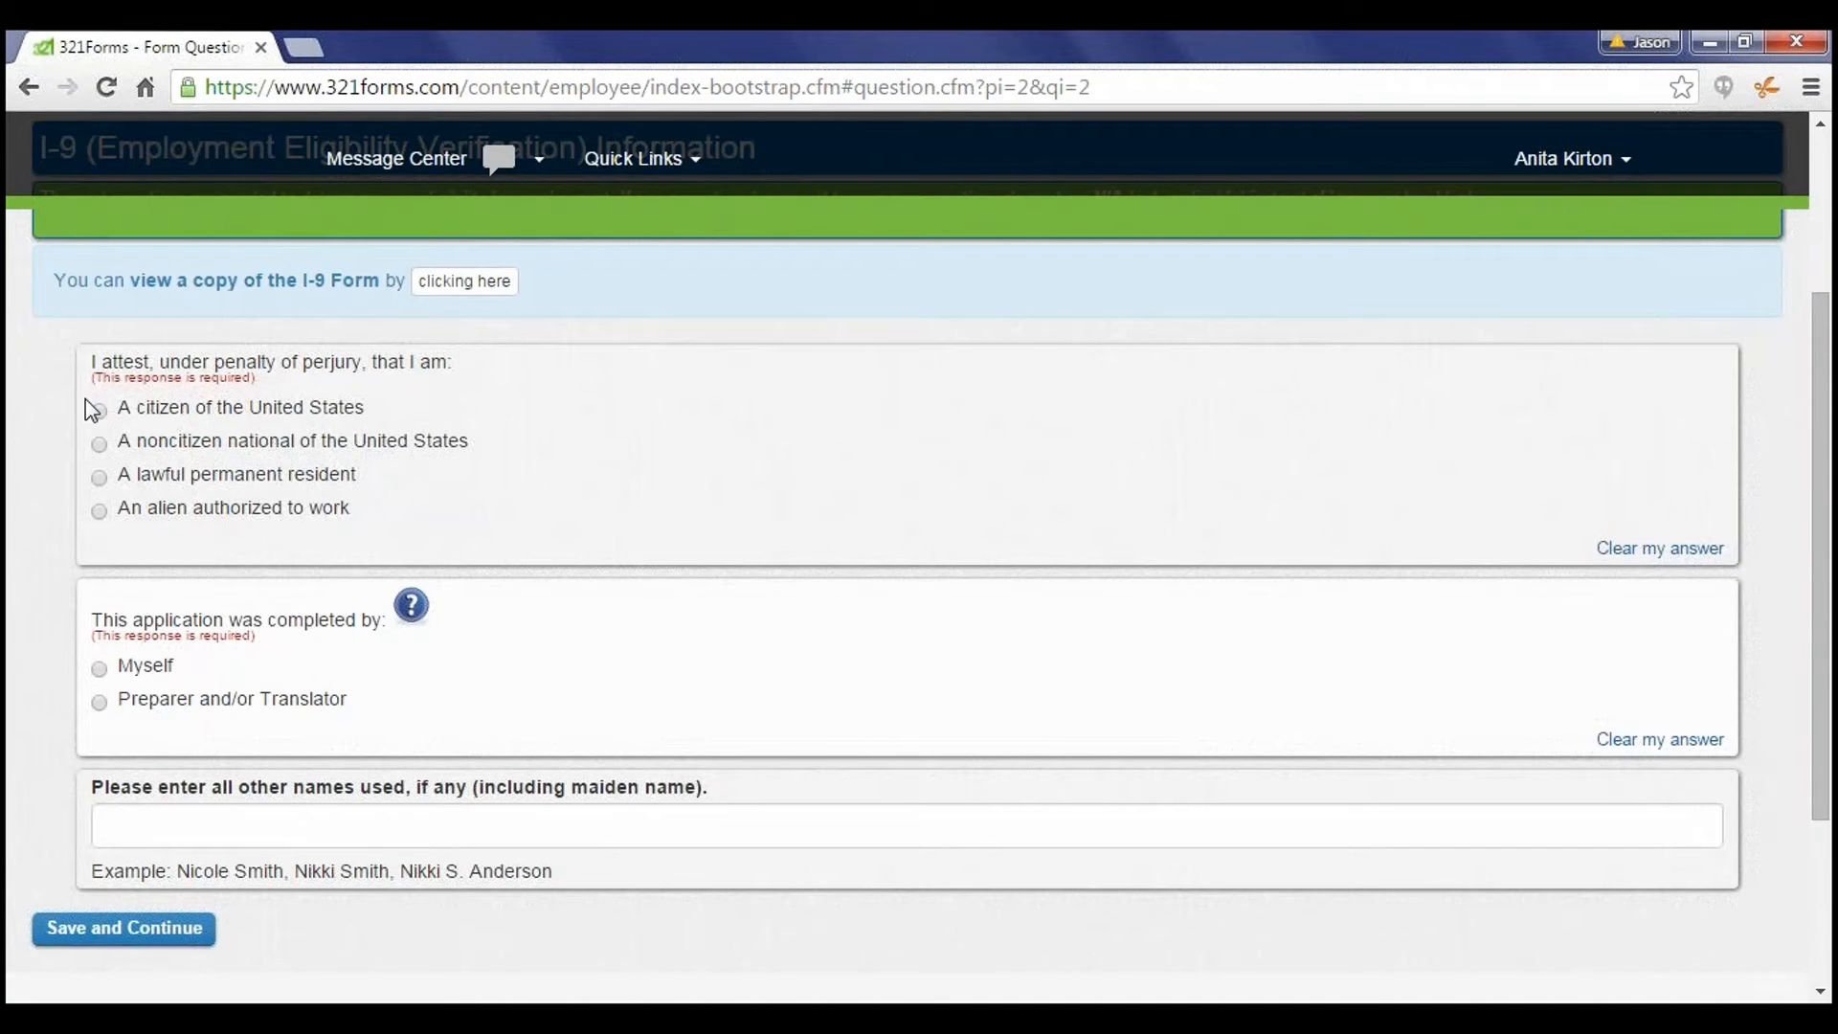
click(97, 405)
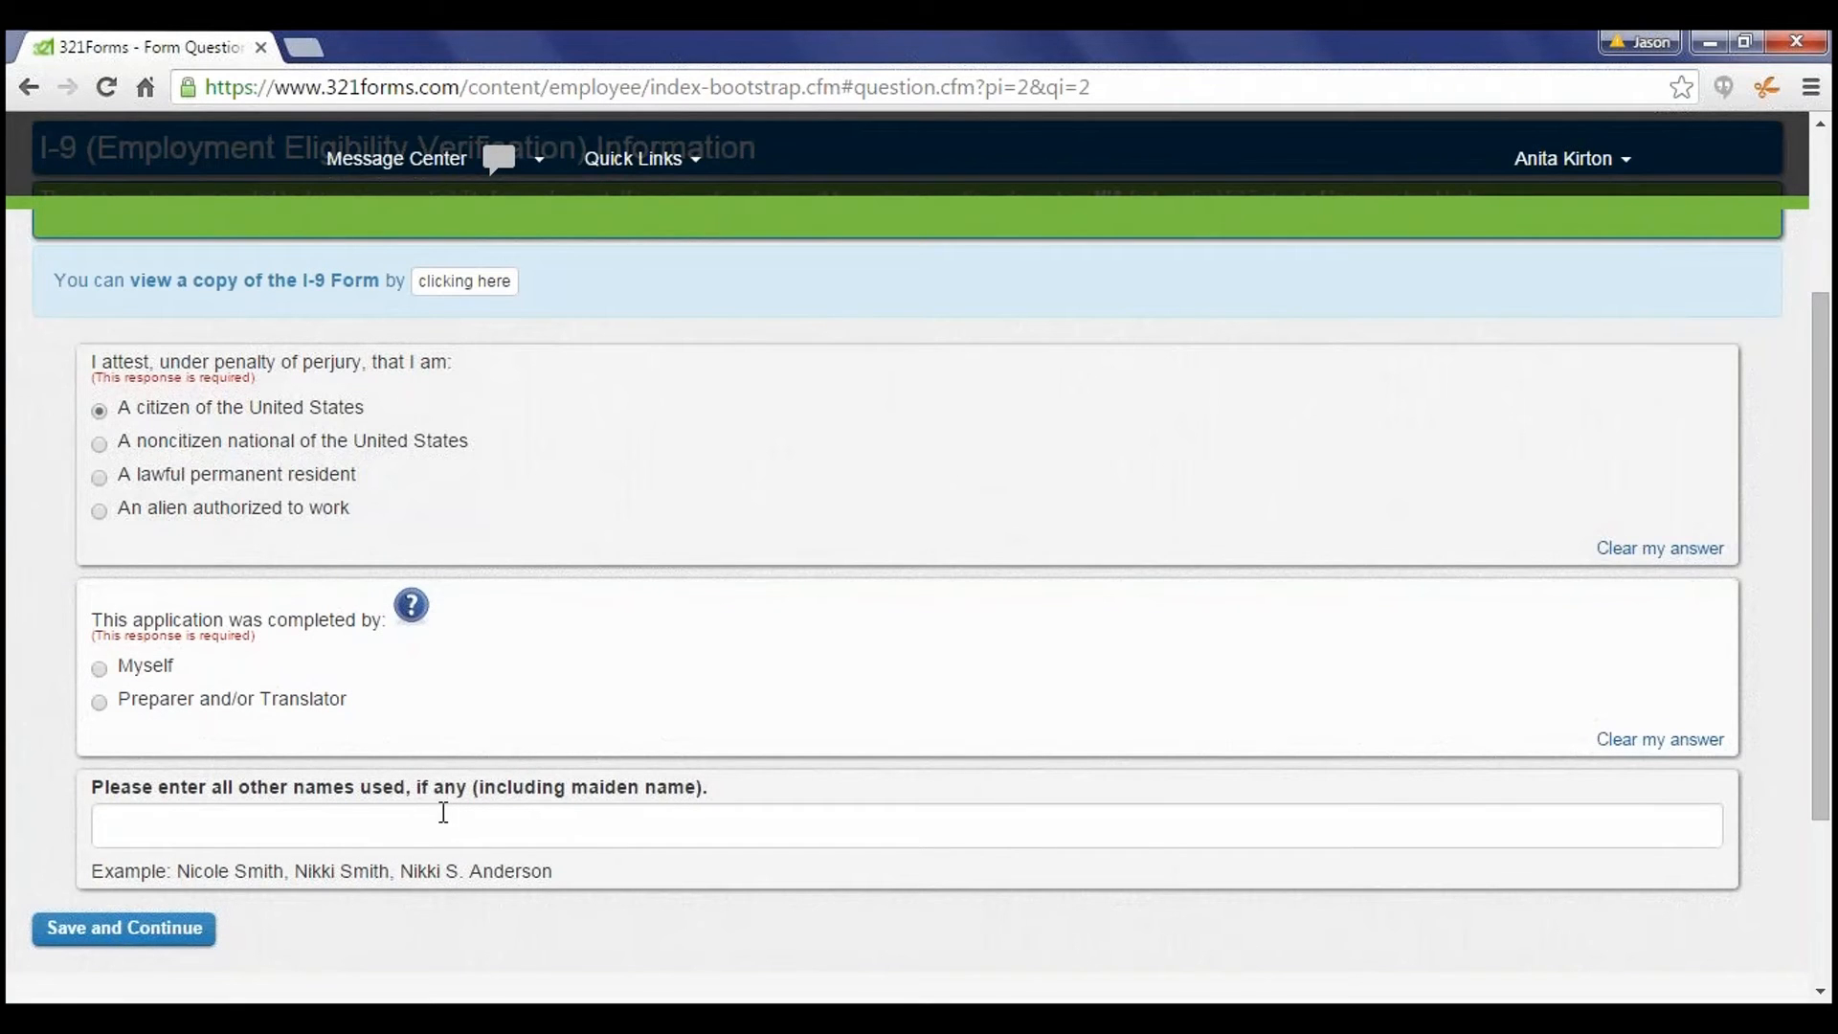
click(98, 472)
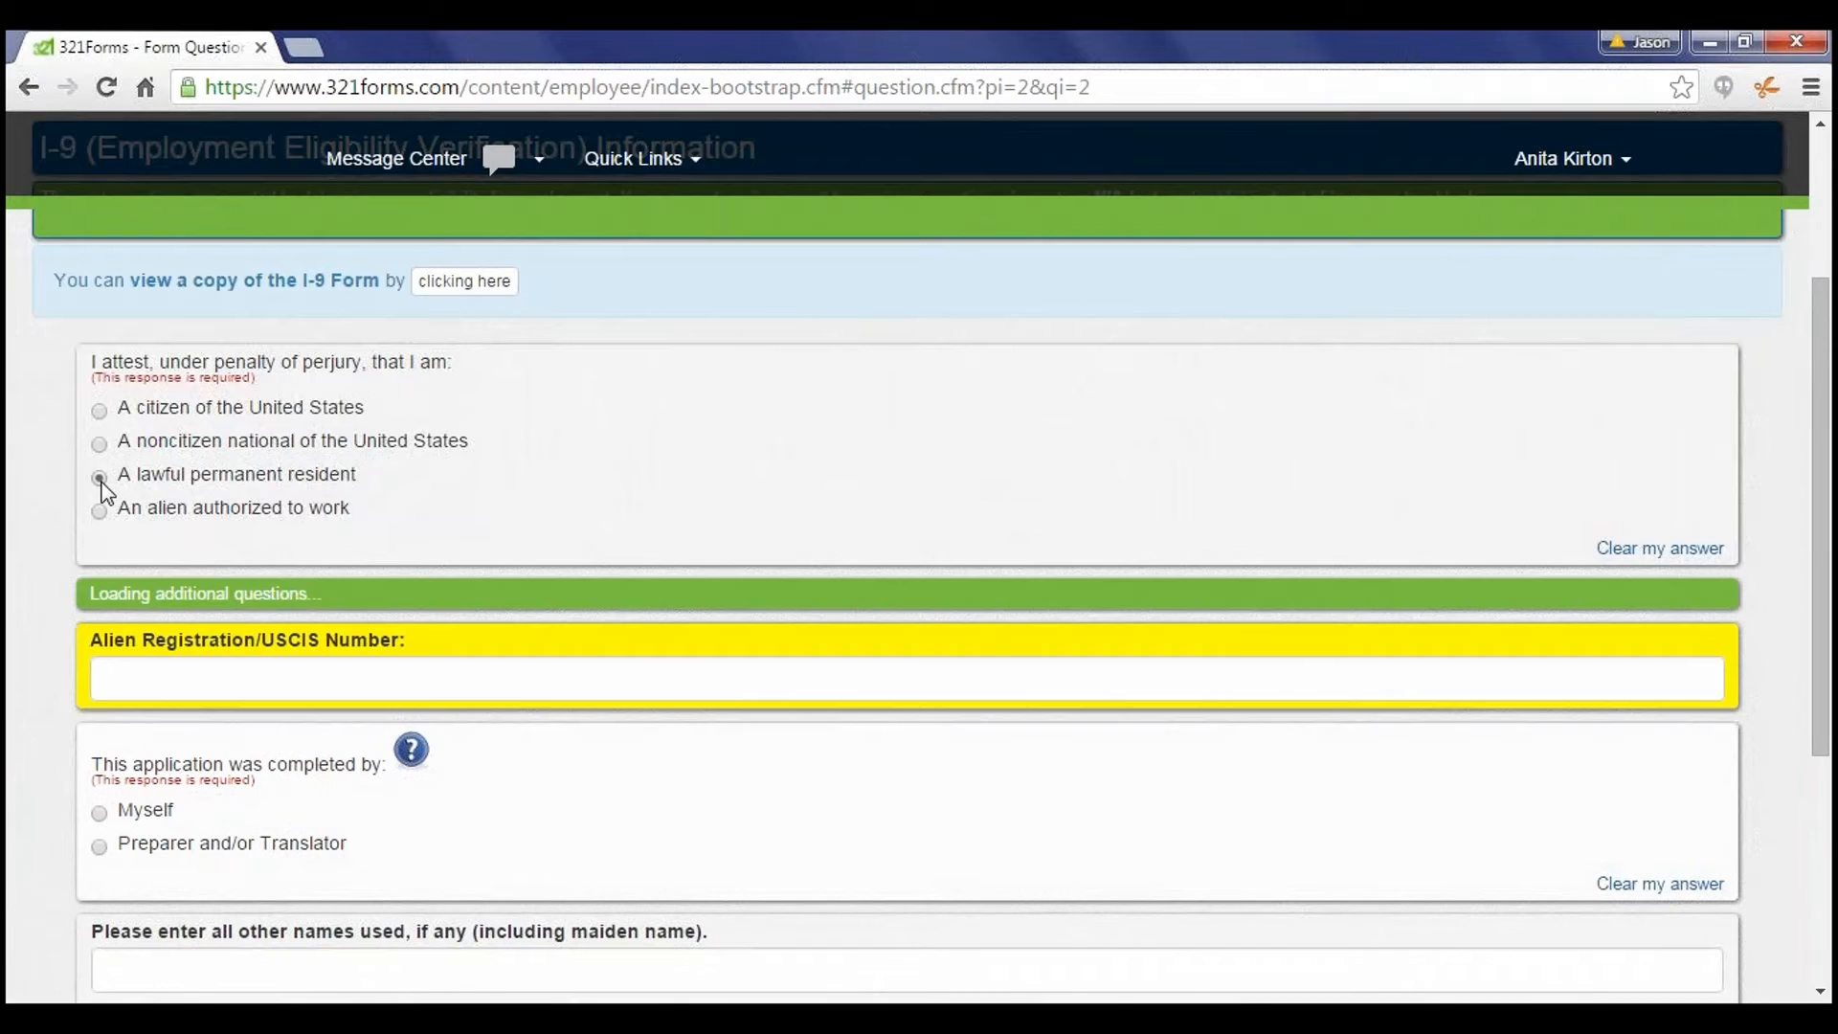
click(98, 477)
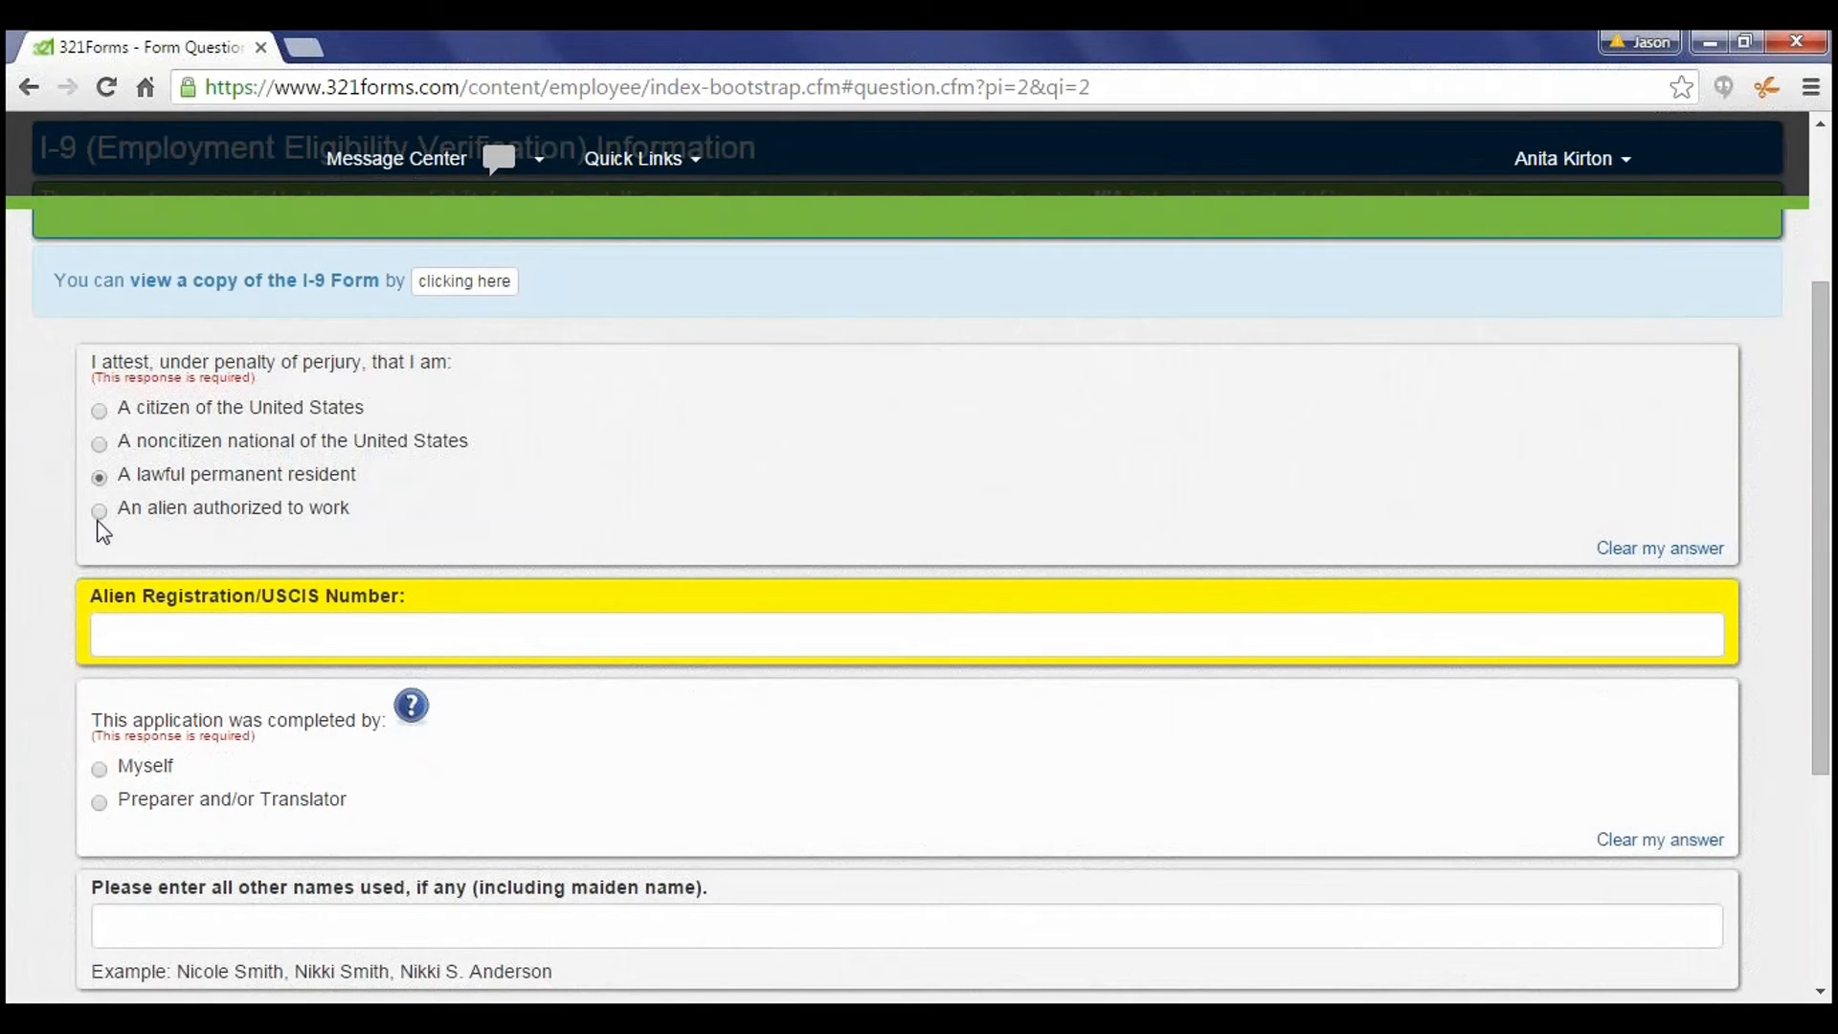
click(98, 509)
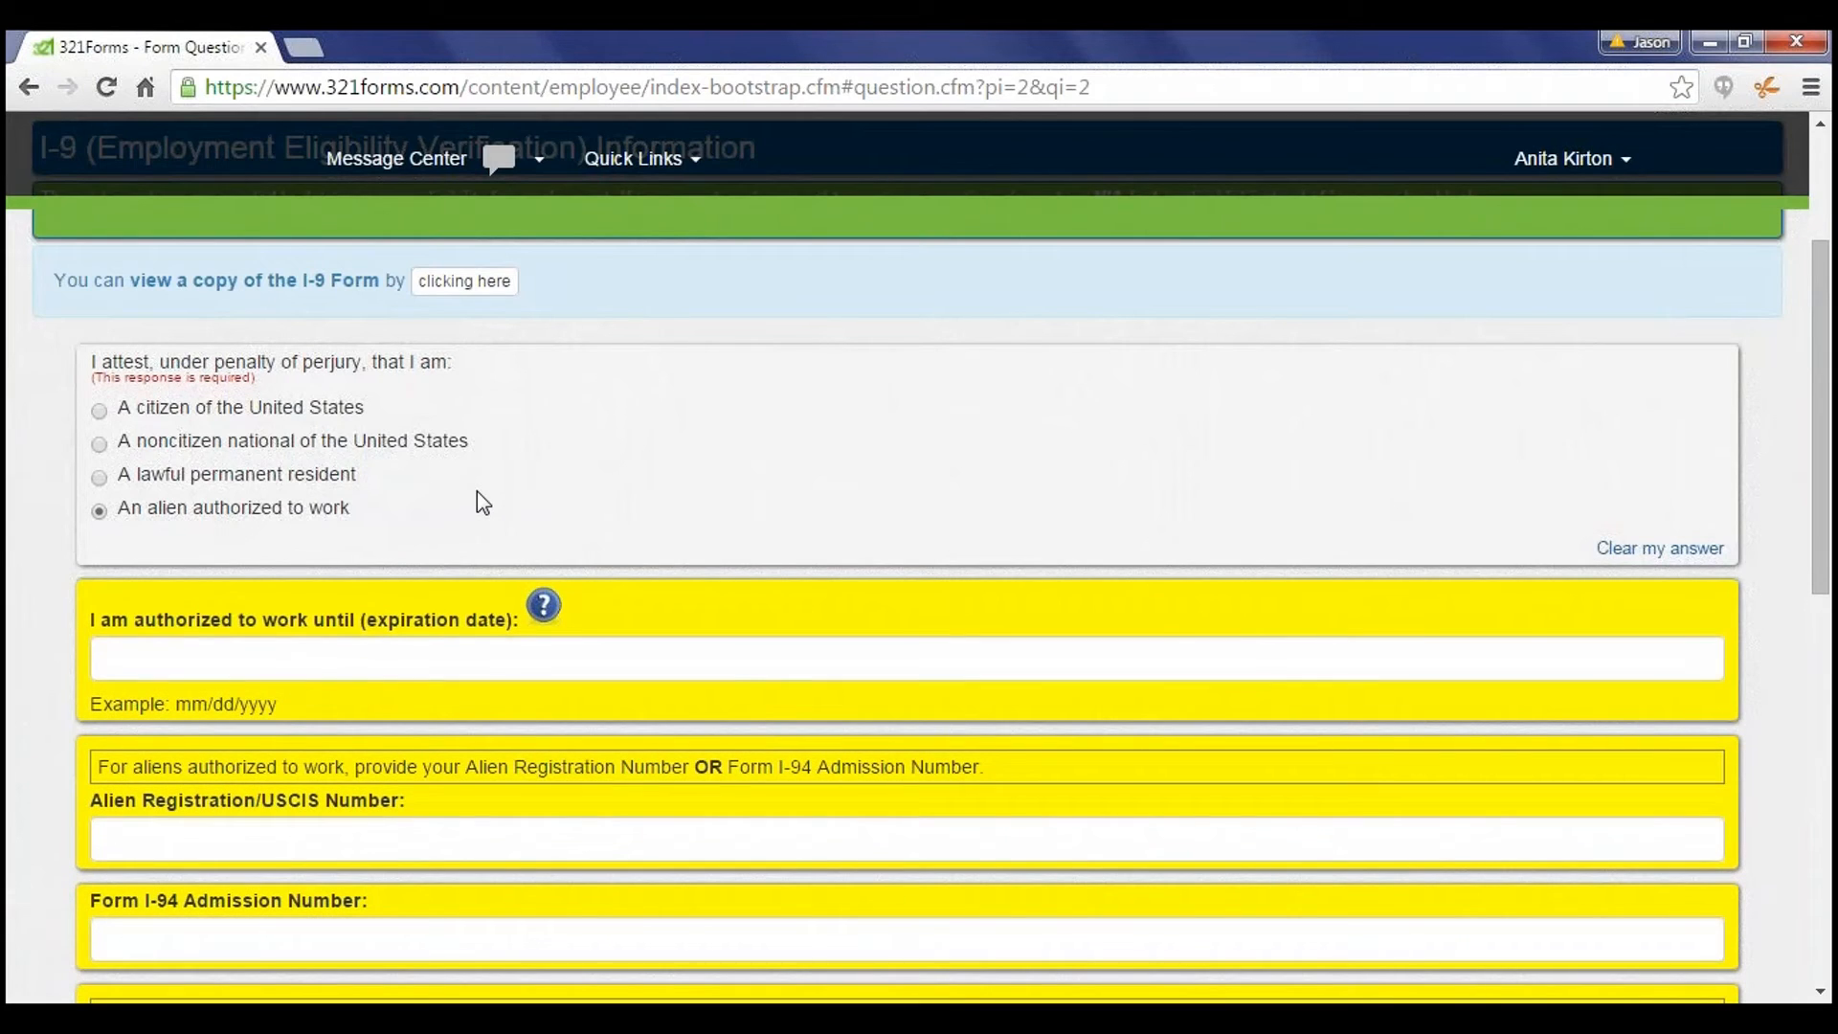
mouse_move(129, 429)
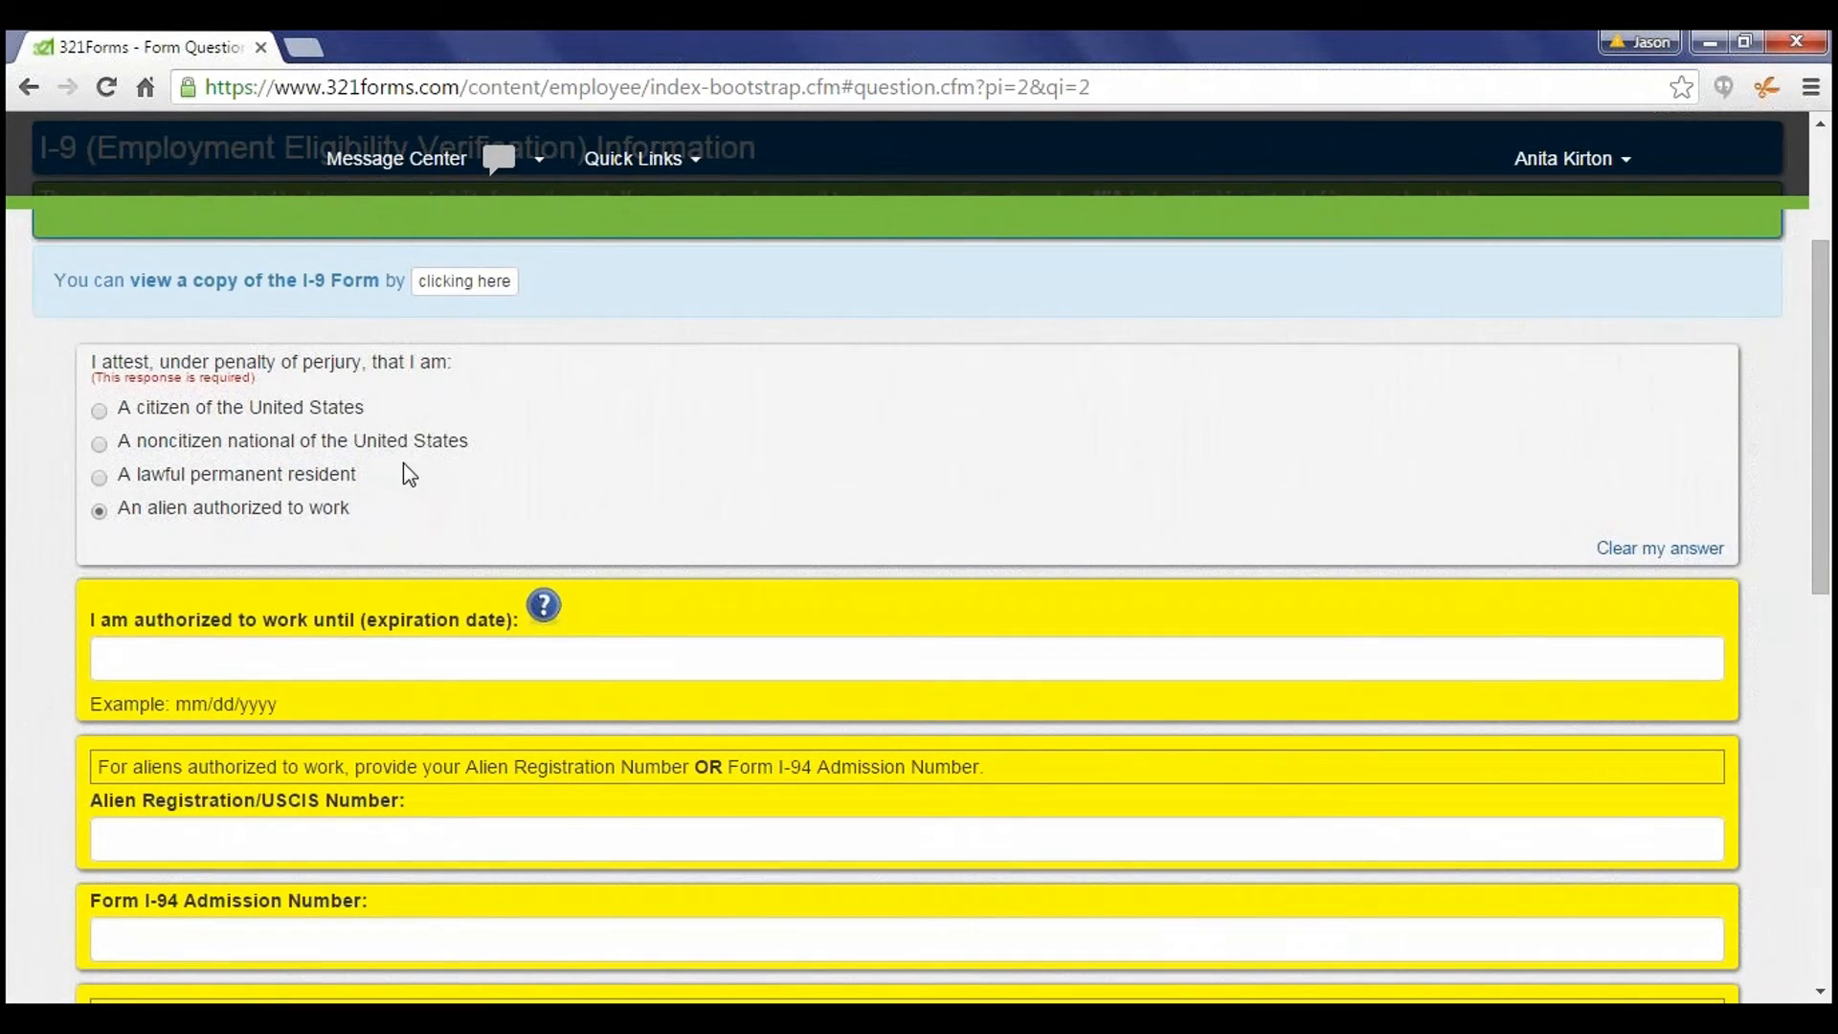
Step: Attest as a citizen of the United States, completed by Myself, and save the I-9 answers
click(97, 406)
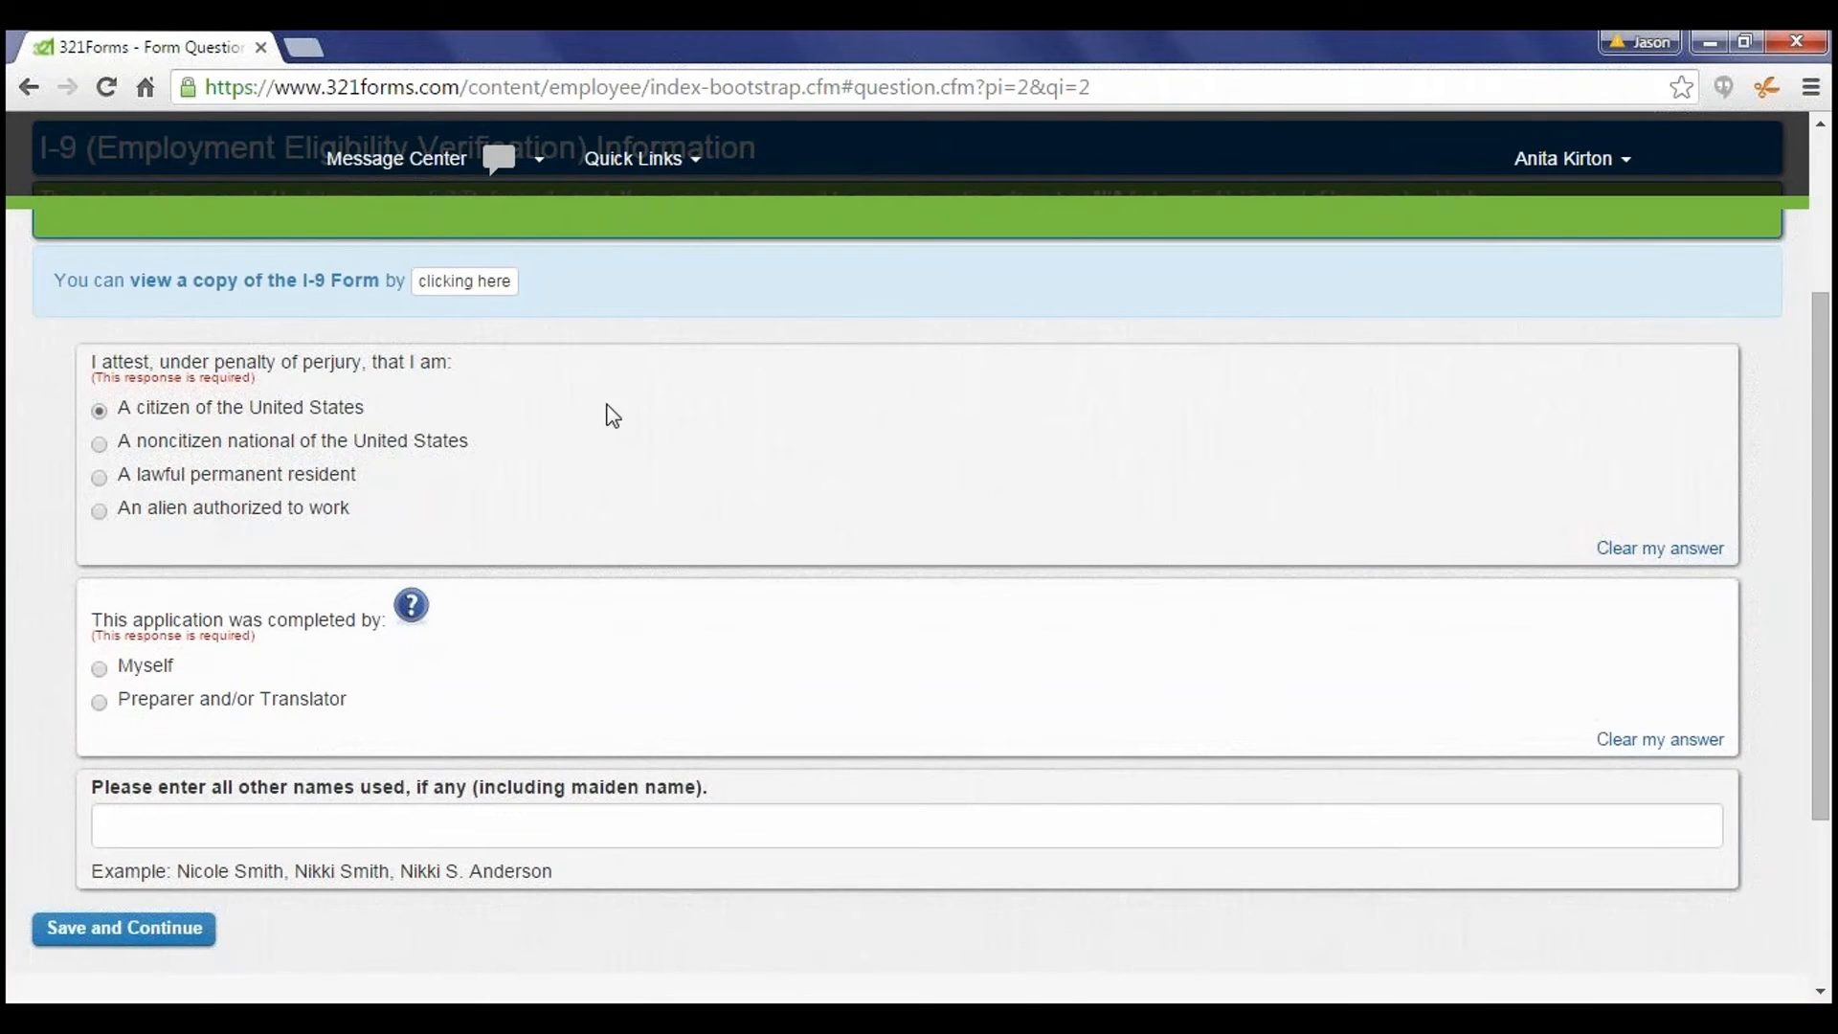
mouse_move(569, 427)
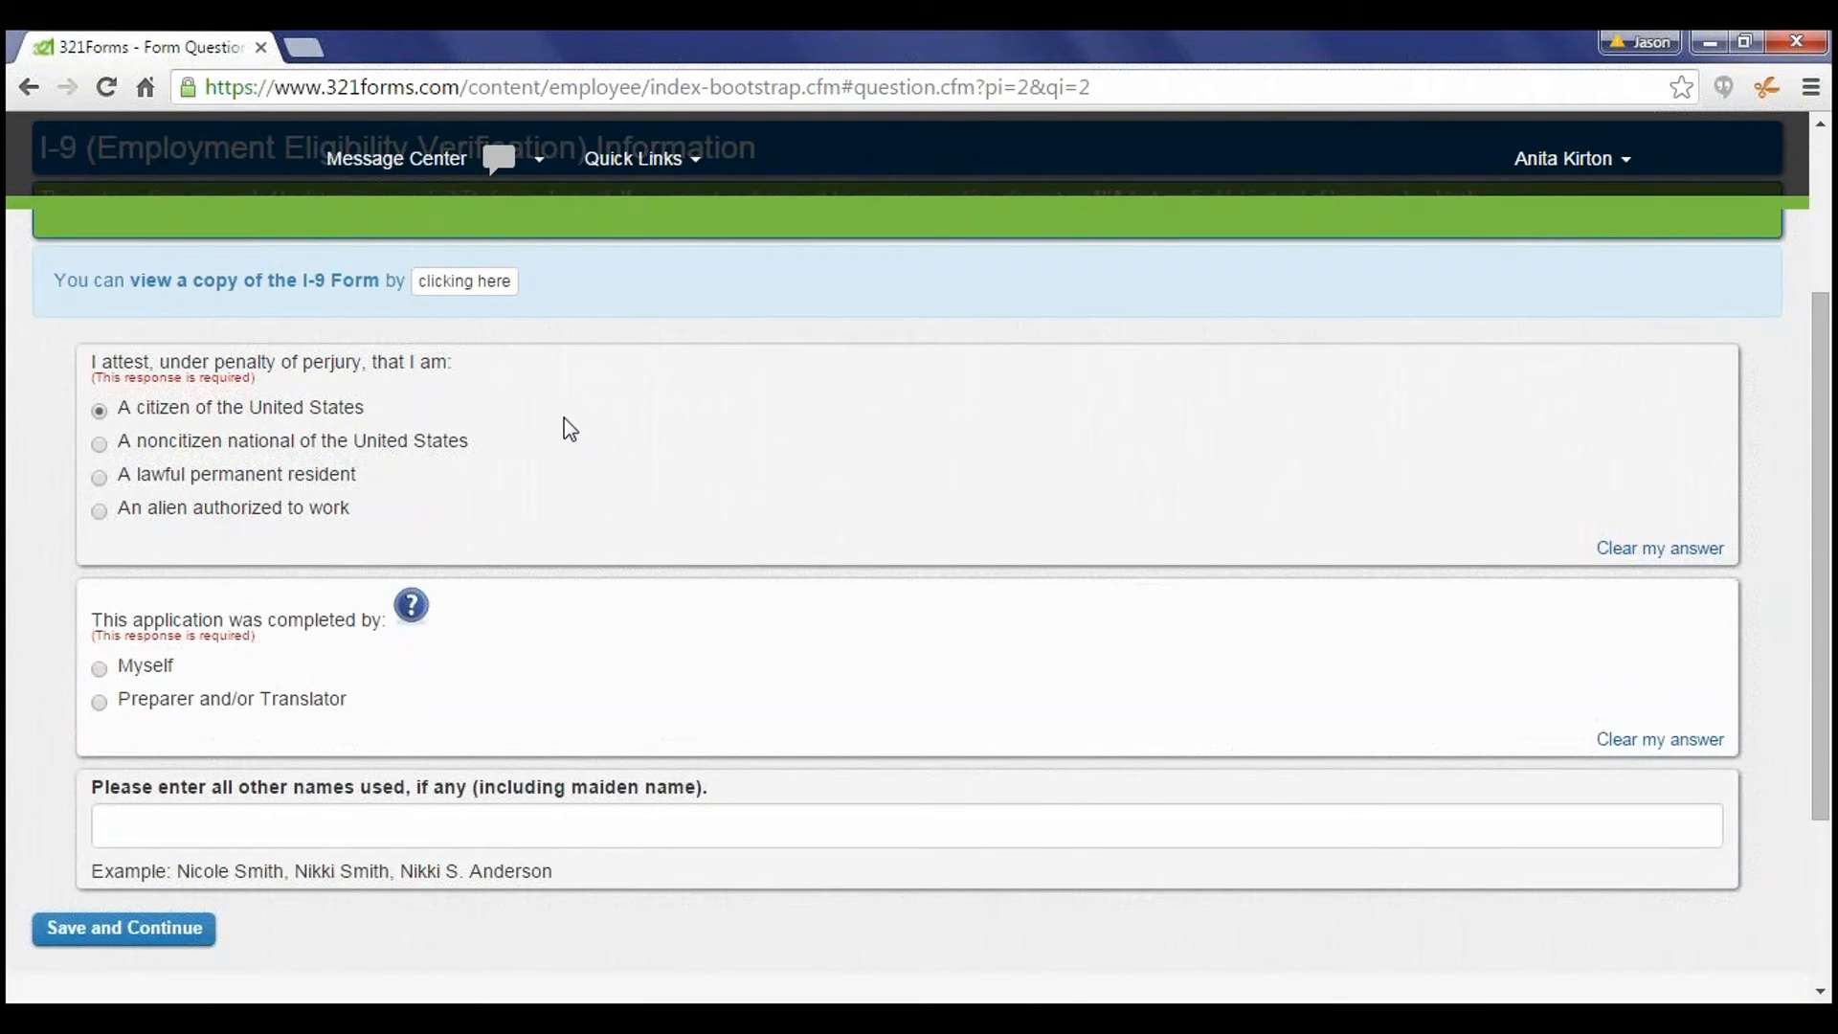
click(97, 668)
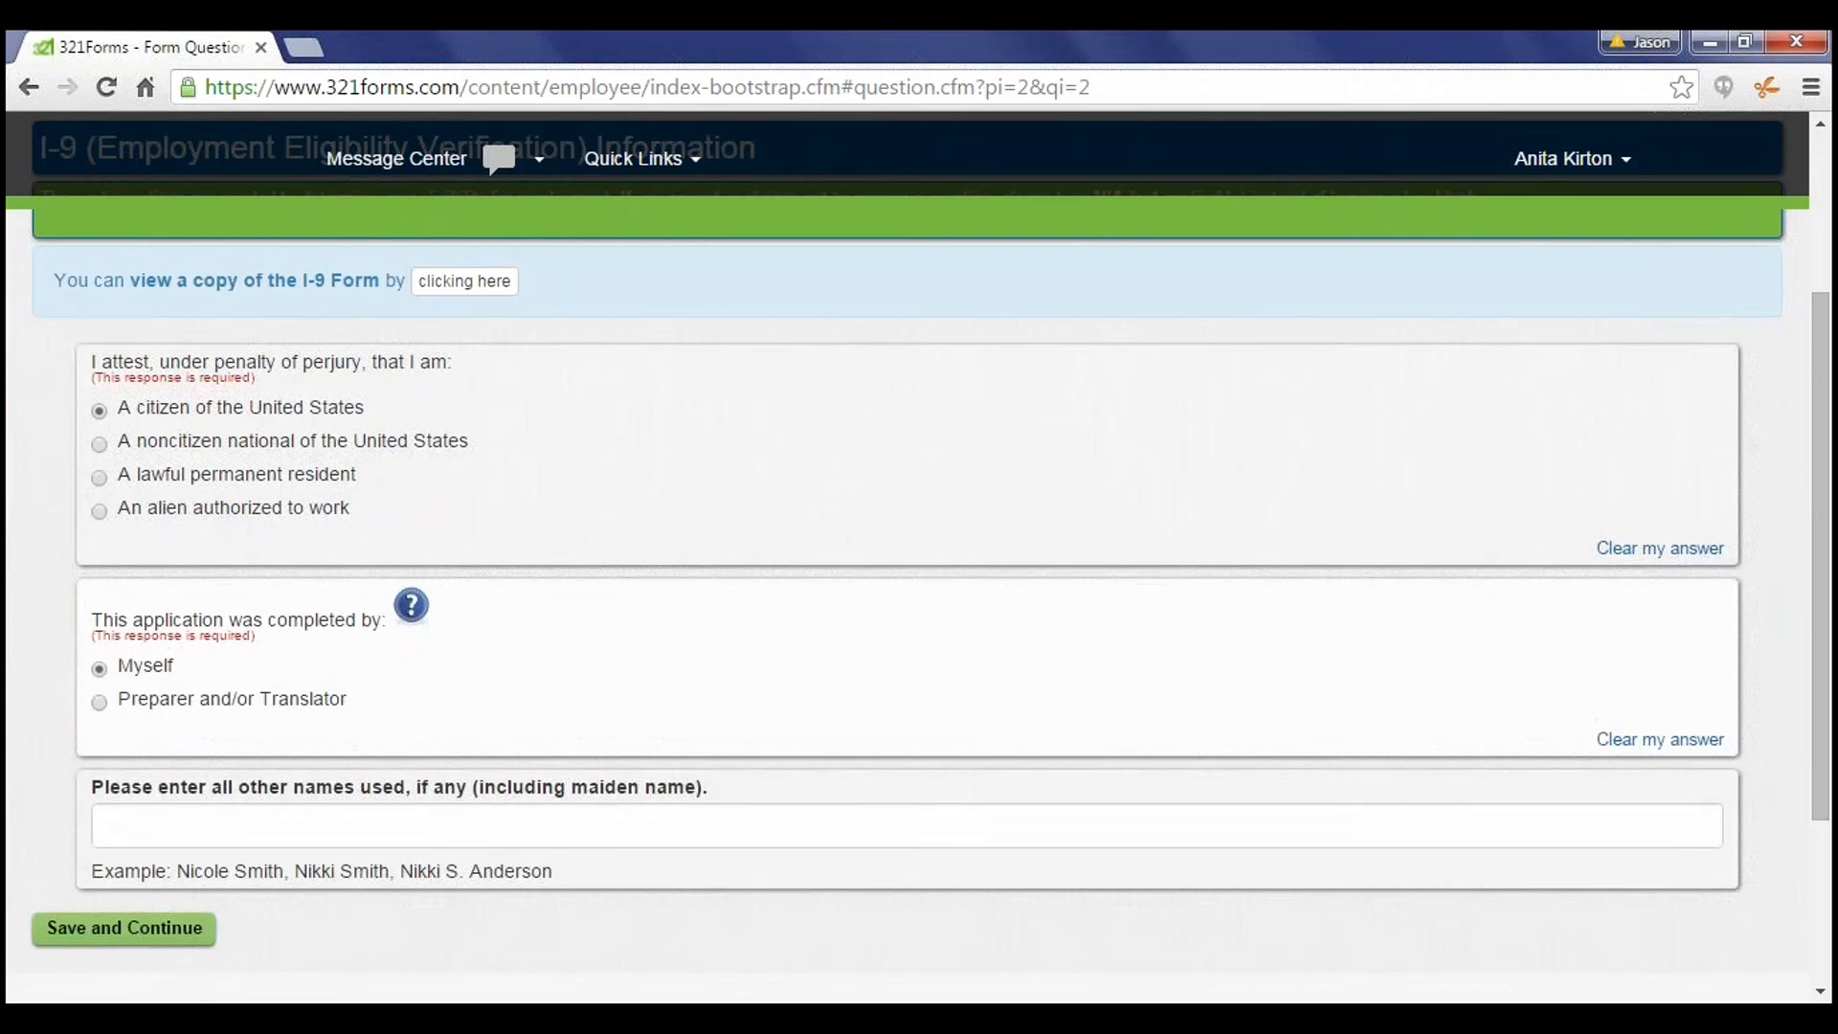
click(123, 928)
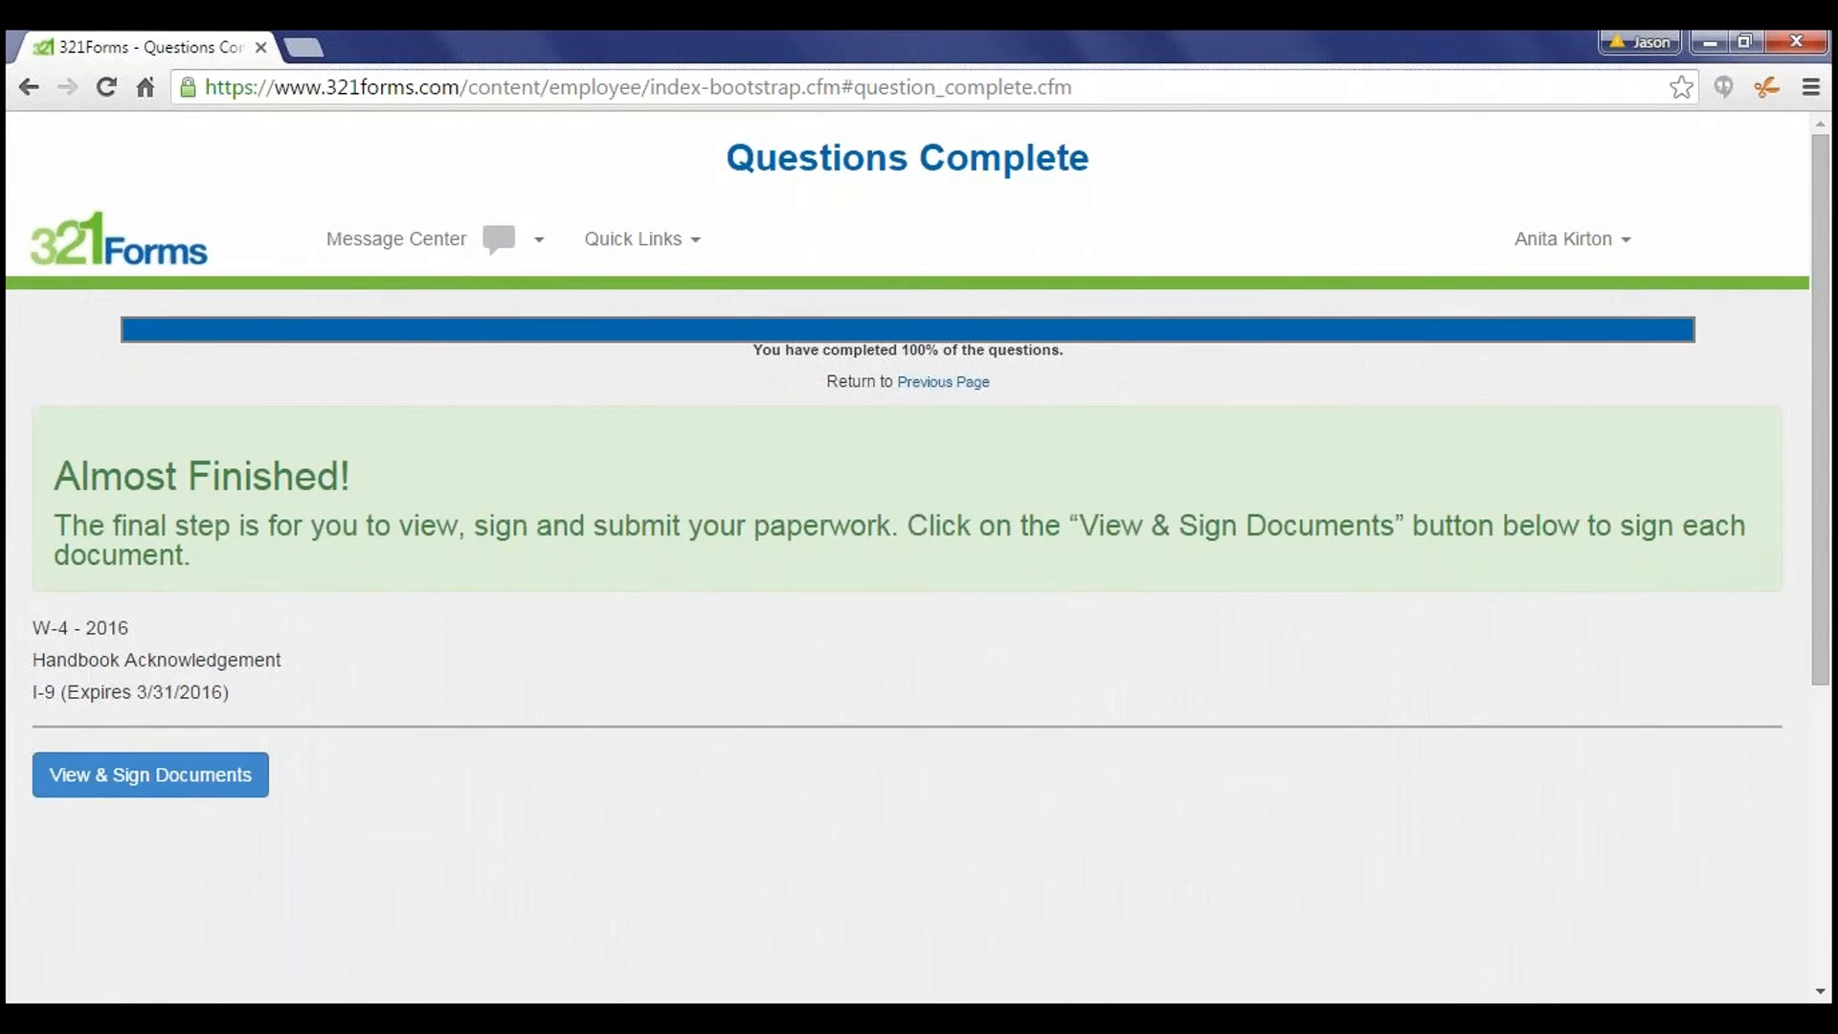
Step: Review the W-4 2016 document from the view-and-sign page and close it
click(149, 774)
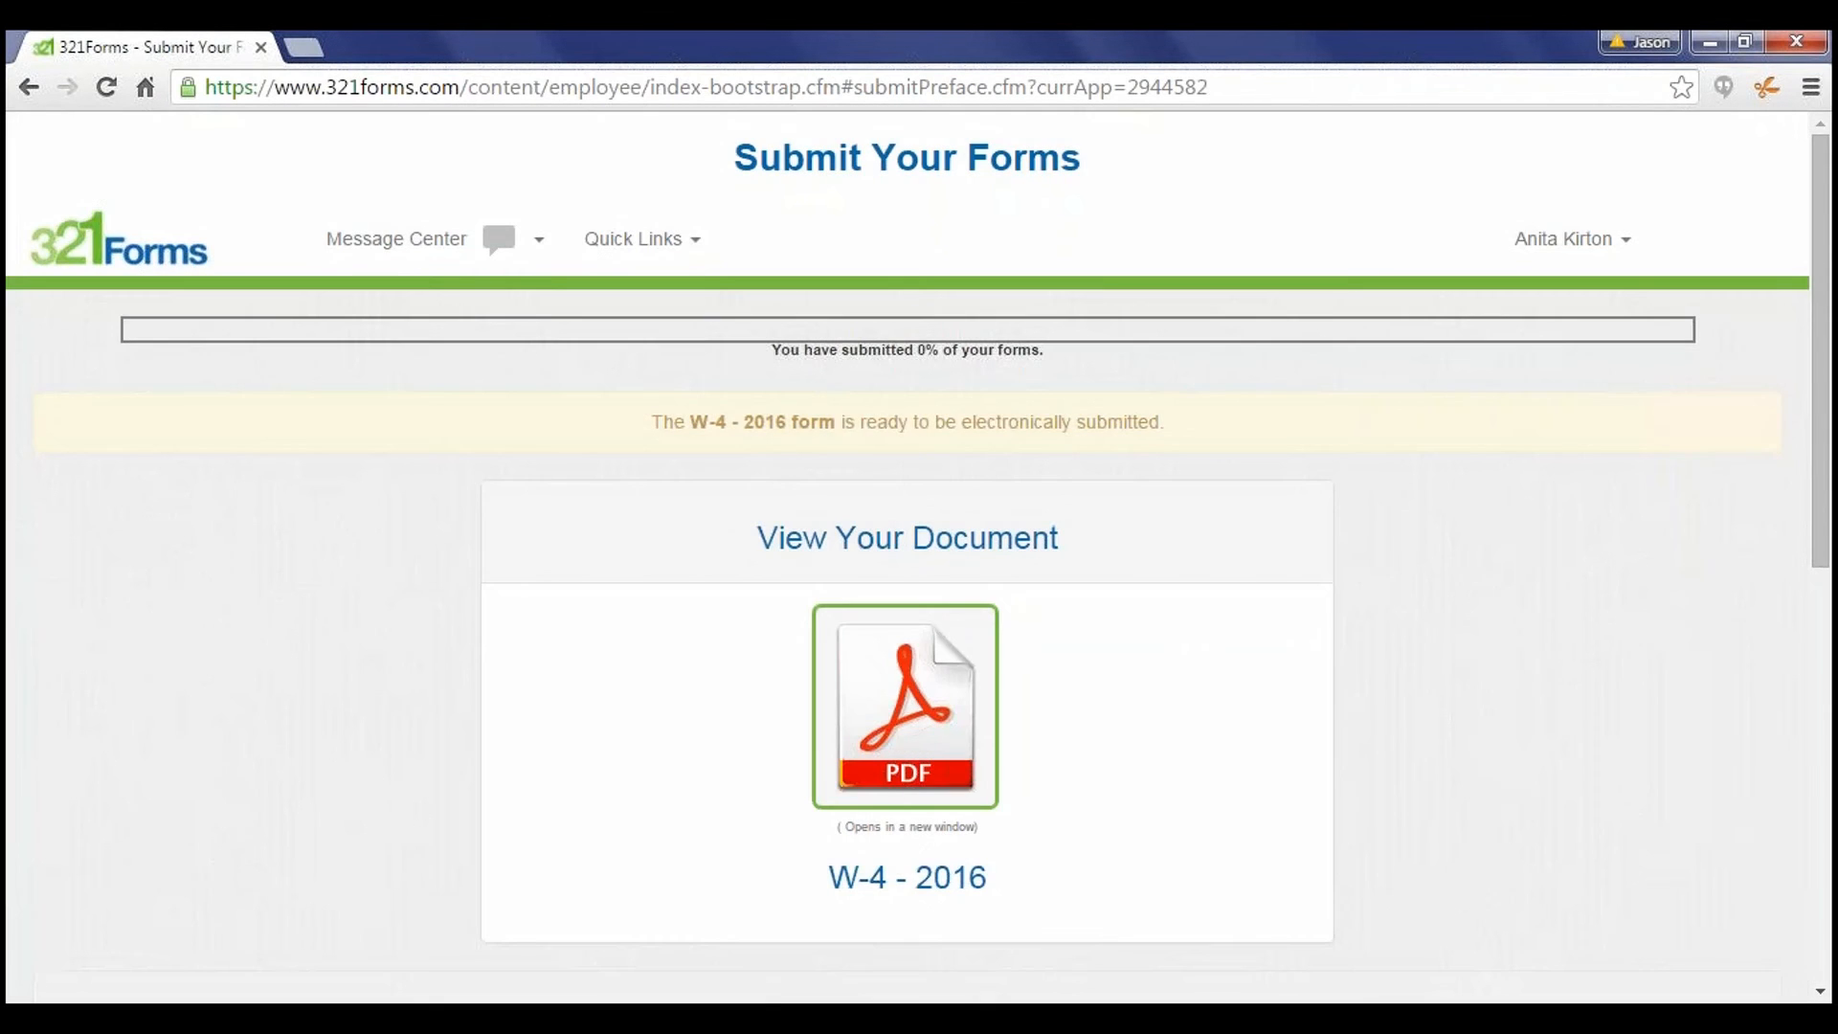
scroll(down, 3)
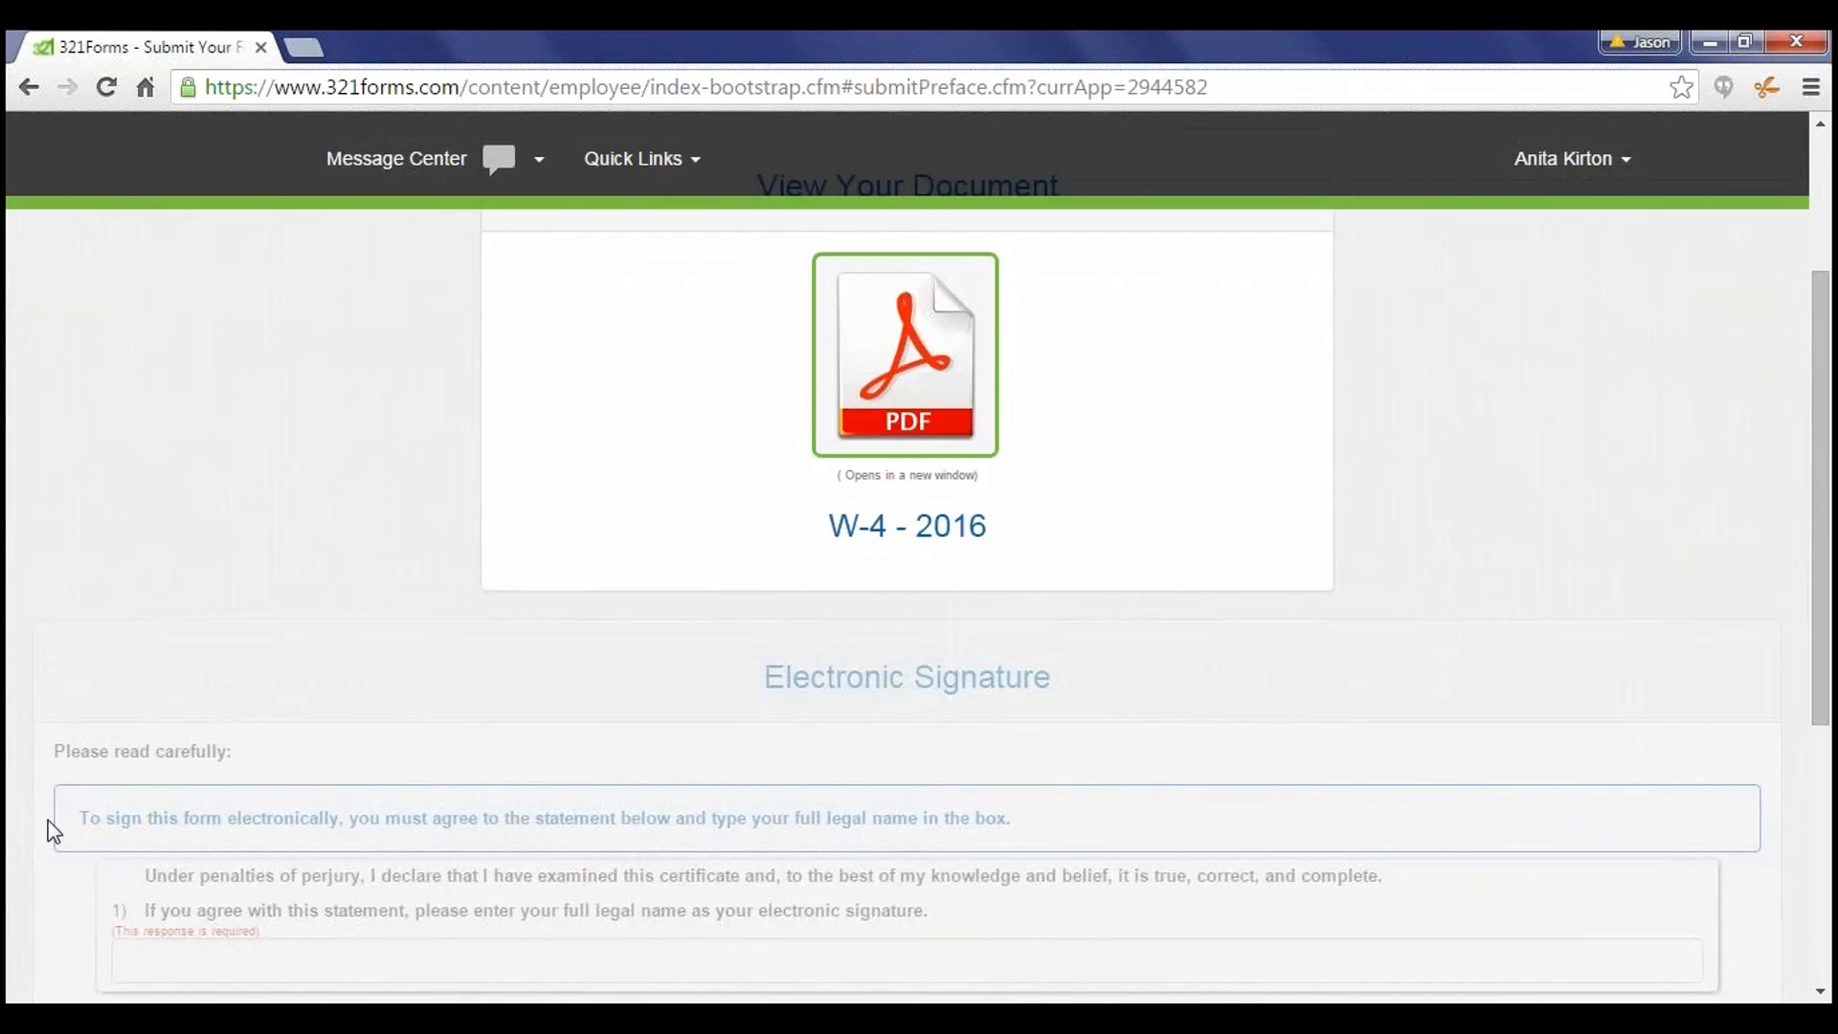
click(906, 356)
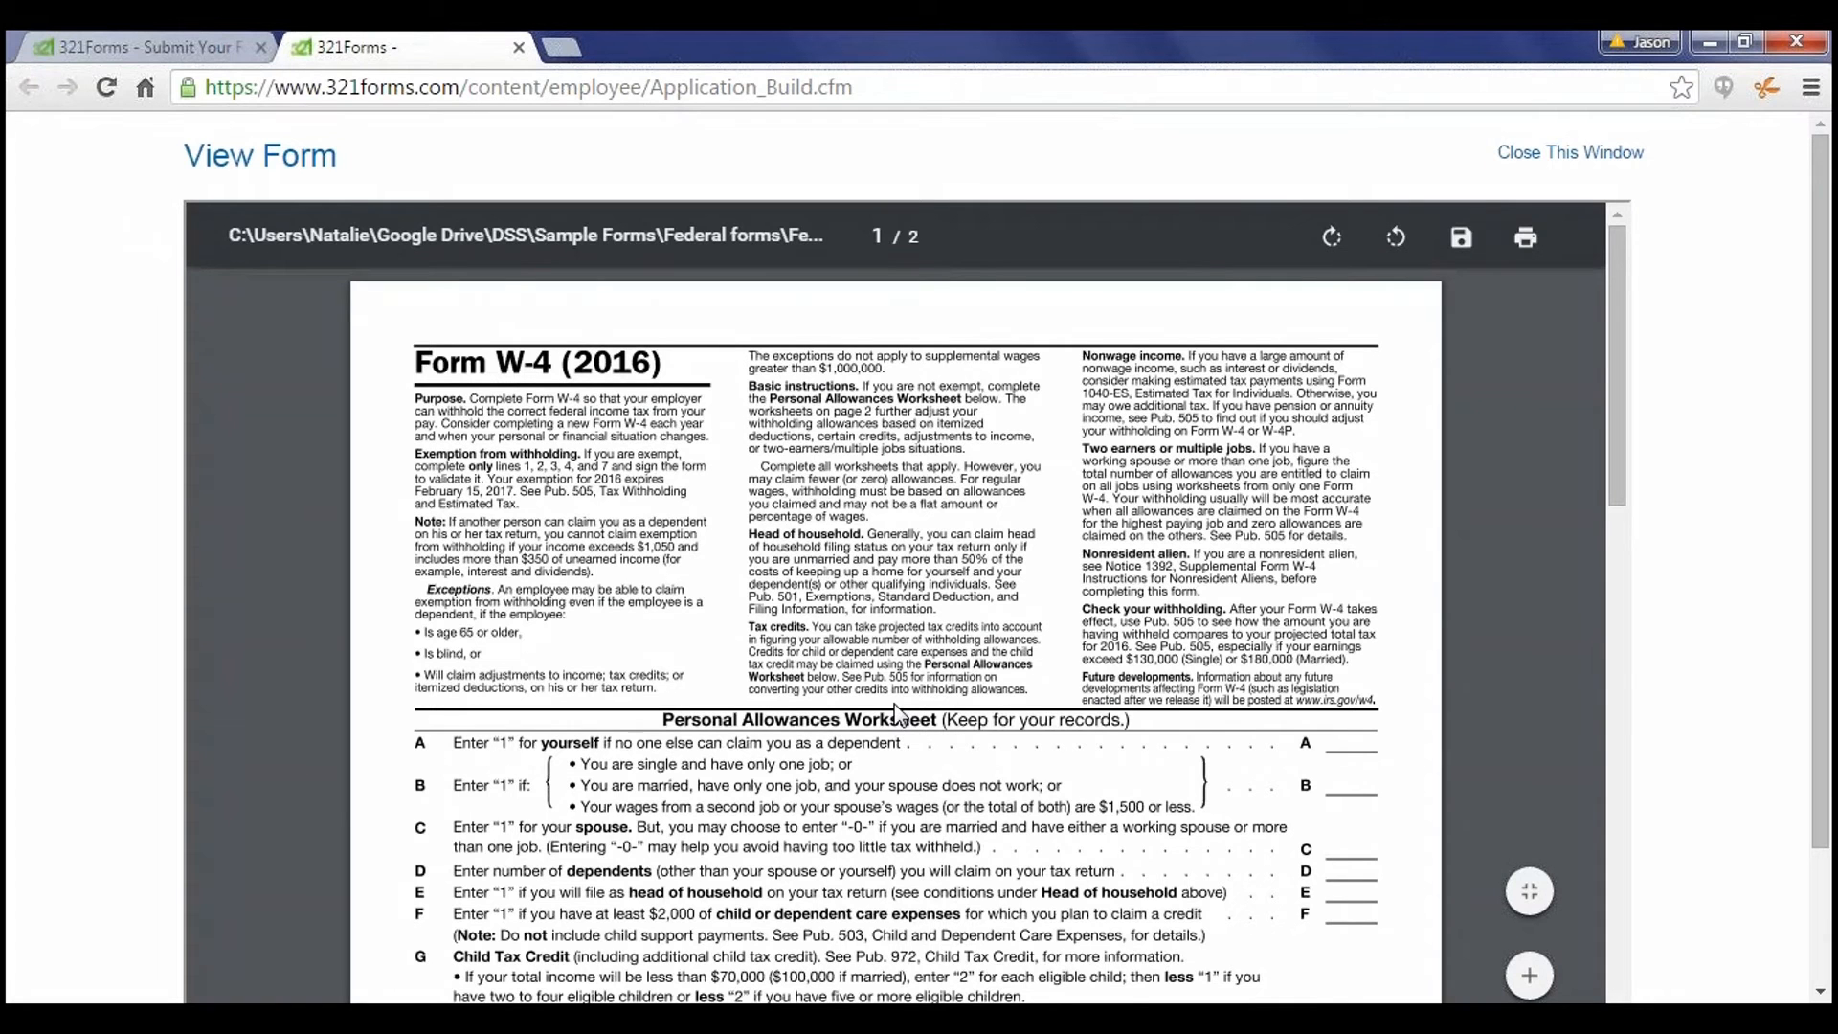
click(1569, 152)
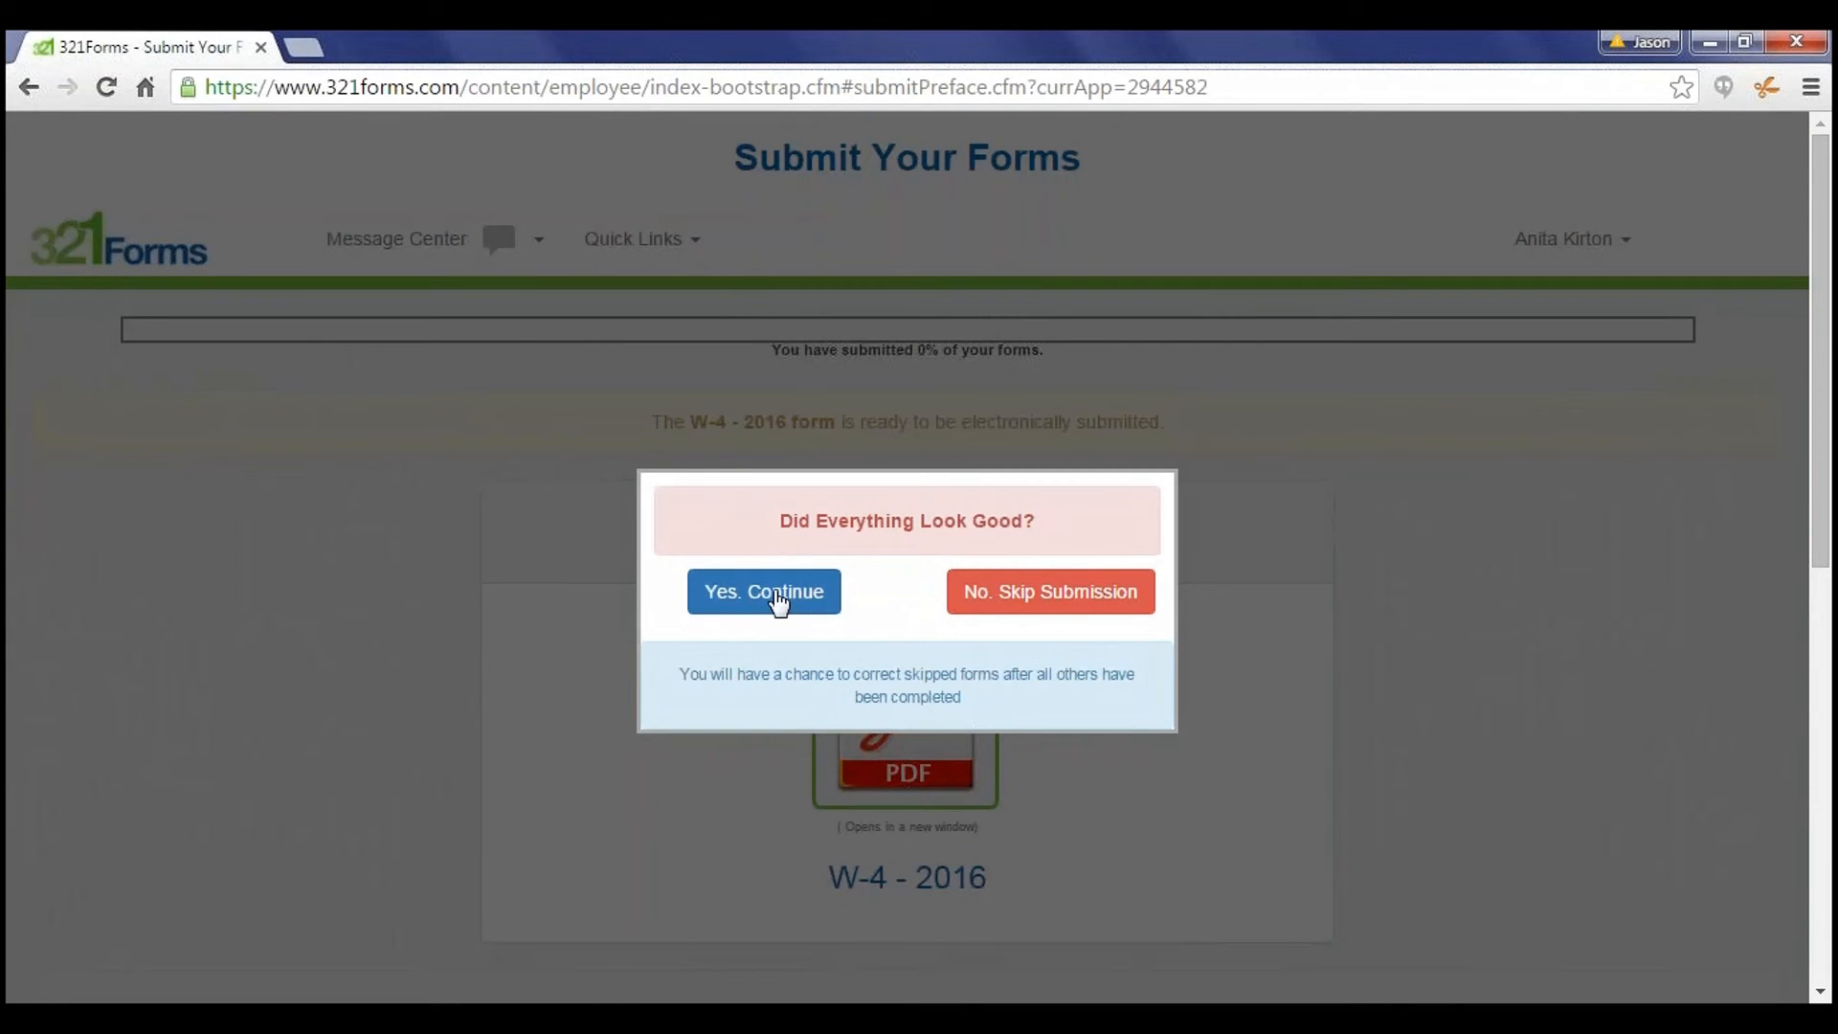
mouse_move(1049, 591)
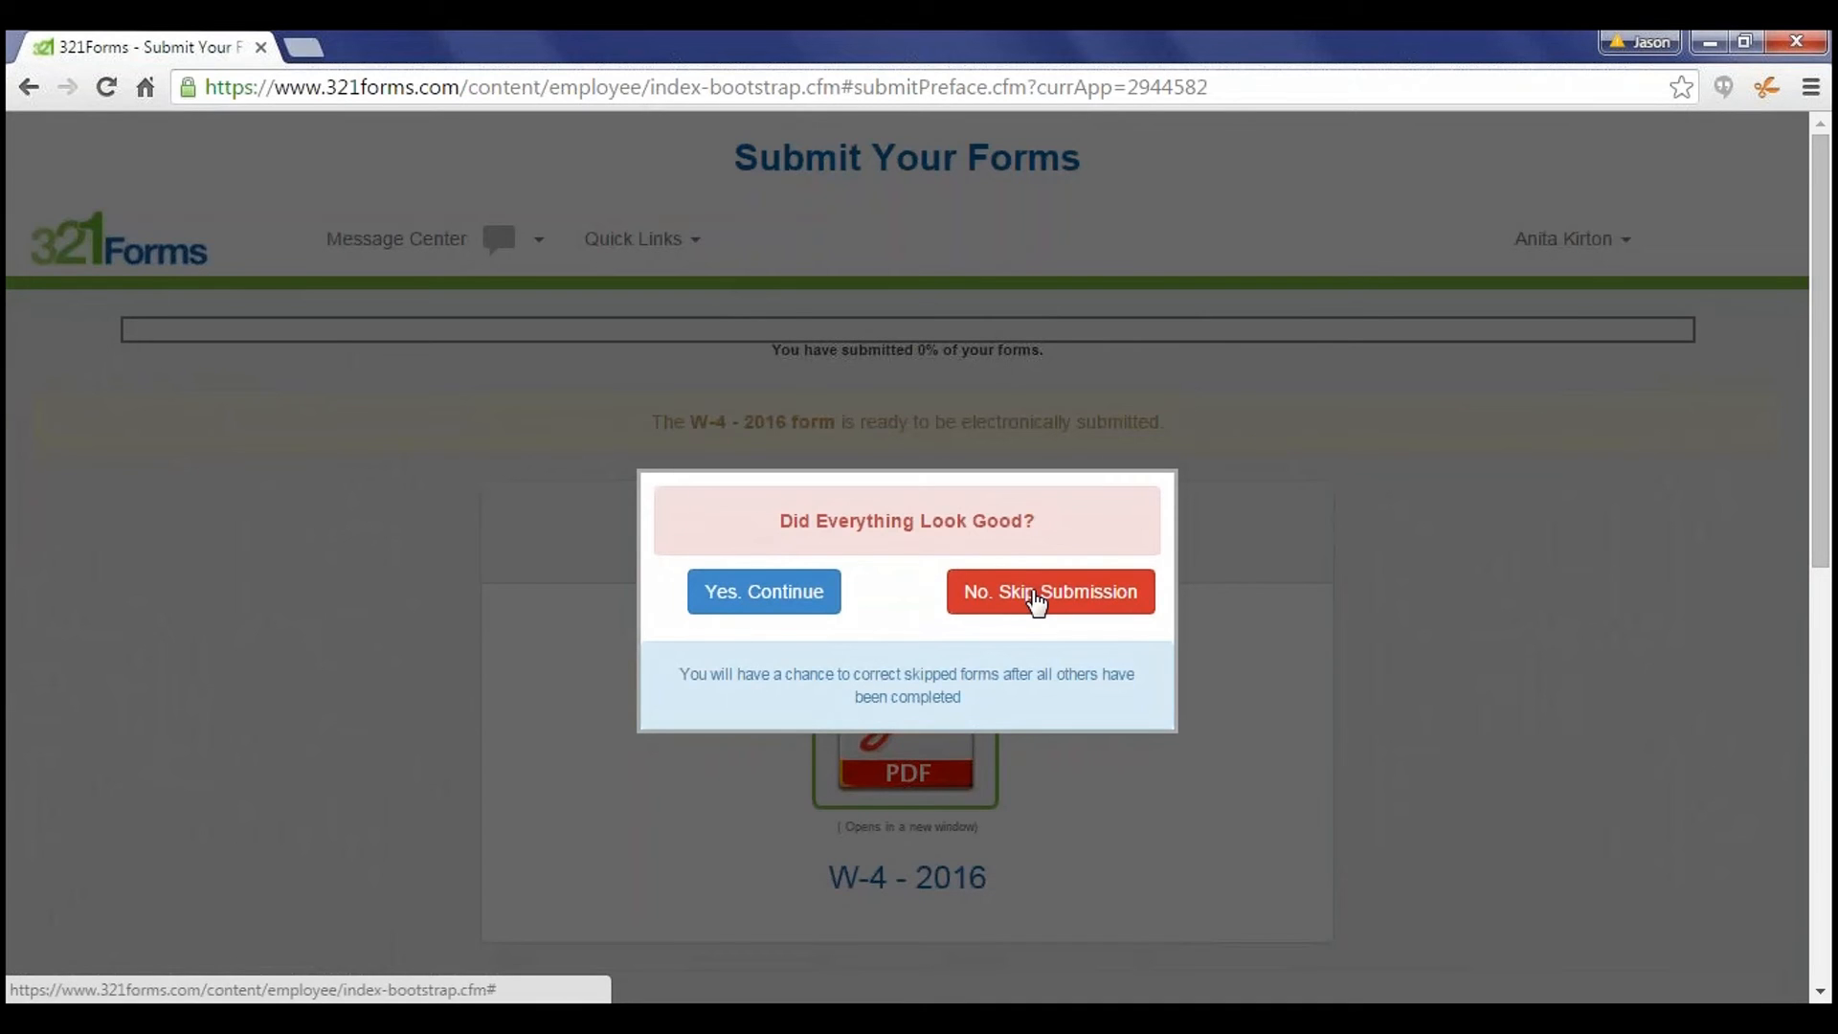
Step: Confirm with Yes, Continue that the W-4 looked good
click(764, 592)
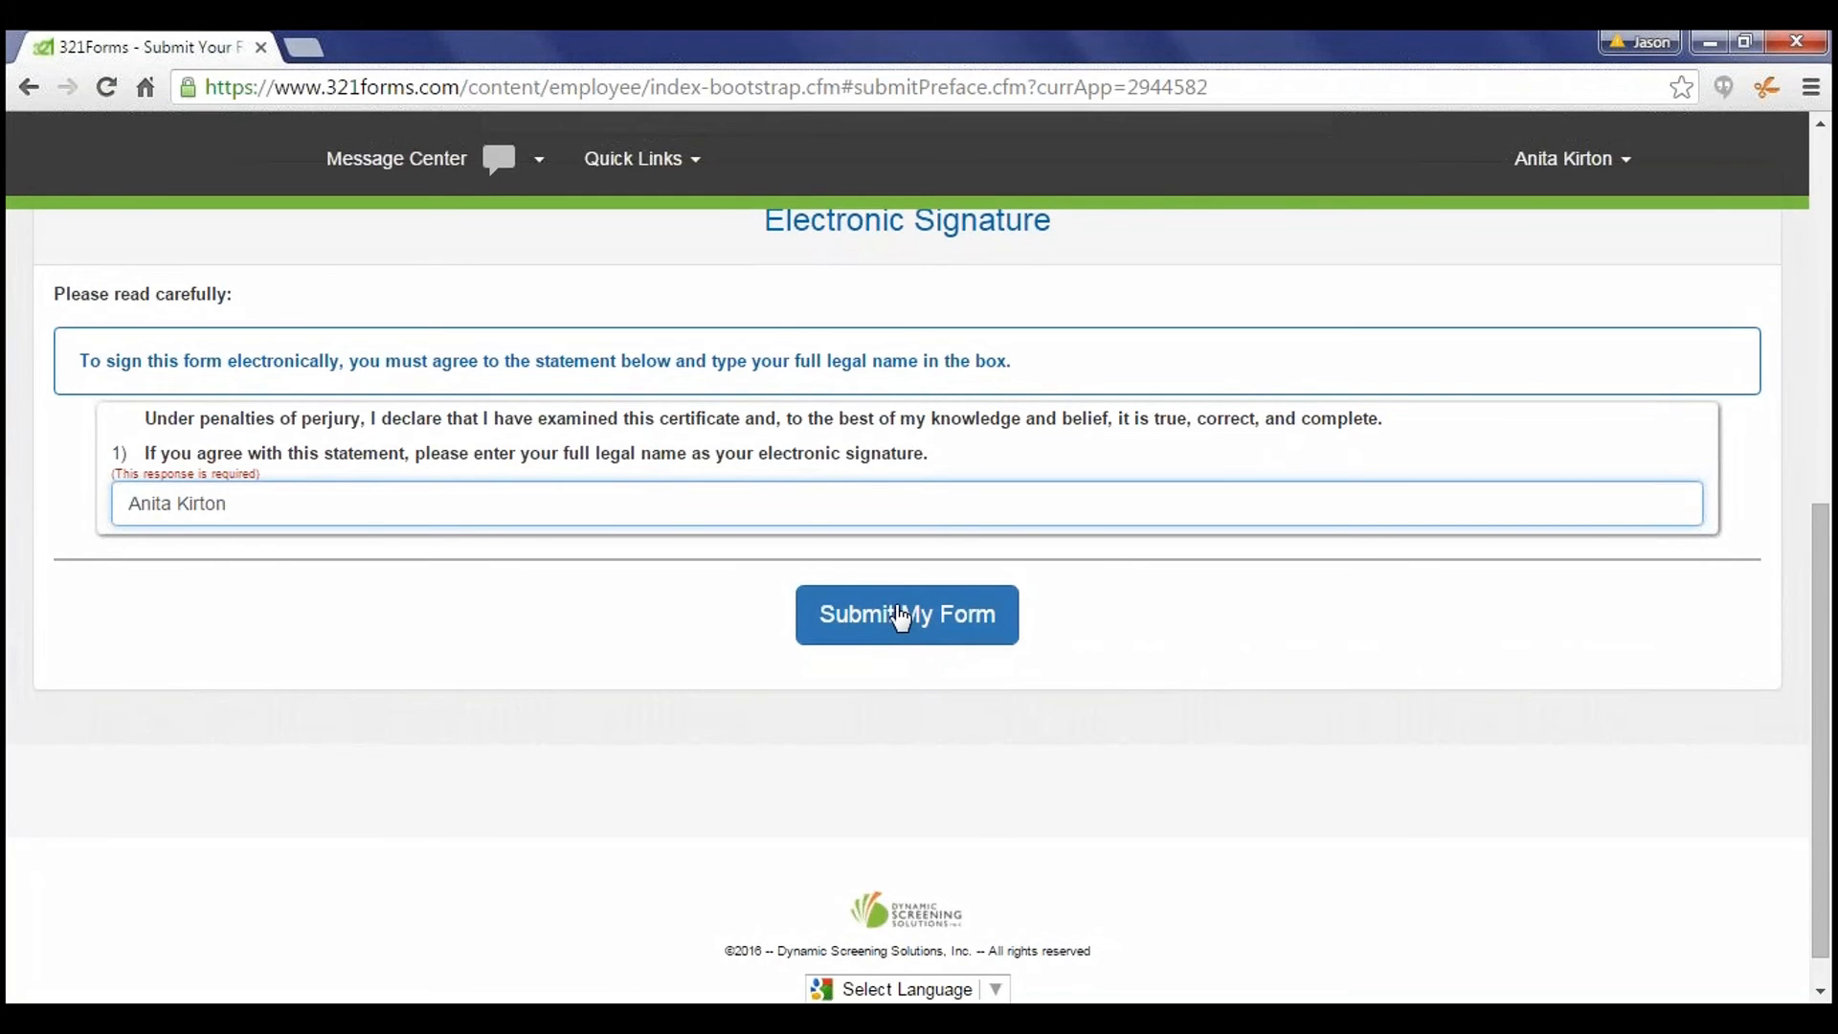
Step: Submit the signed W-4 and I-9 forms so all three show as Received
click(905, 614)
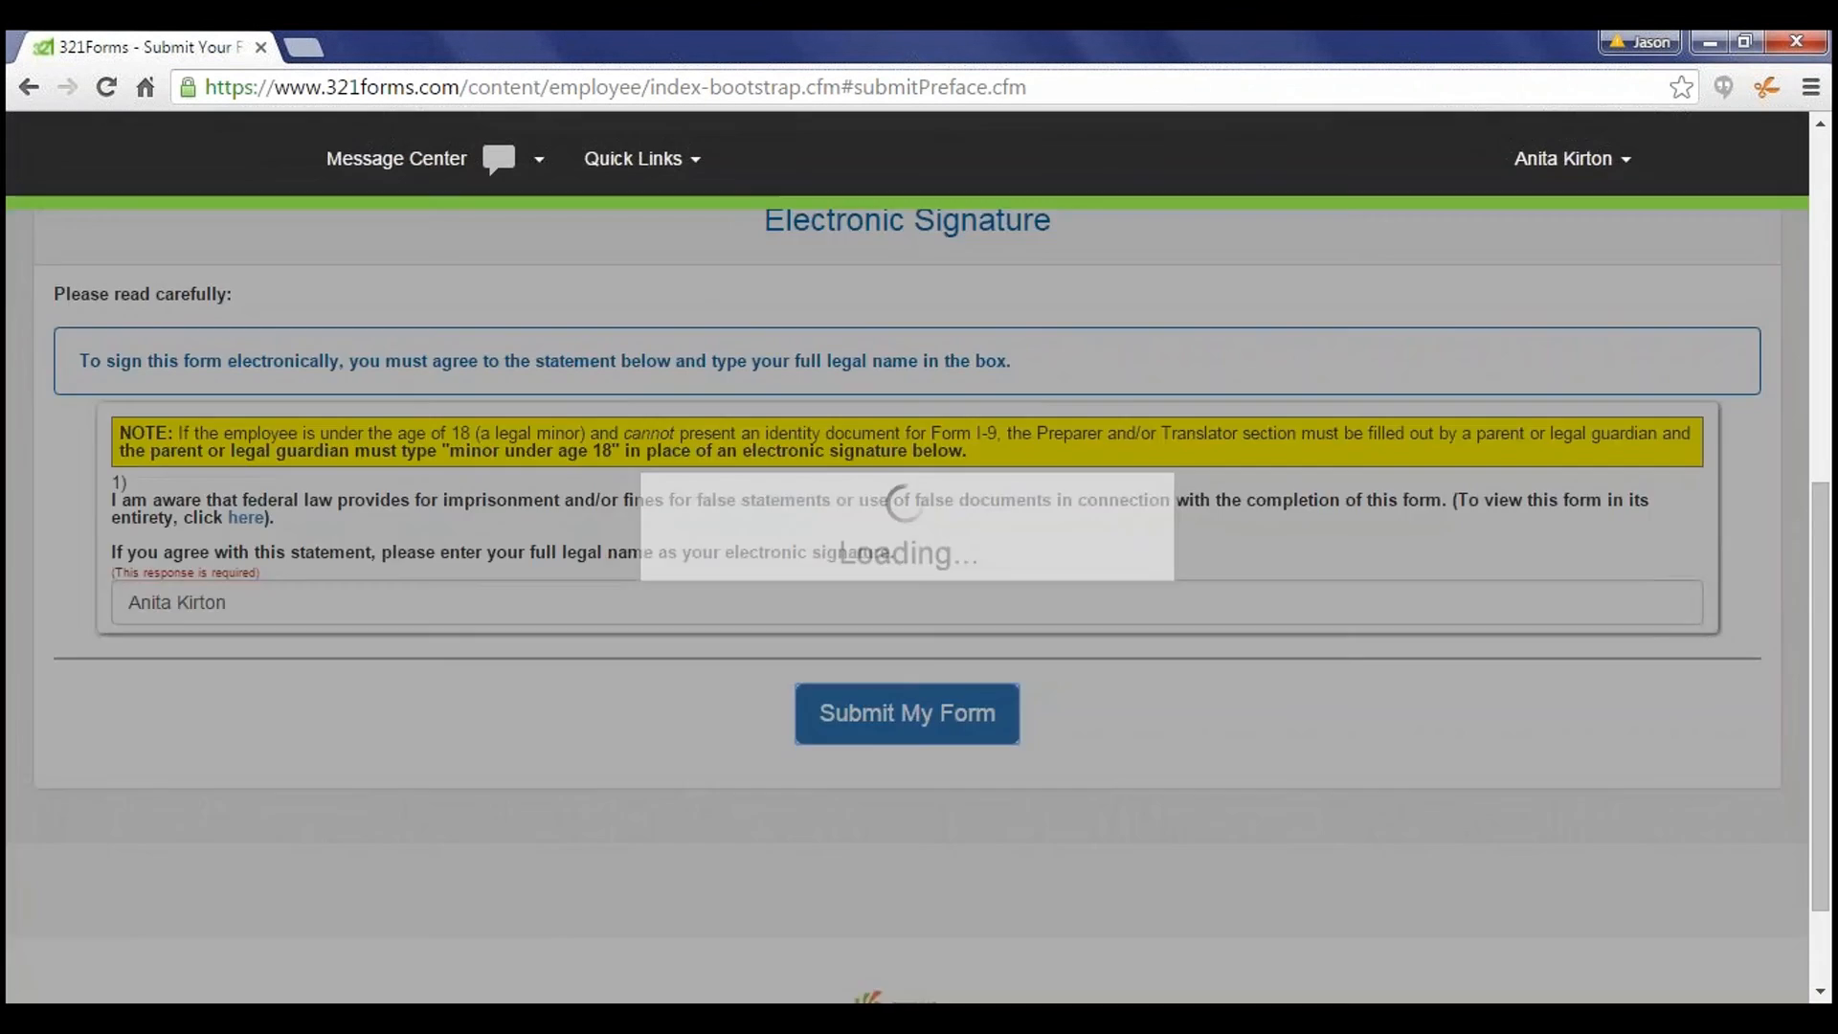
click(906, 712)
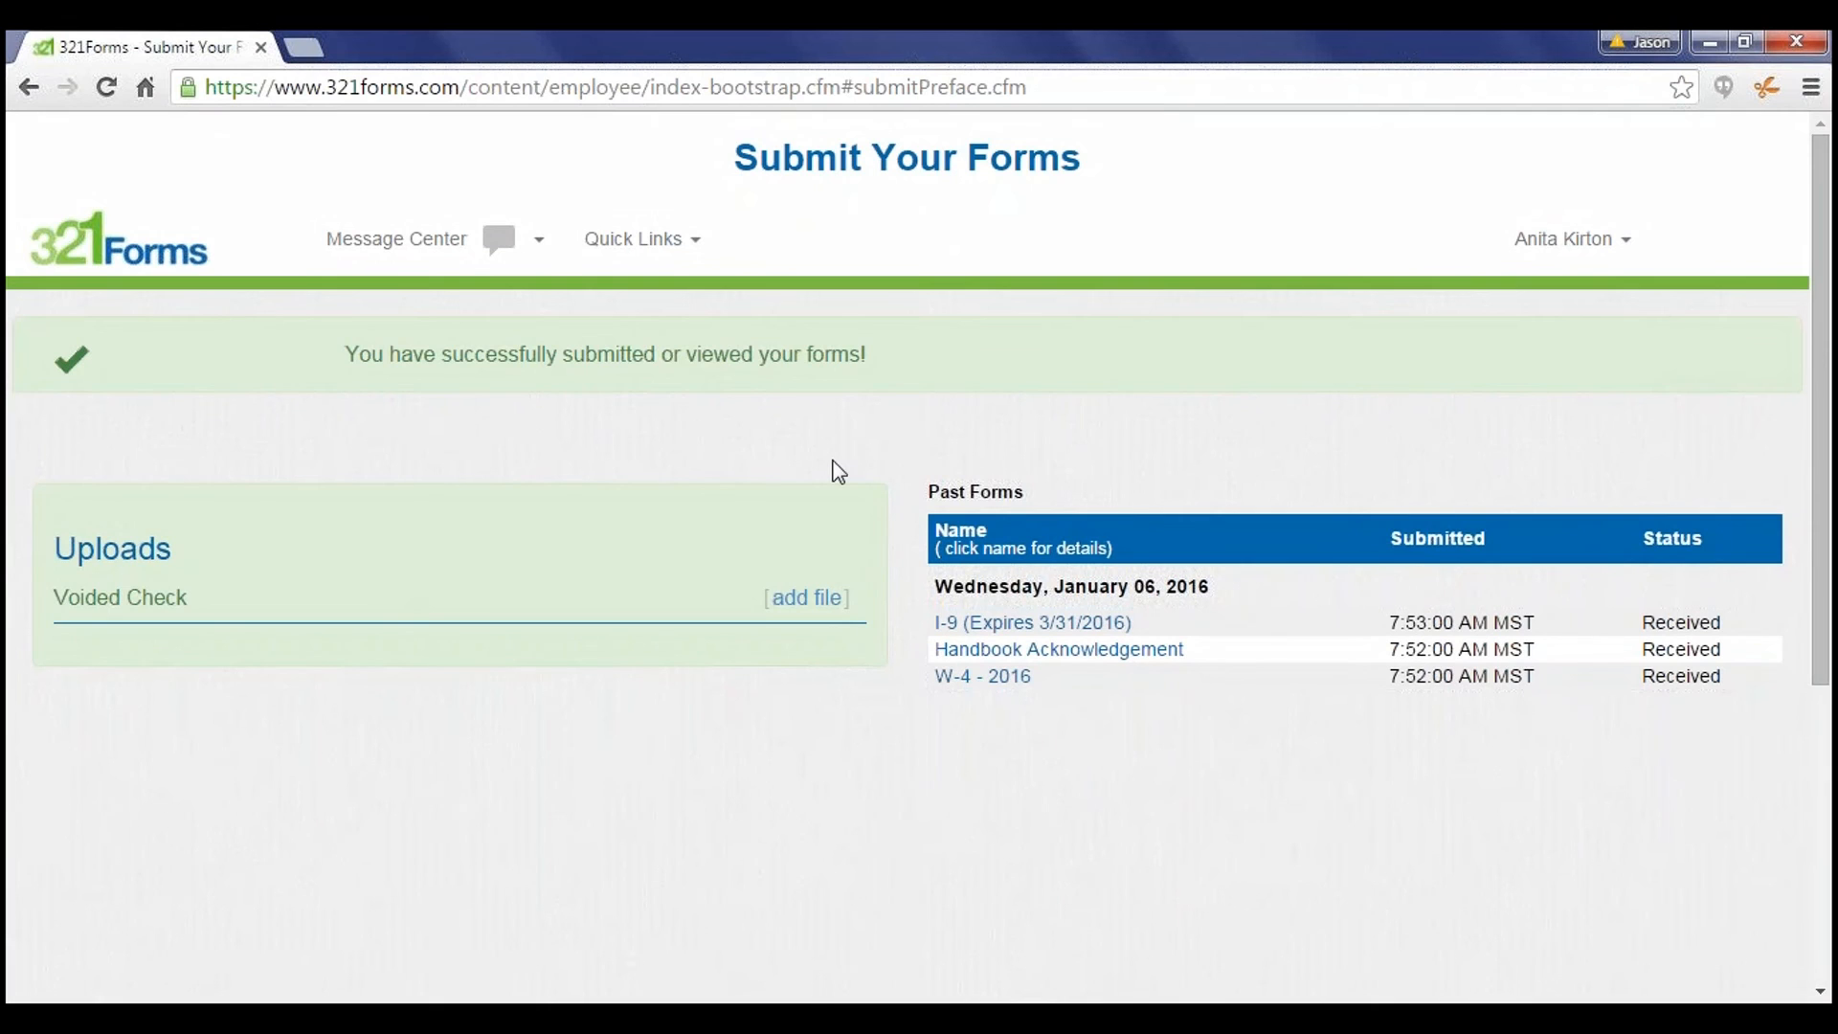
mouse_move(804, 458)
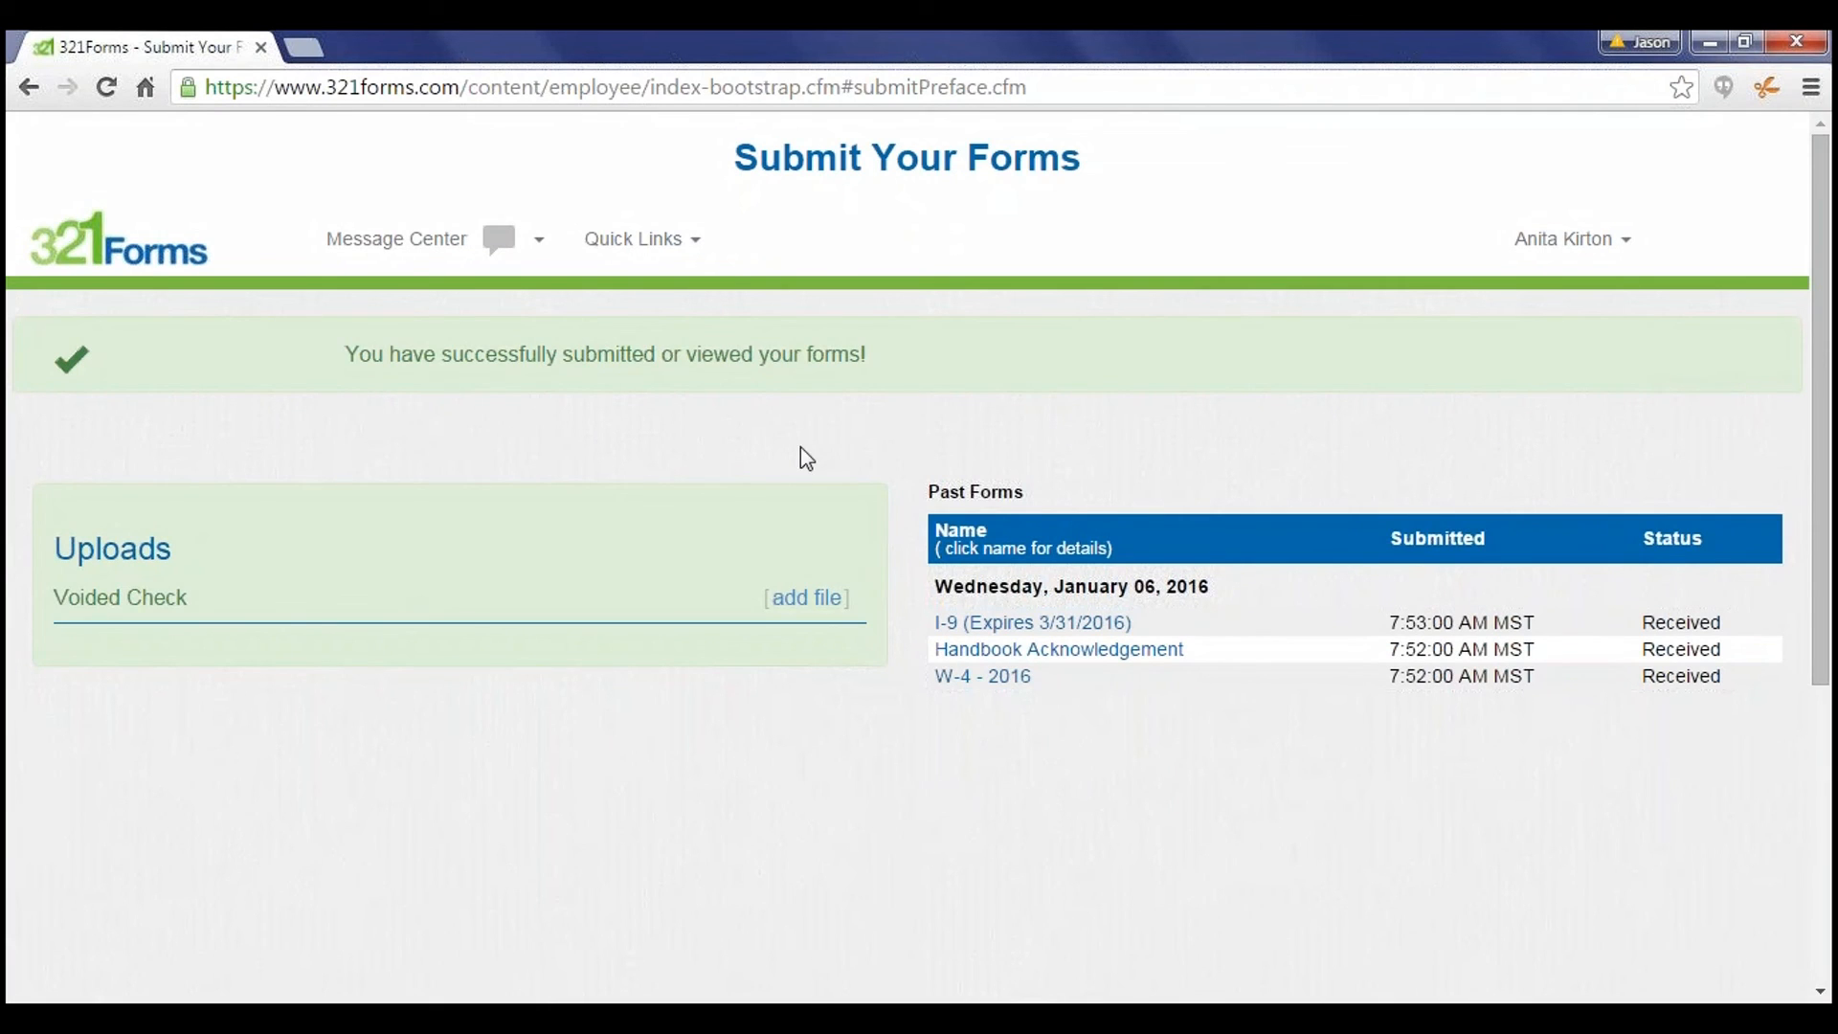
mouse_move(633, 400)
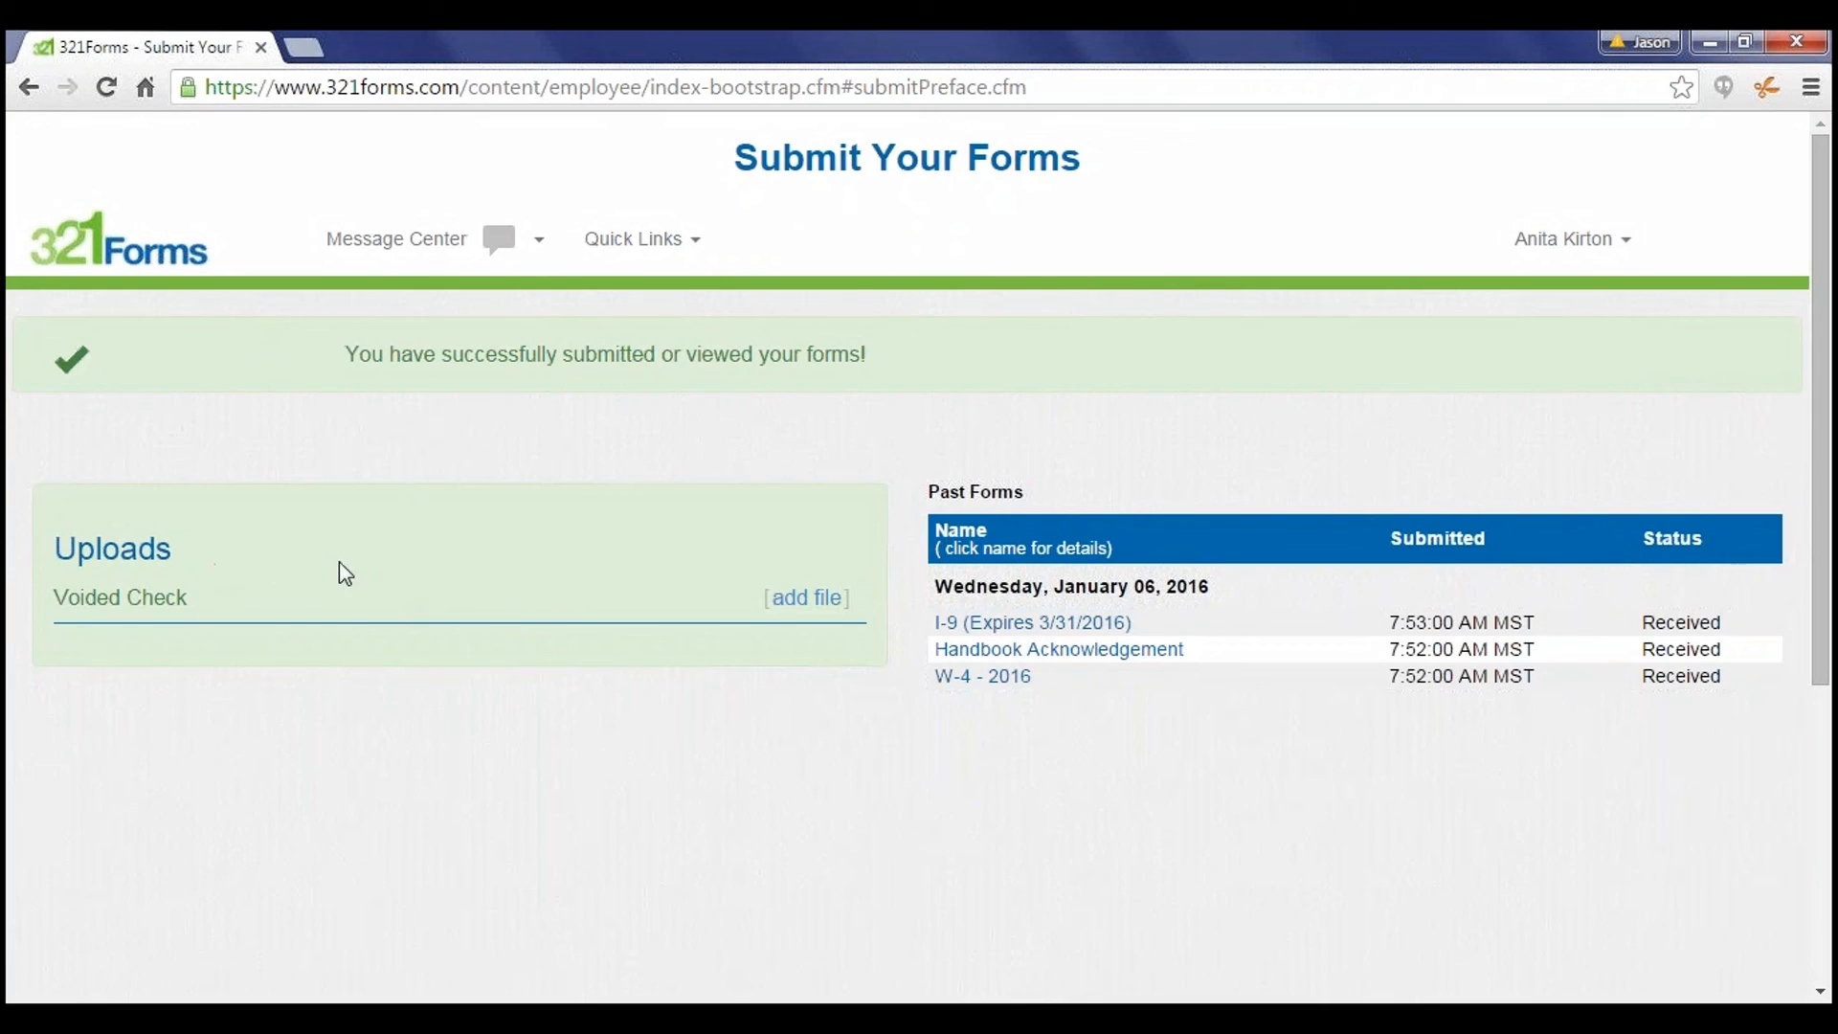
mouse_move(82, 605)
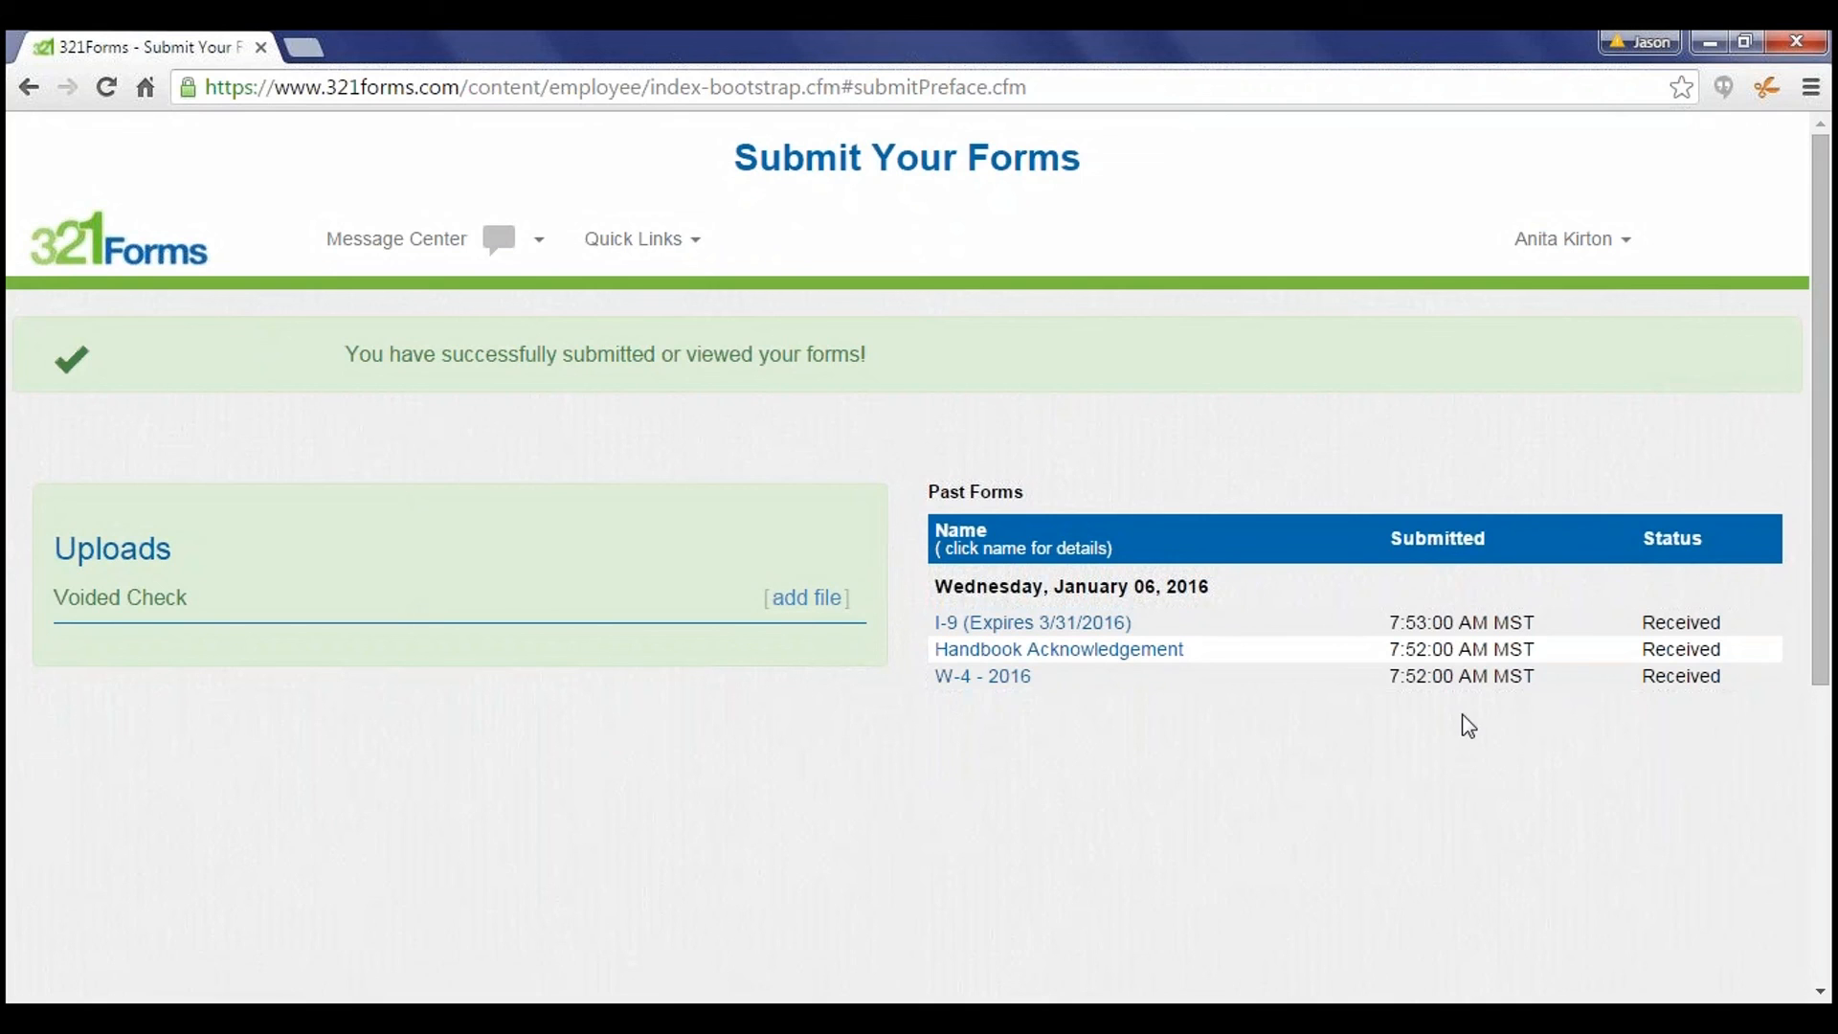
mouse_move(1736, 702)
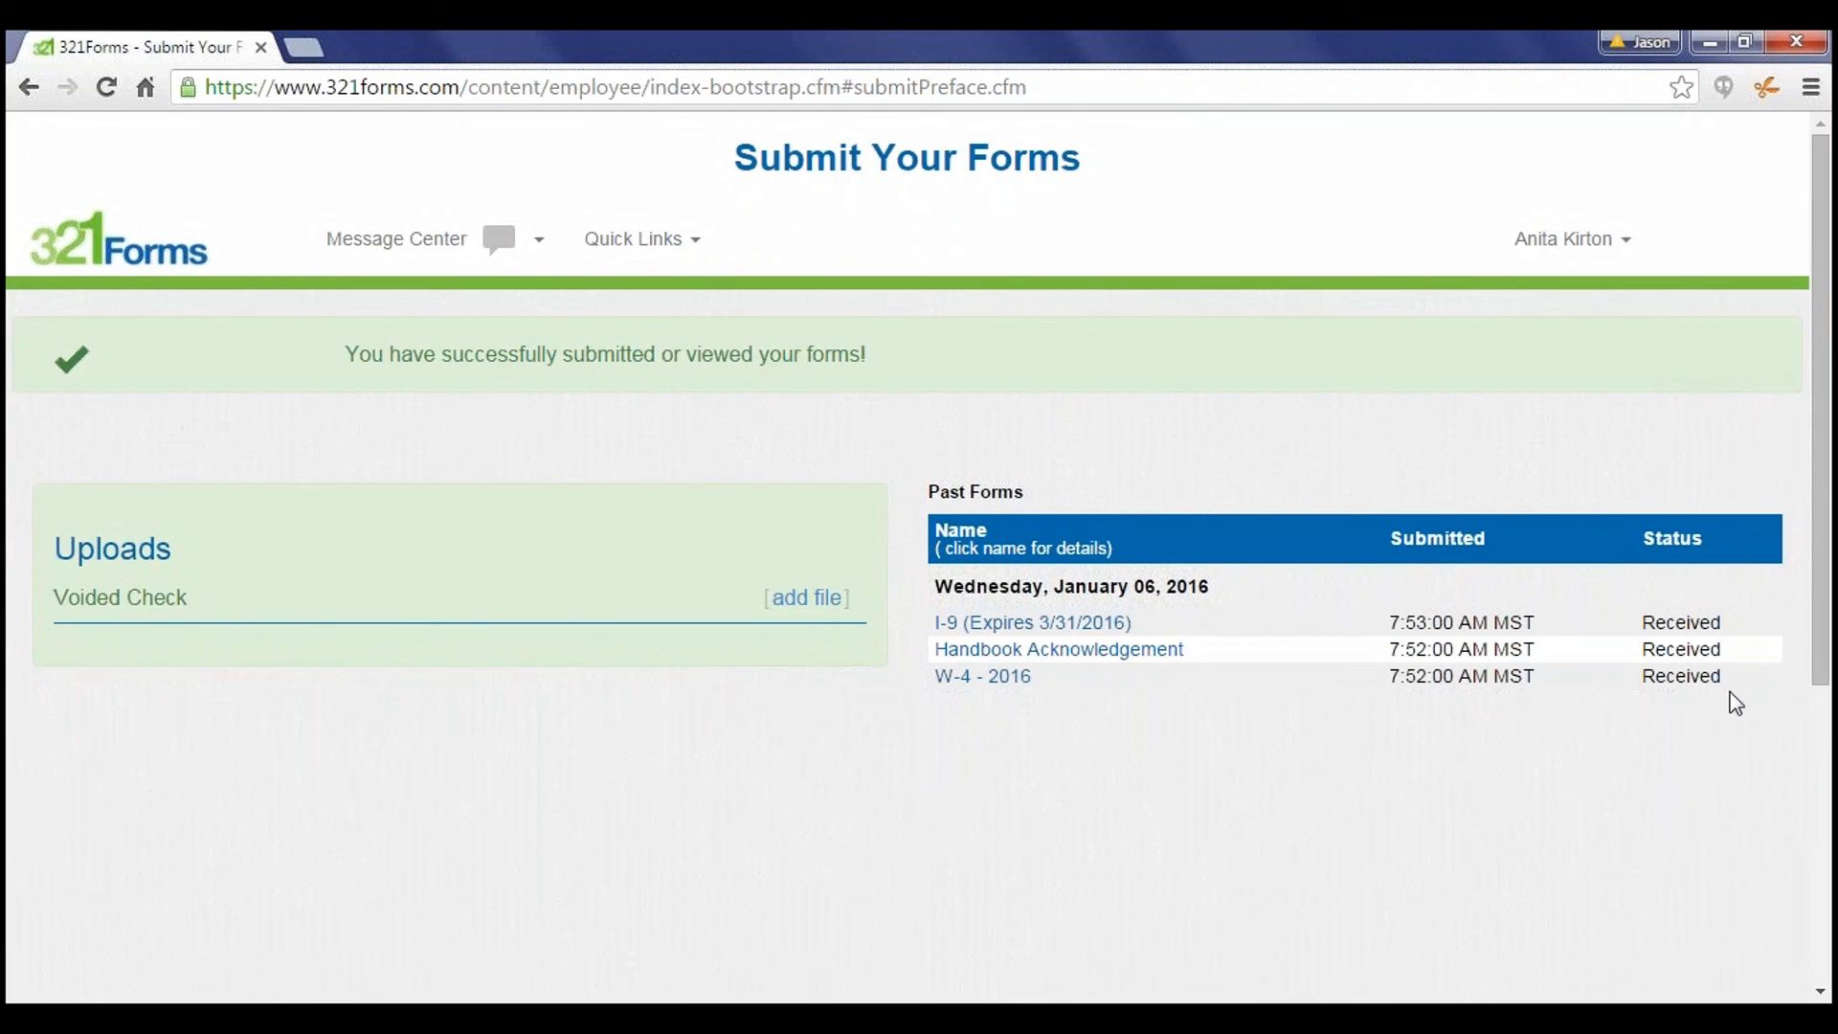
mouse_move(1743, 661)
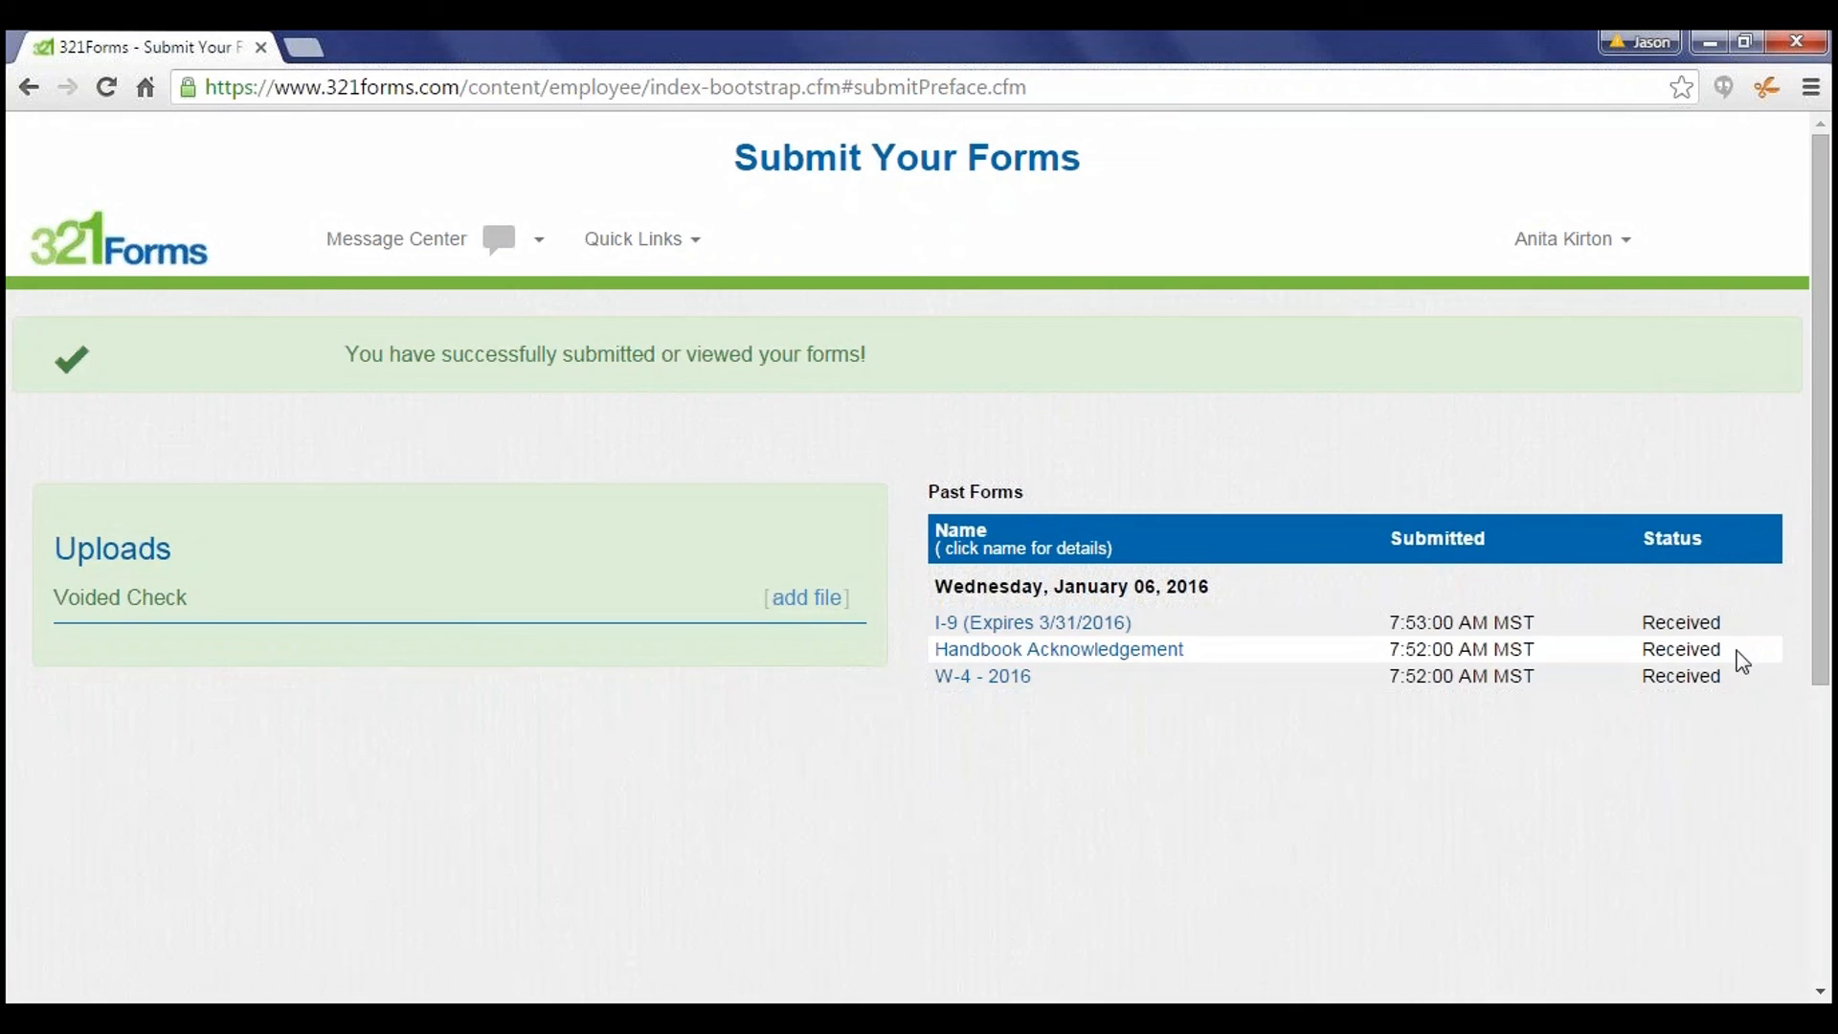
mouse_move(1752, 628)
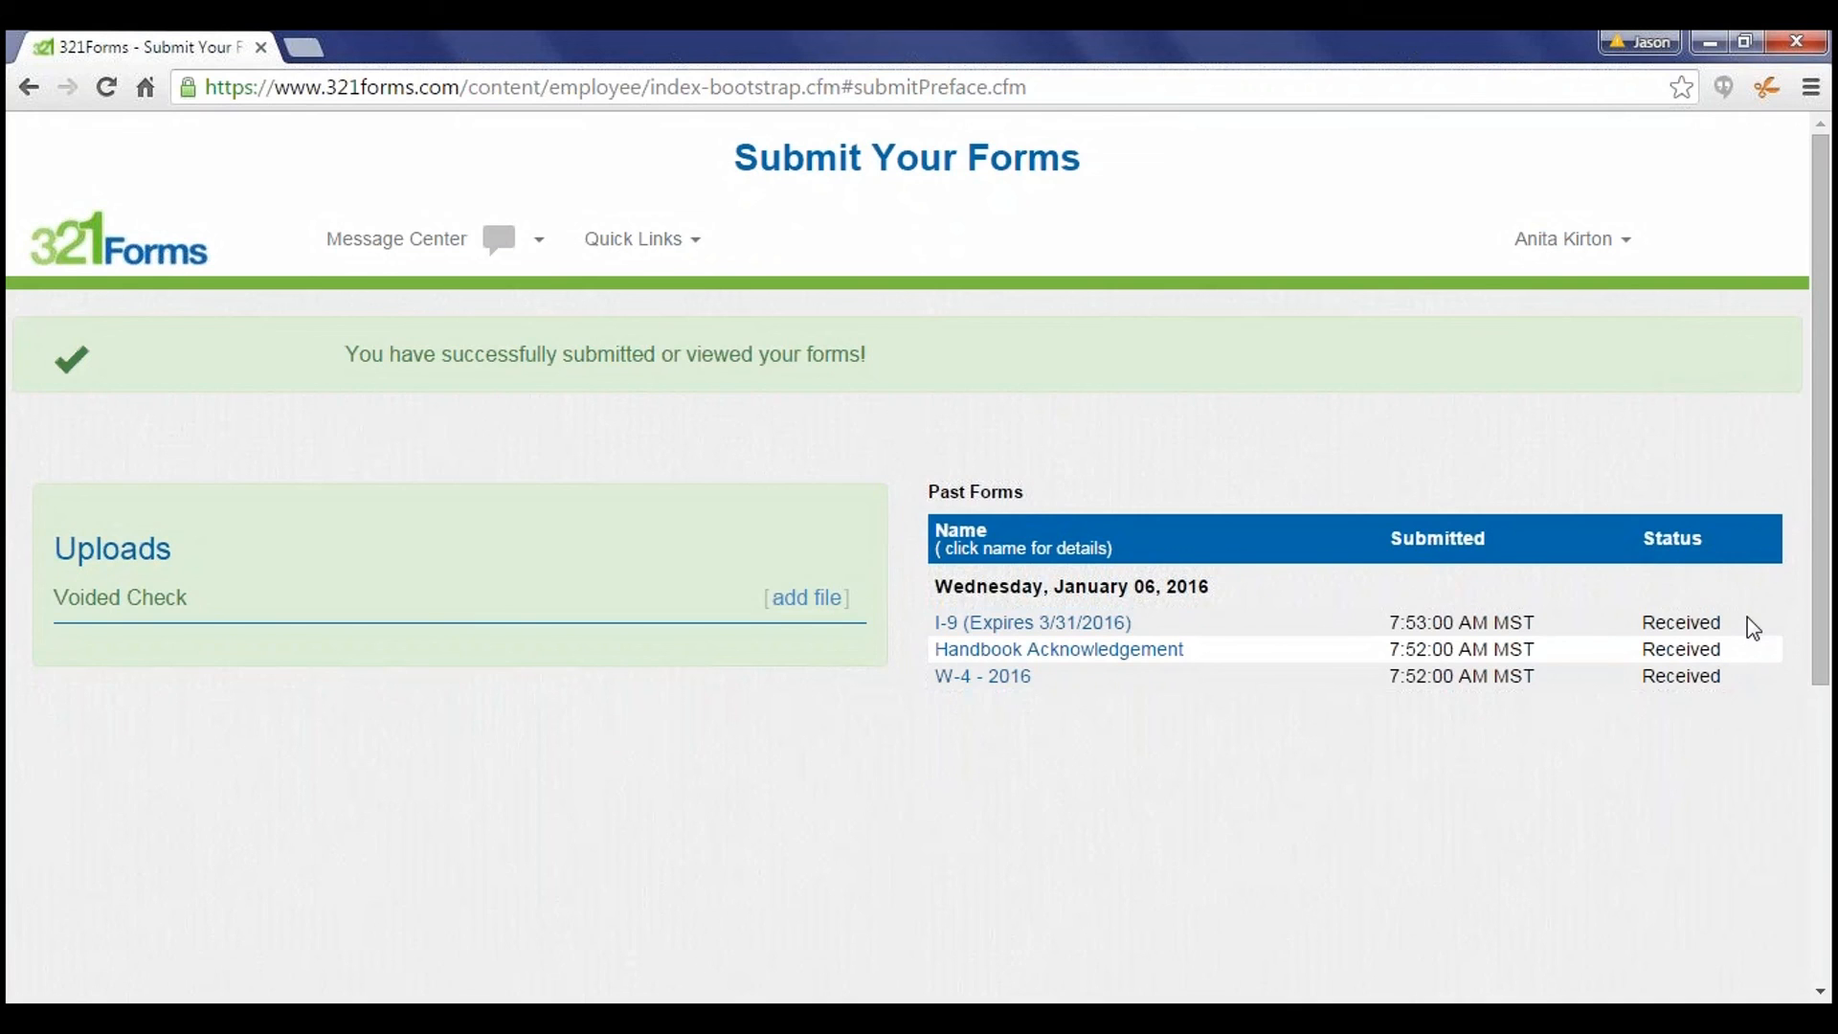